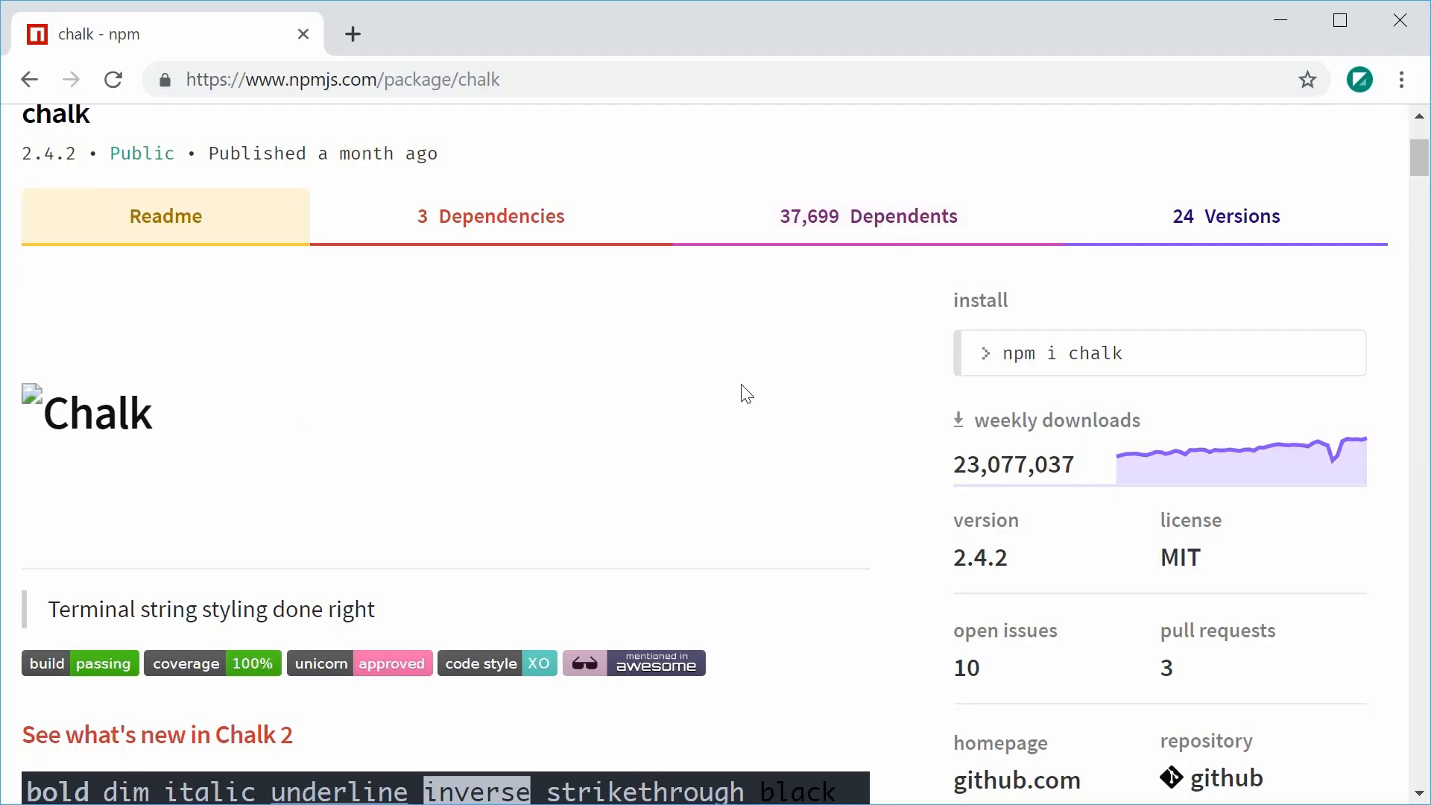
# Install the chalk package into the project with npm i
pyautogui.scroll(3)
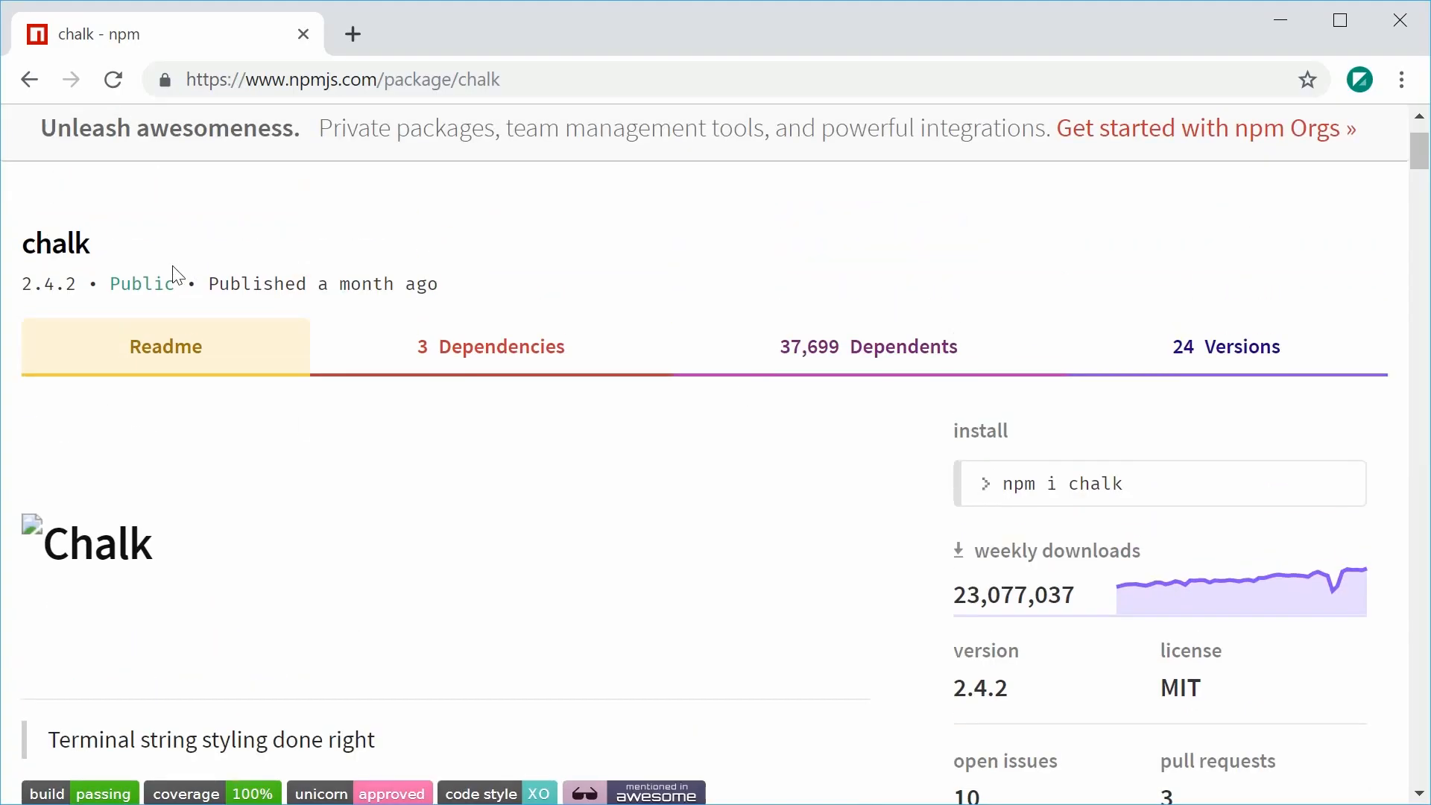
pyautogui.scroll(-3)
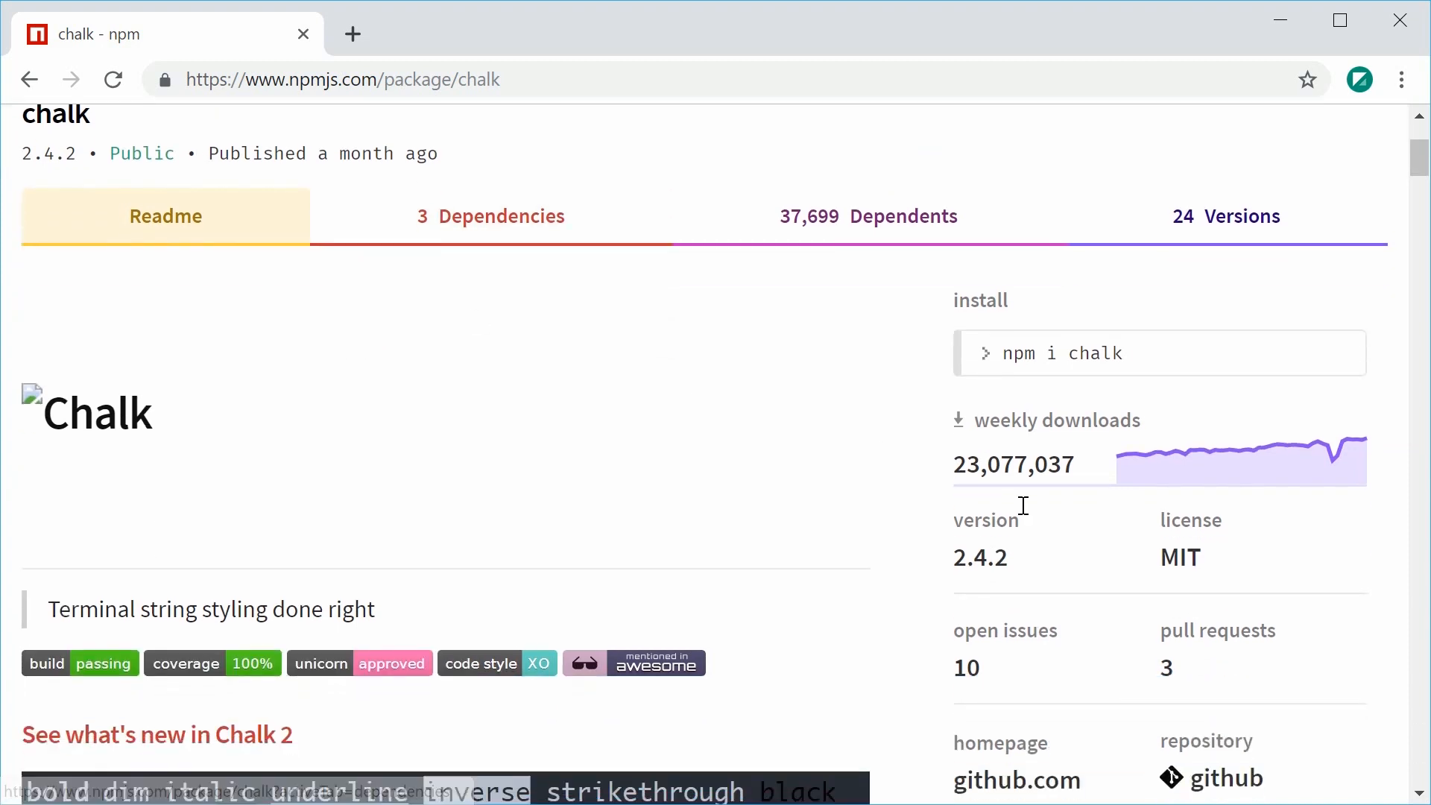
pyautogui.moveTo(1020, 510)
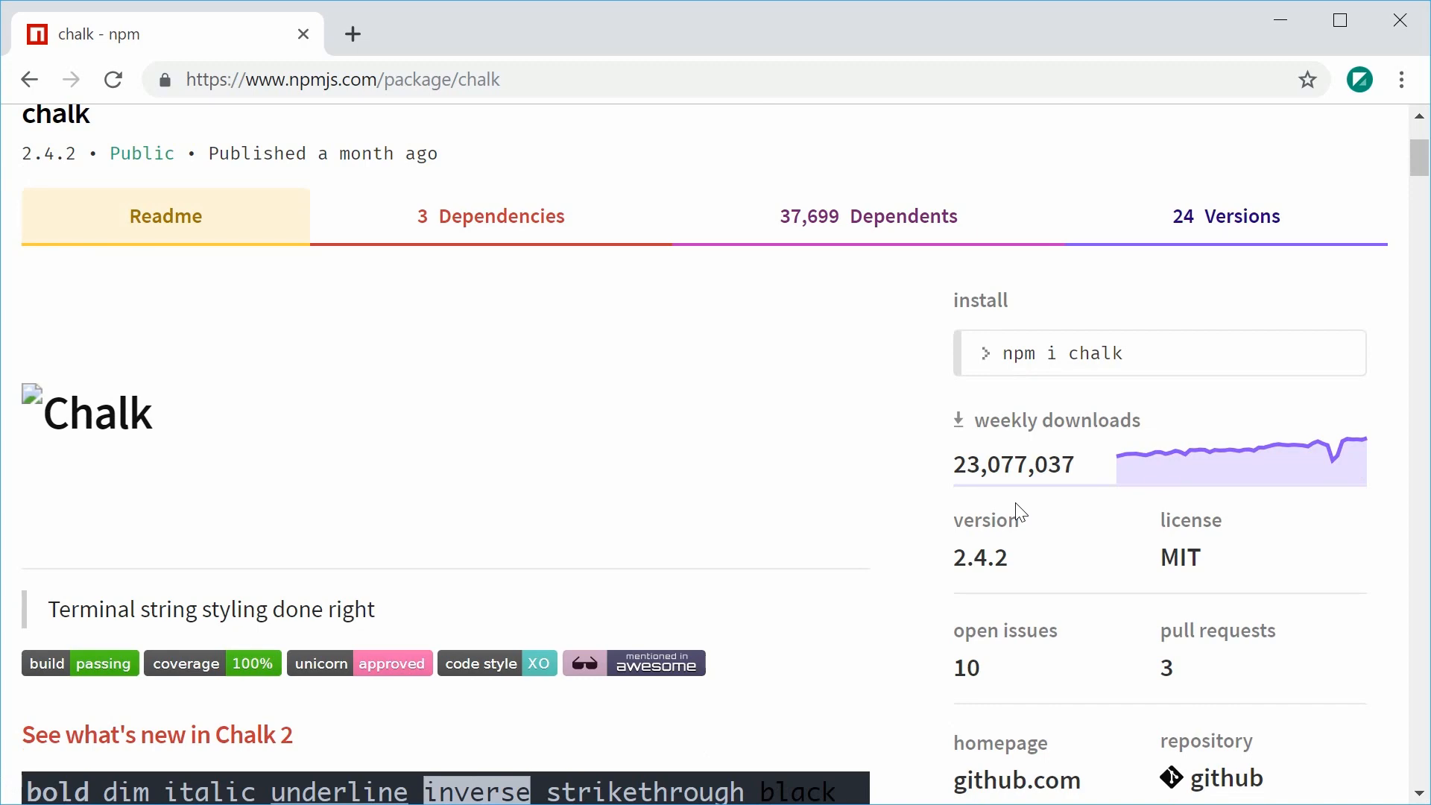
pyautogui.scroll(-3)
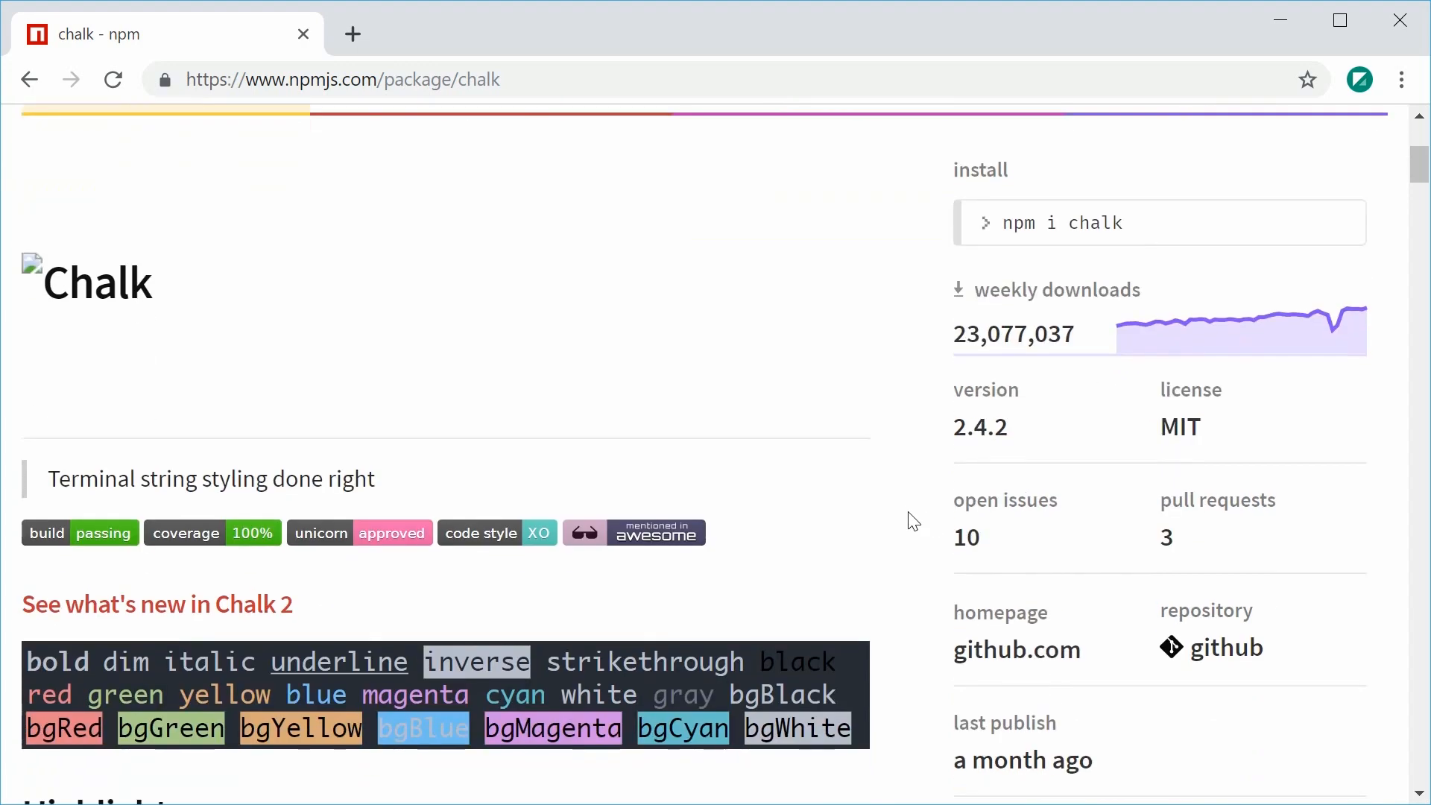
pyautogui.scroll(-3)
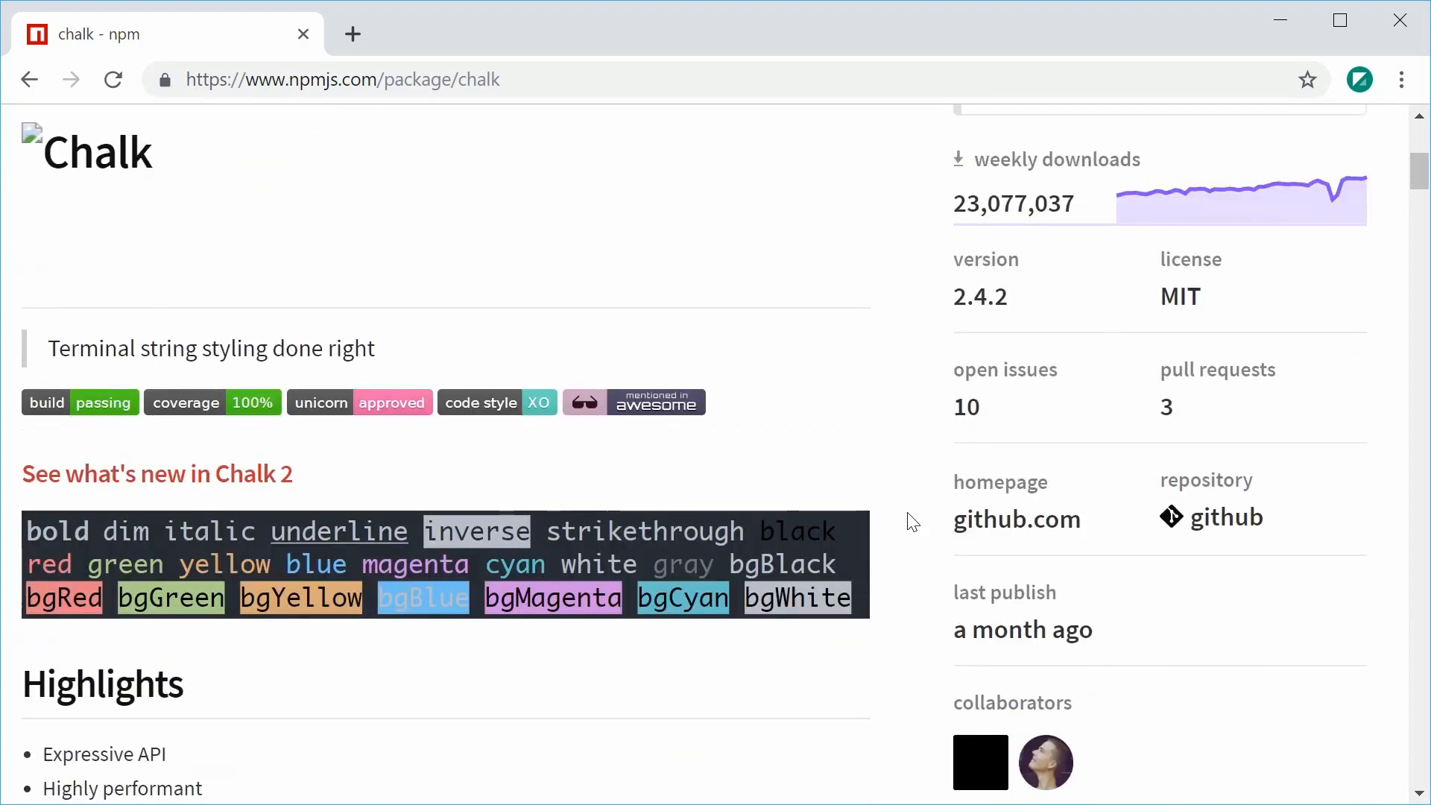
pyautogui.moveTo(406, 704)
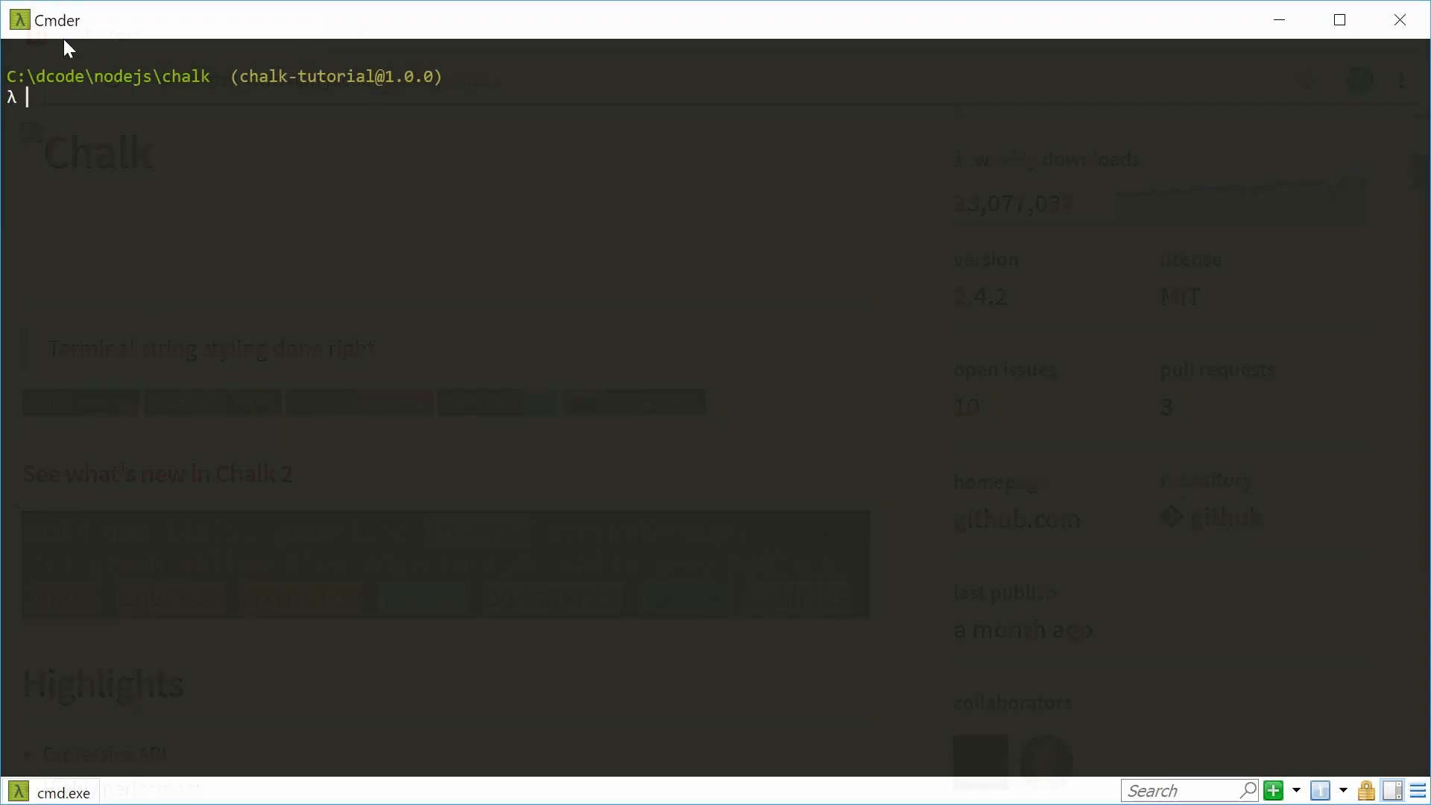
pyautogui.moveTo(188, 235)
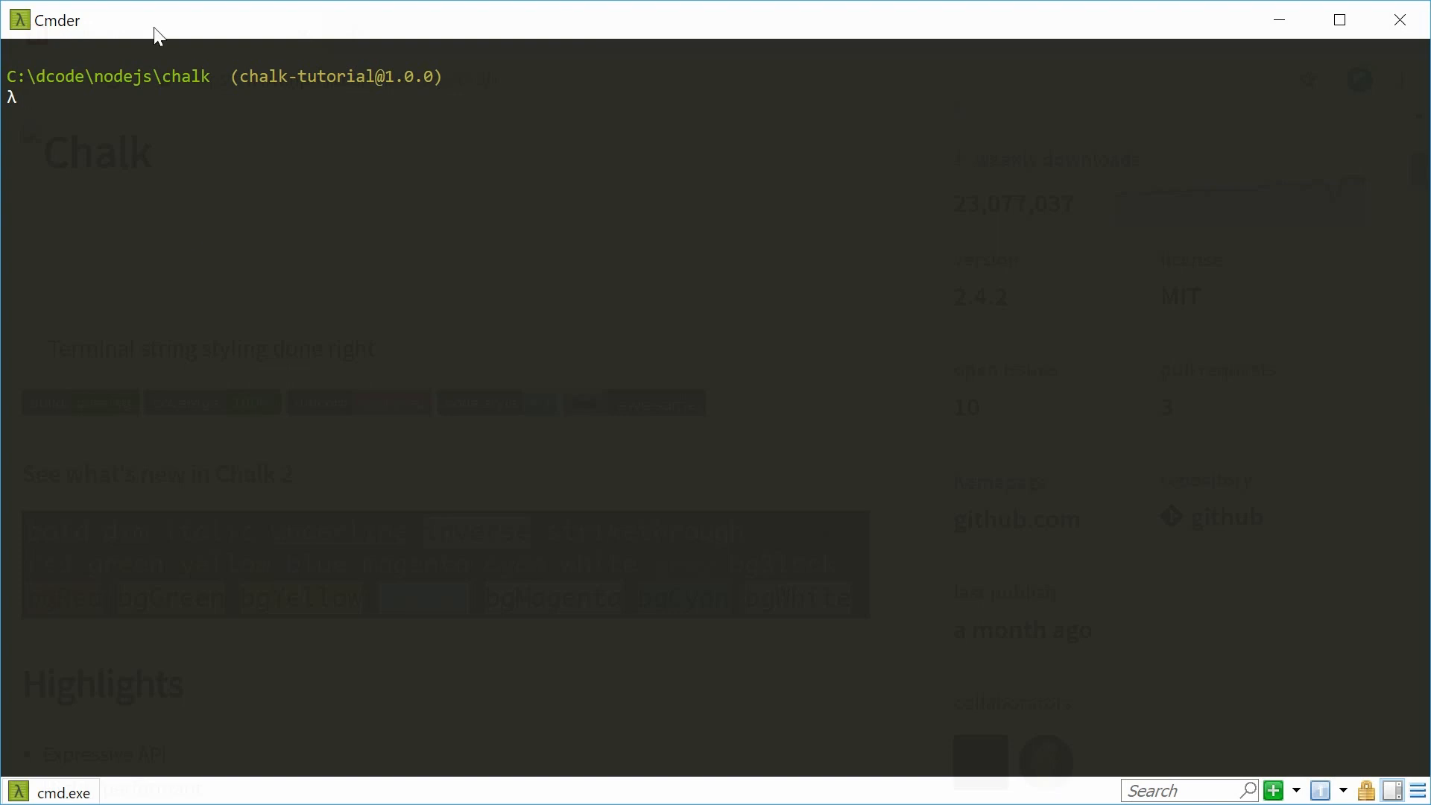
pyautogui.moveTo(381, 189)
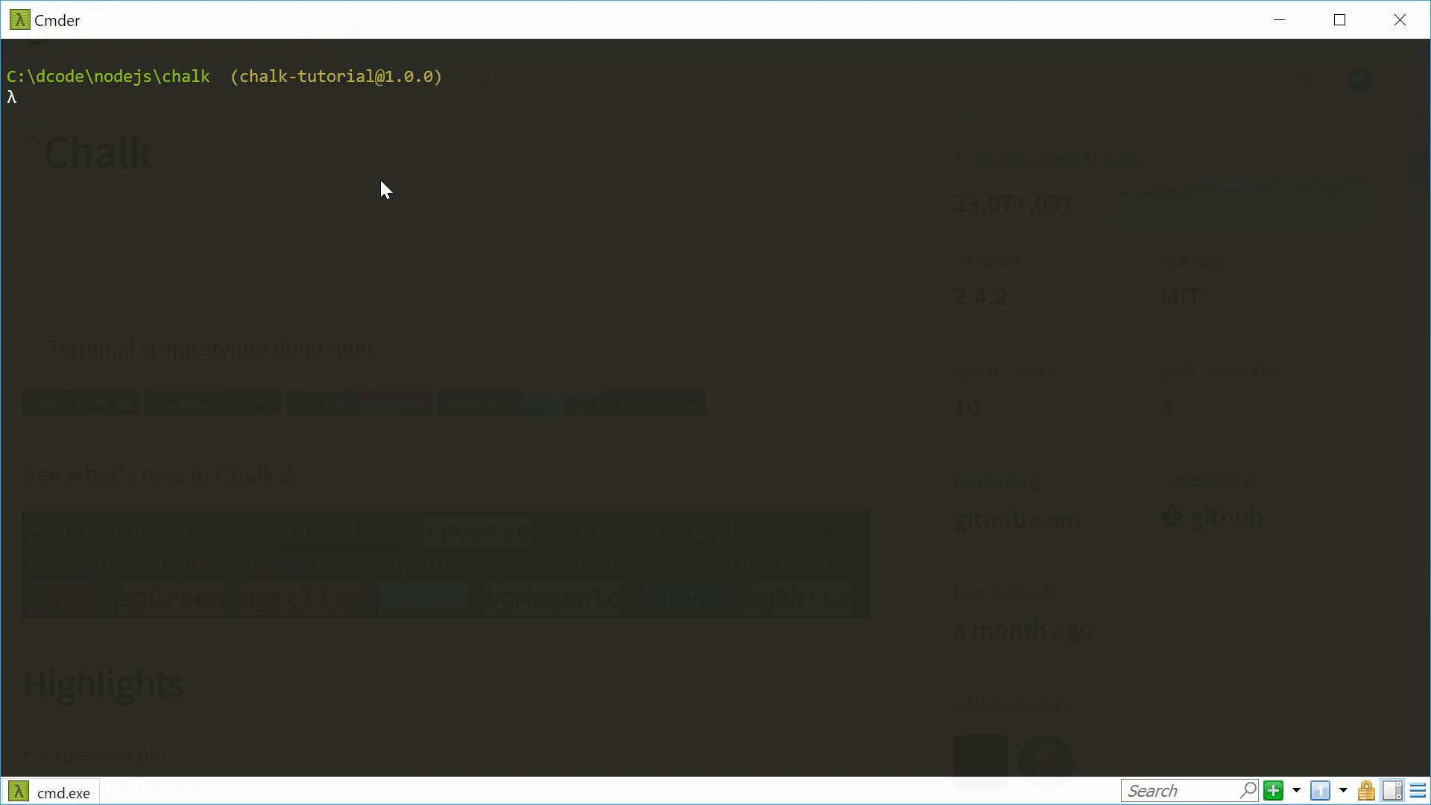
pyautogui.write('npm i')
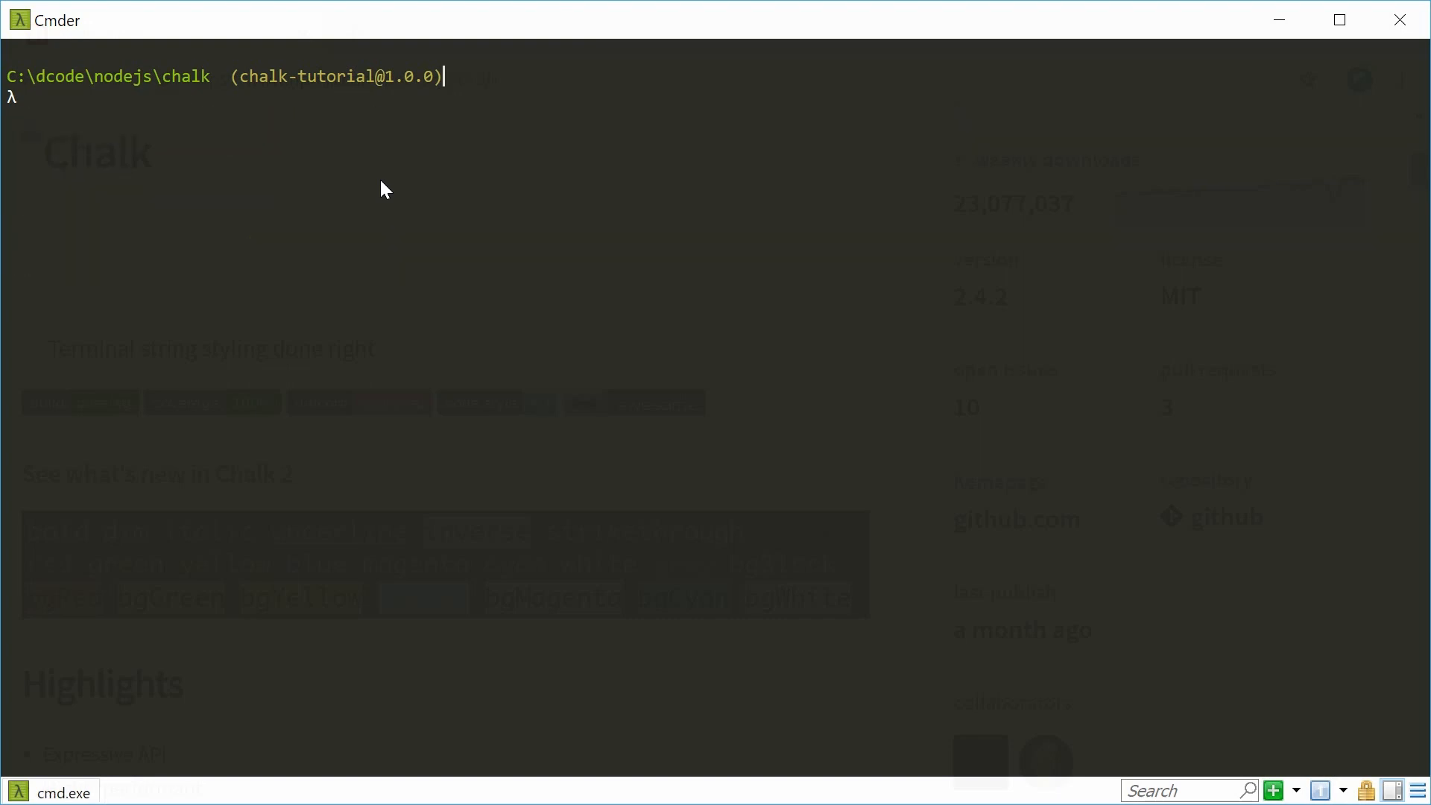
pyautogui.moveTo(523, 409)
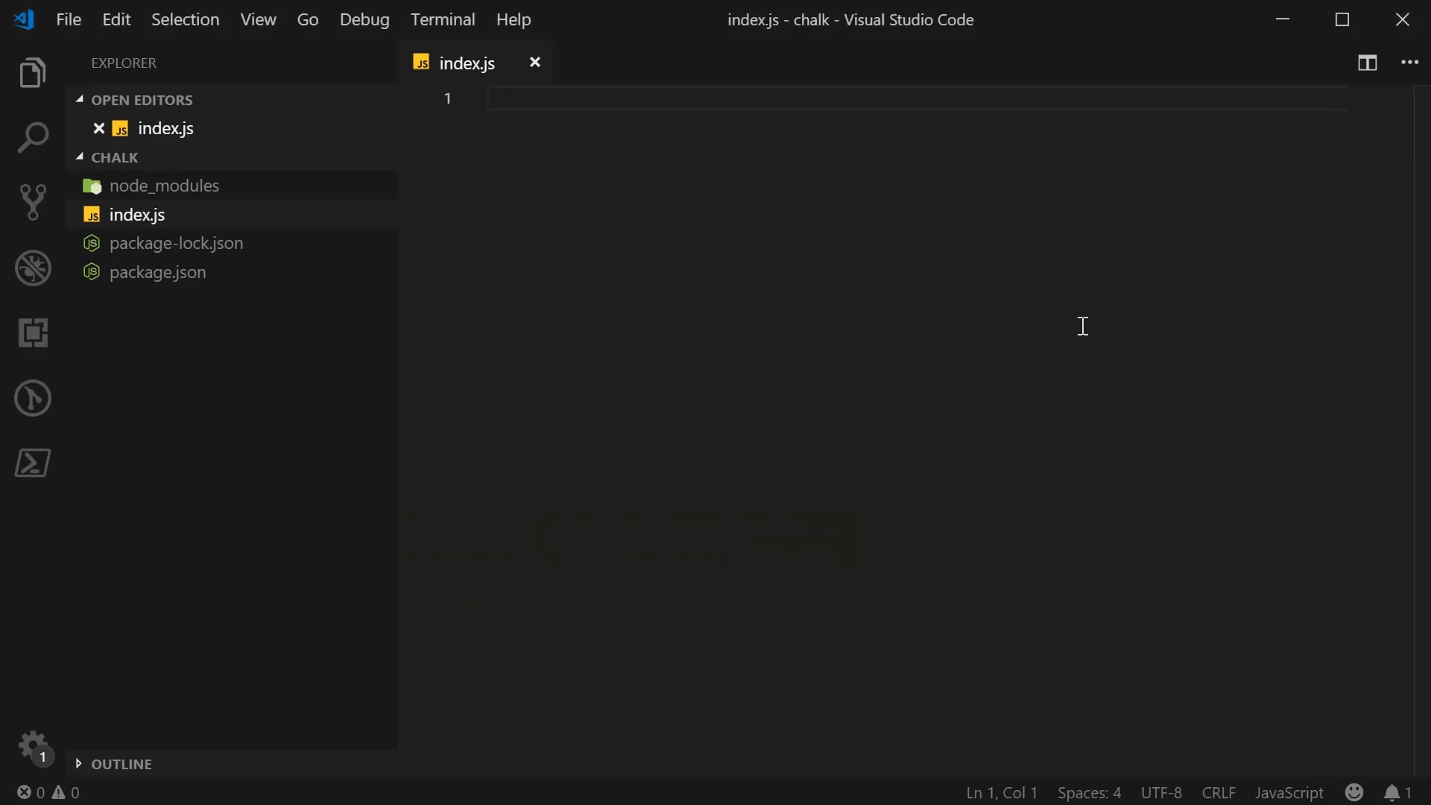
pyautogui.moveTo(1082, 334)
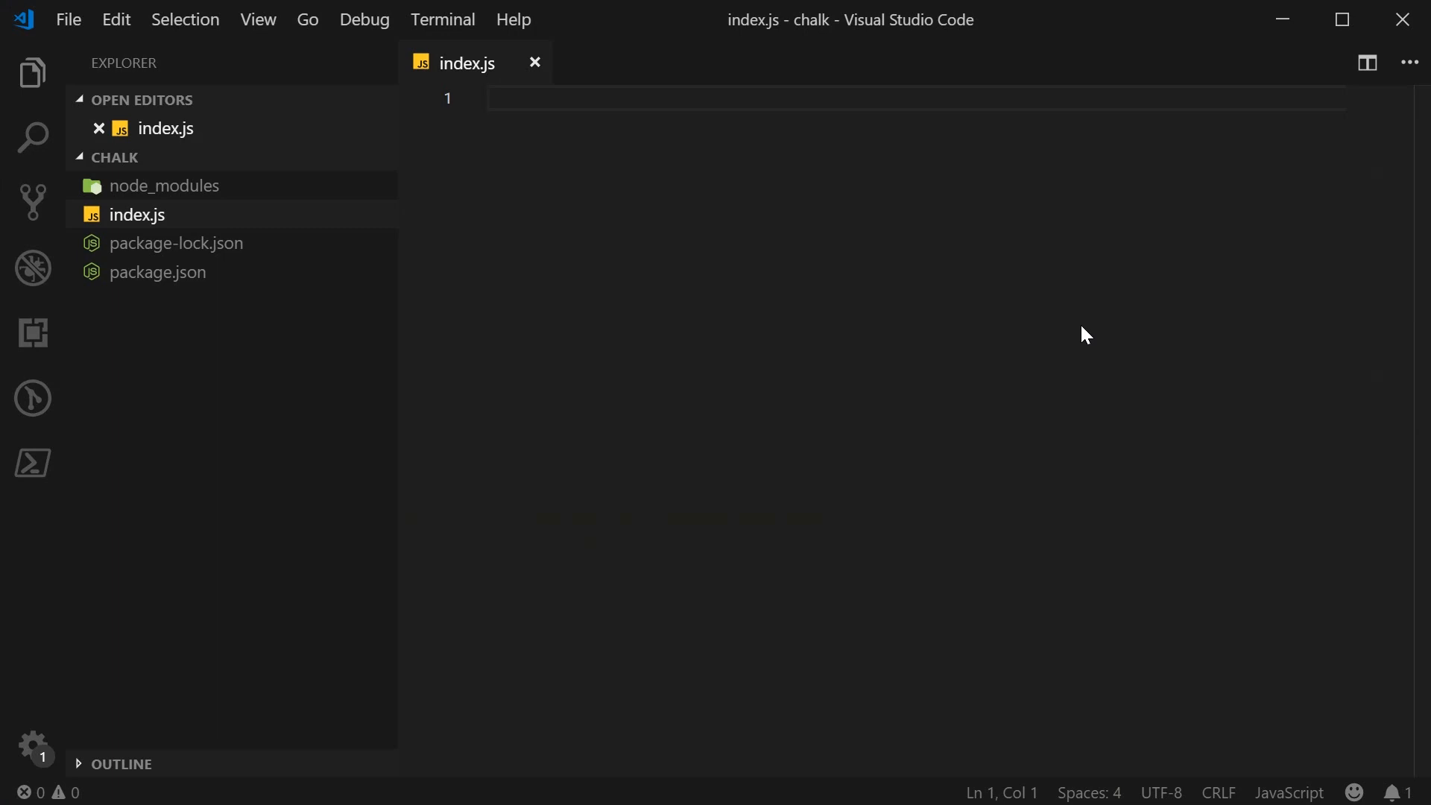
# Write const chalk = require('chalk'); and const log = console.log; with an empty log() call
pyautogui.write('const')
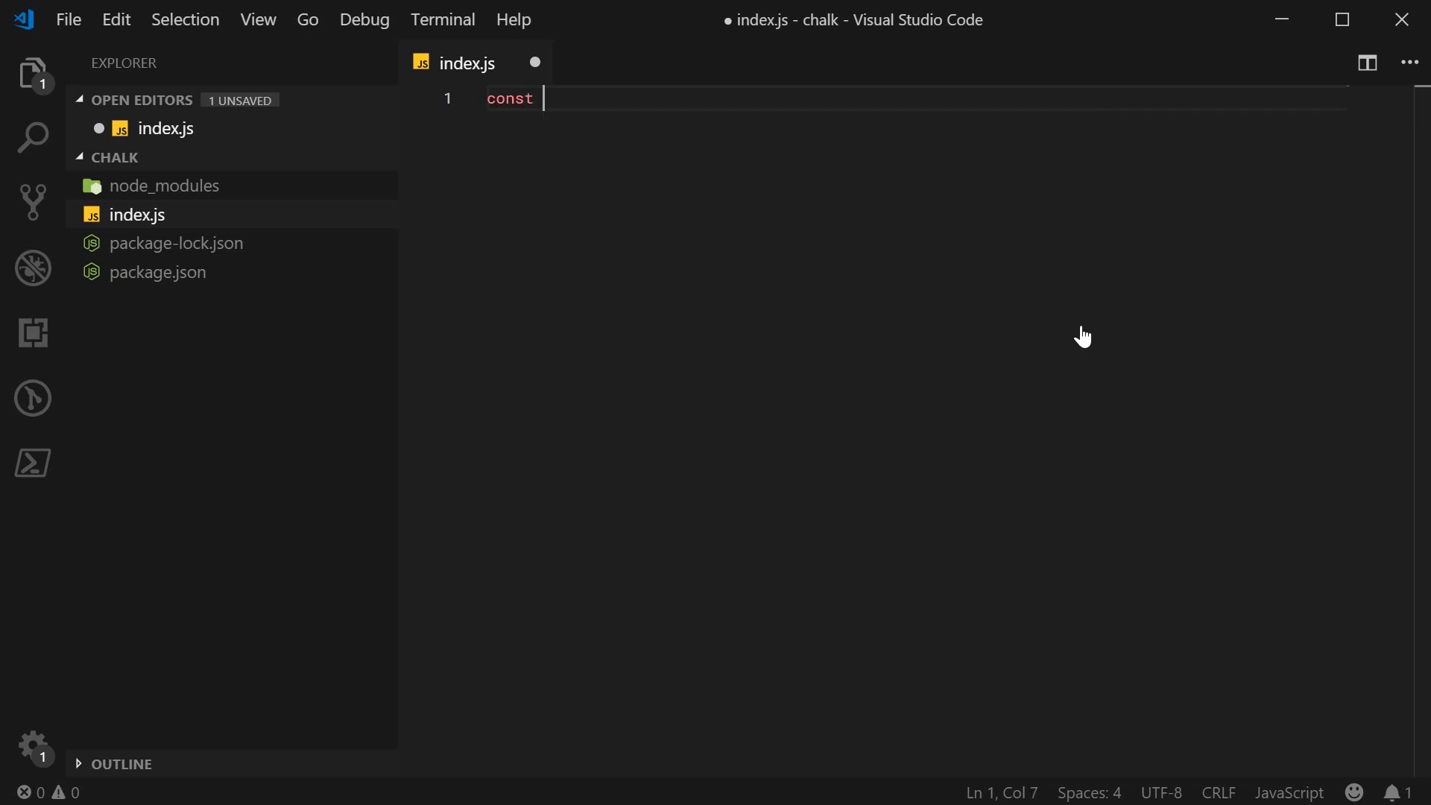
pyautogui.write('chalk =')
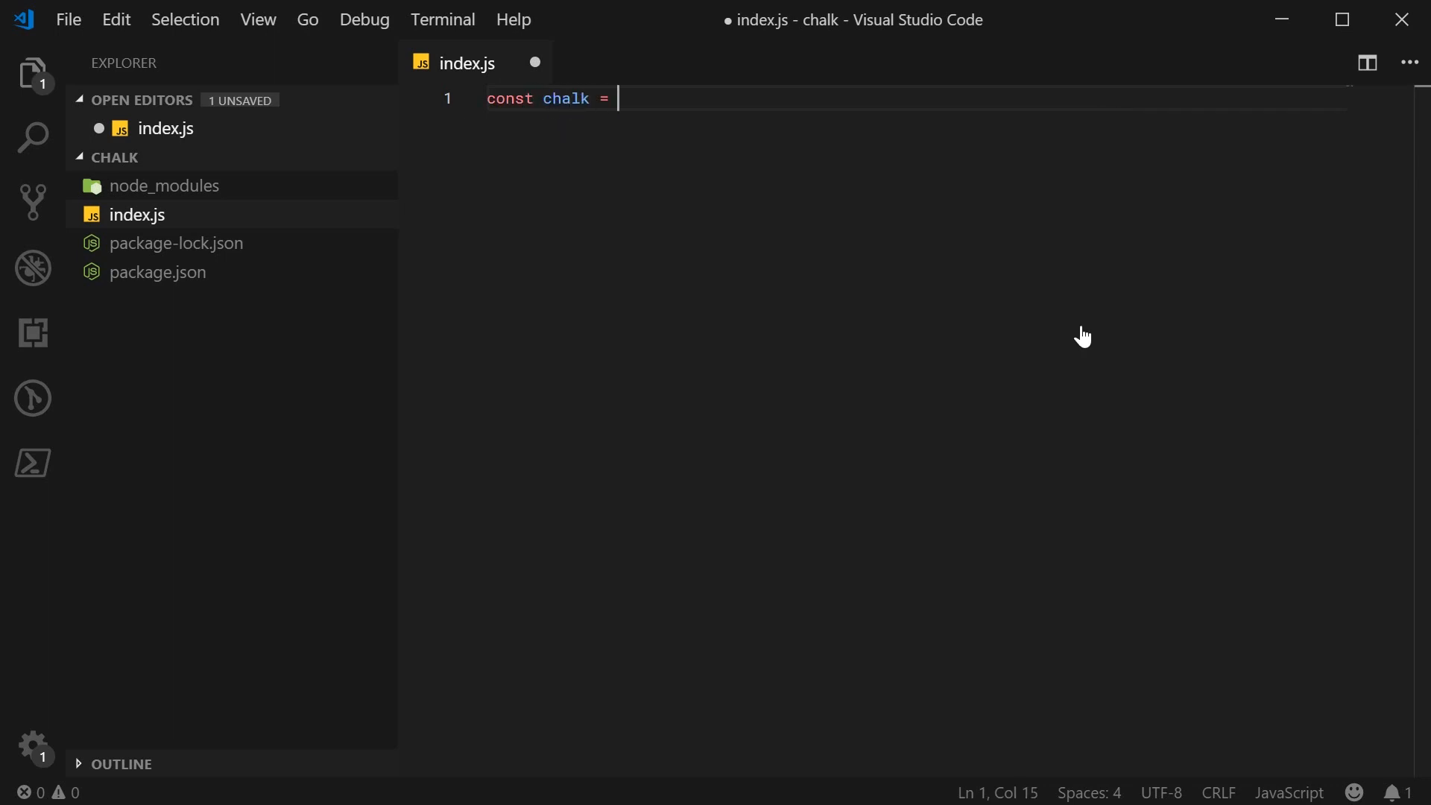
pyautogui.write("require('')")
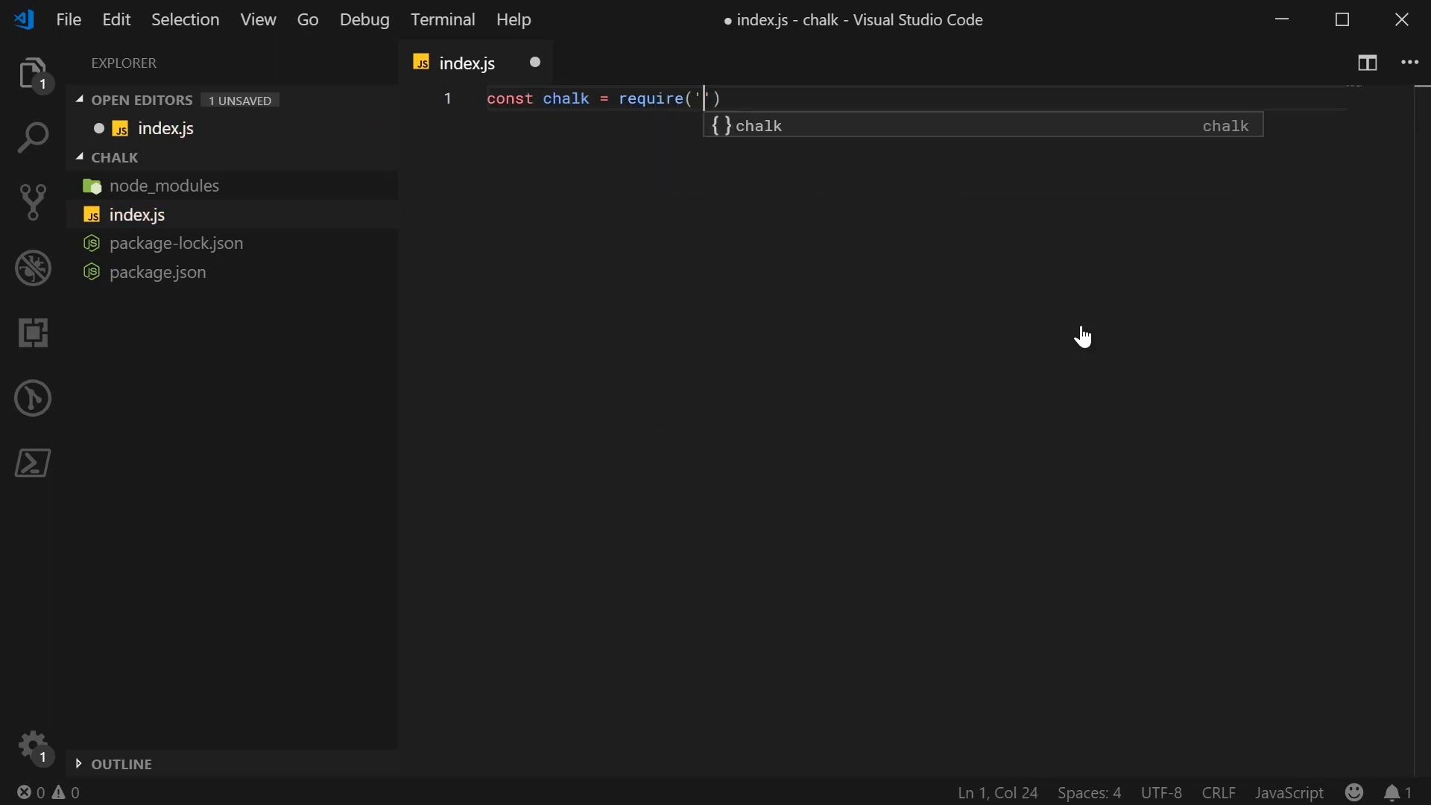
pyautogui.write('chalk')
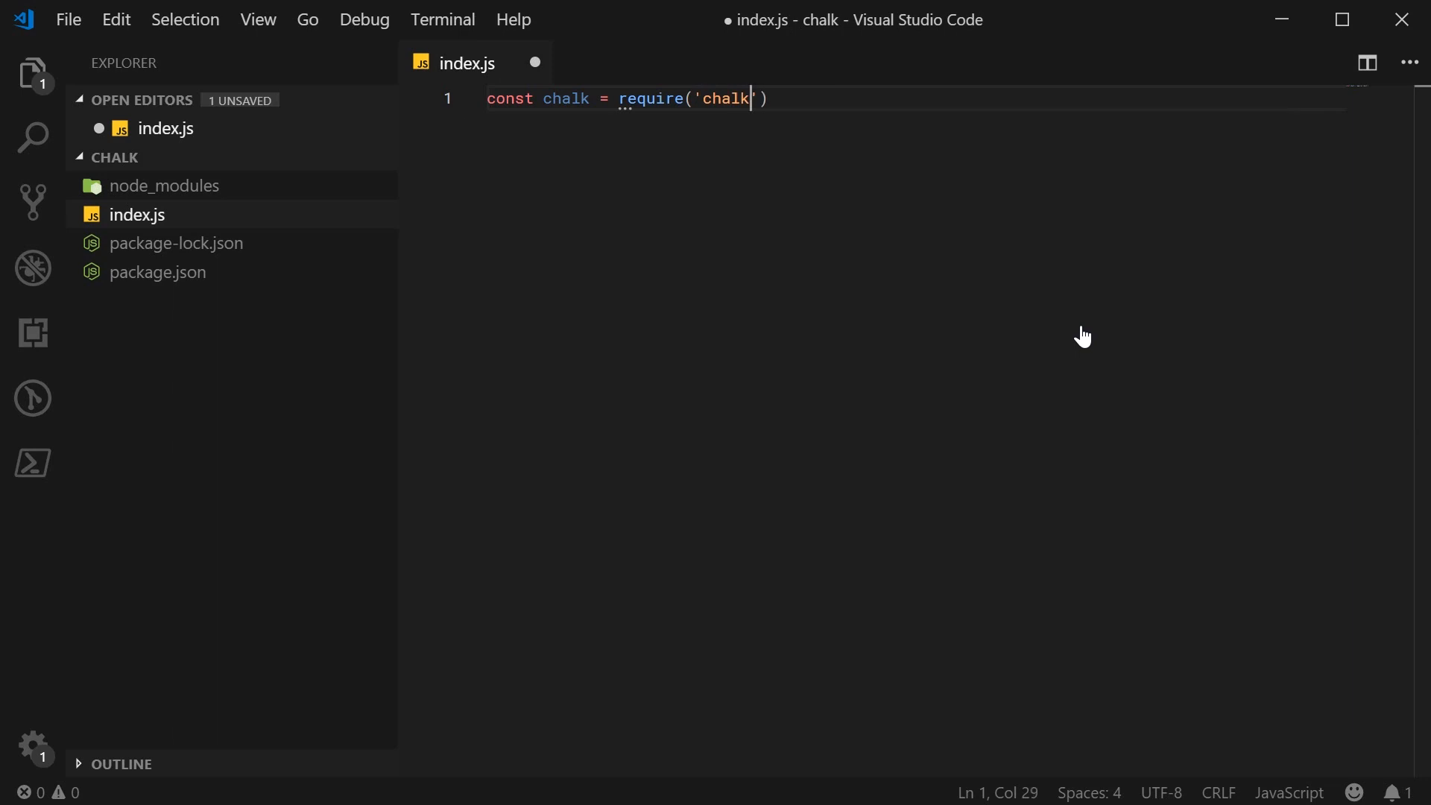
pyautogui.write(');')
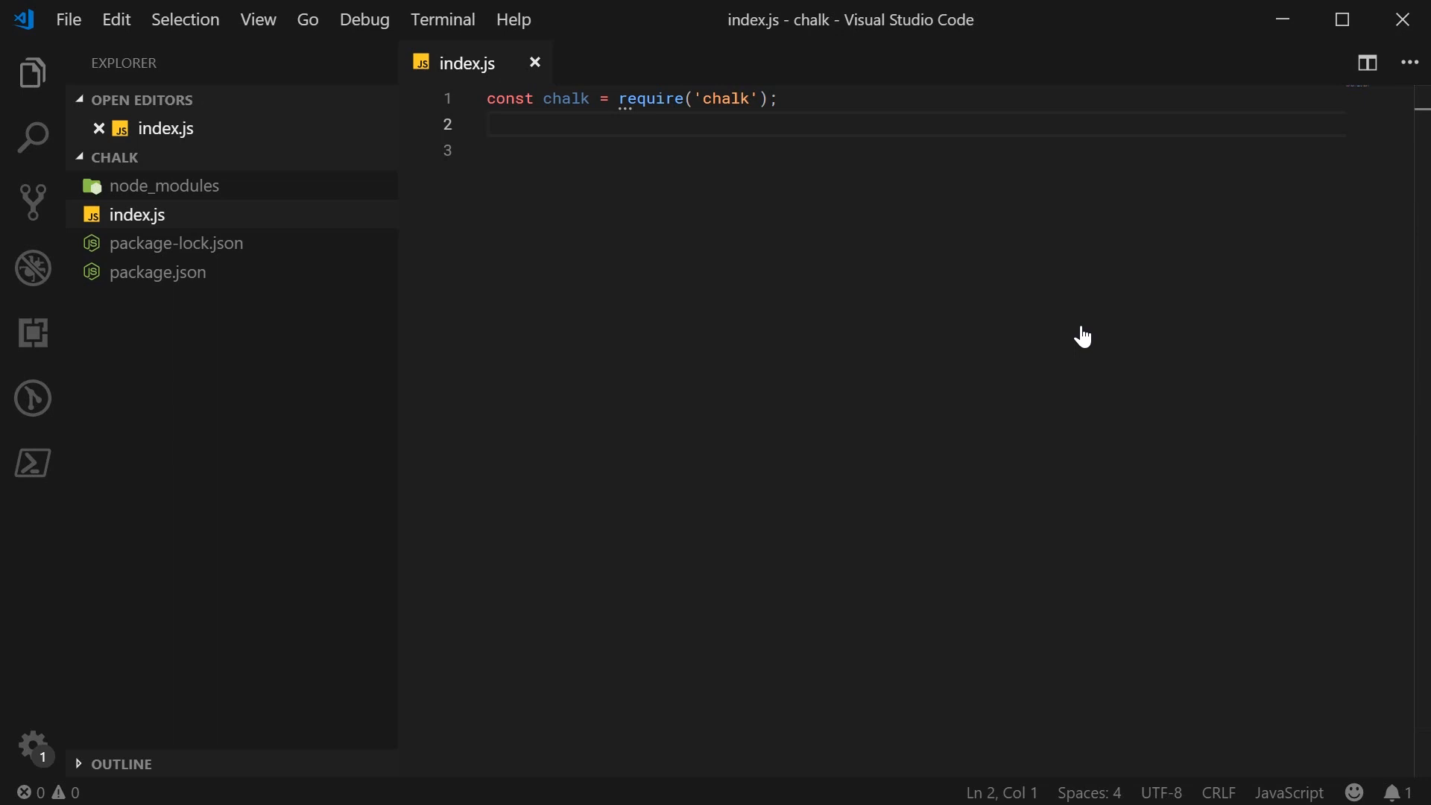
pyautogui.write('const log = console.log;')
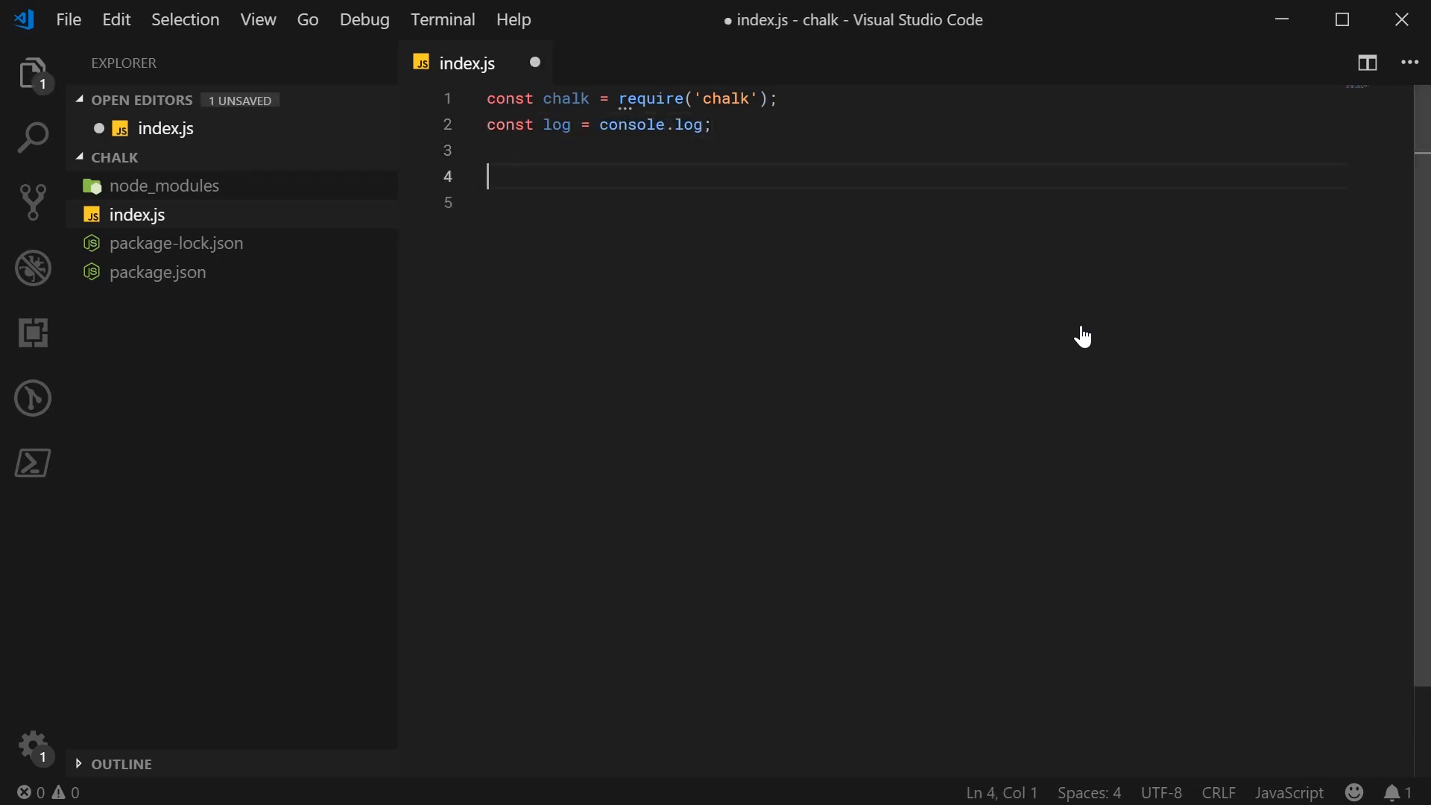
pyautogui.write('log();')
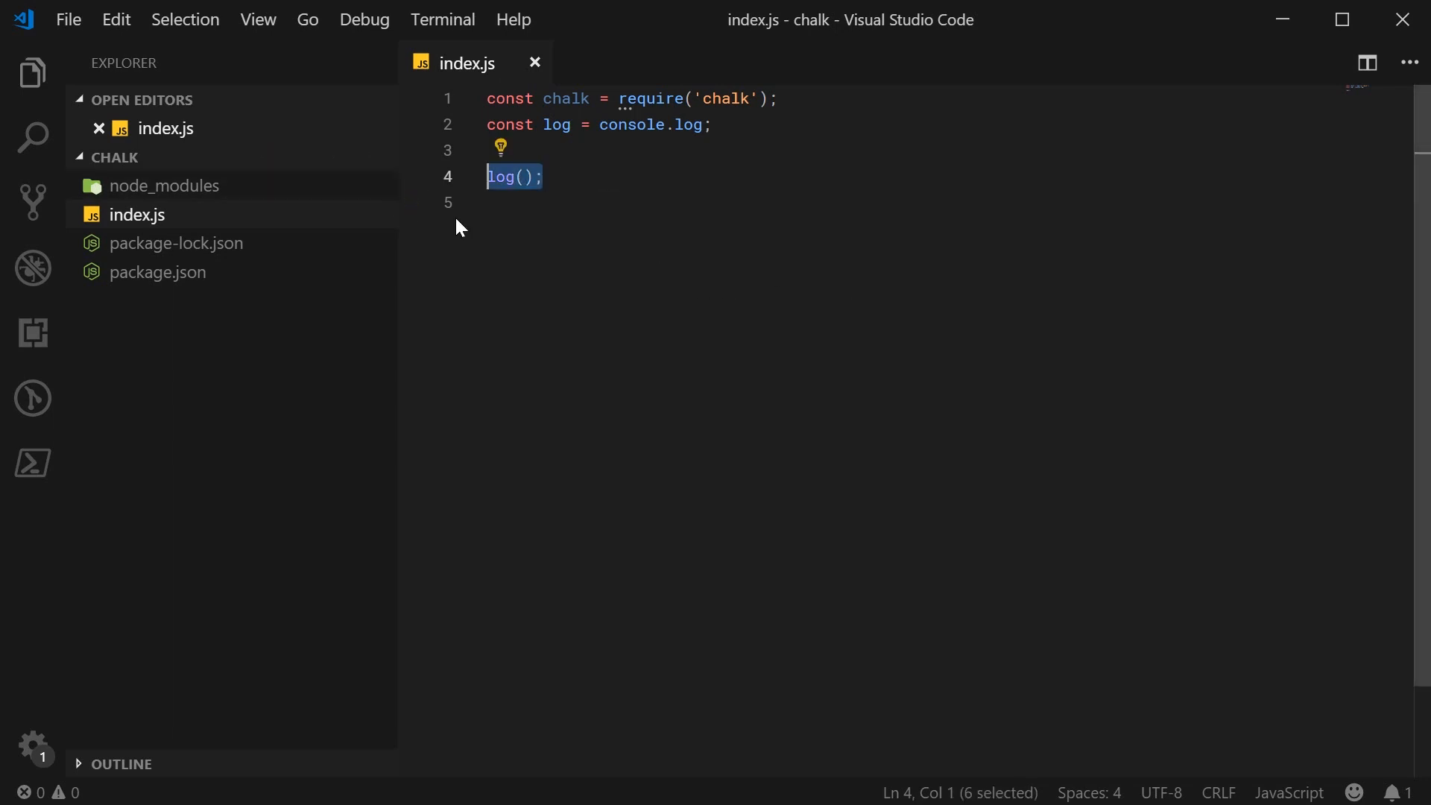
# Replace the placeholder log call with a // Basic colors section comment
pyautogui.press('Delete')
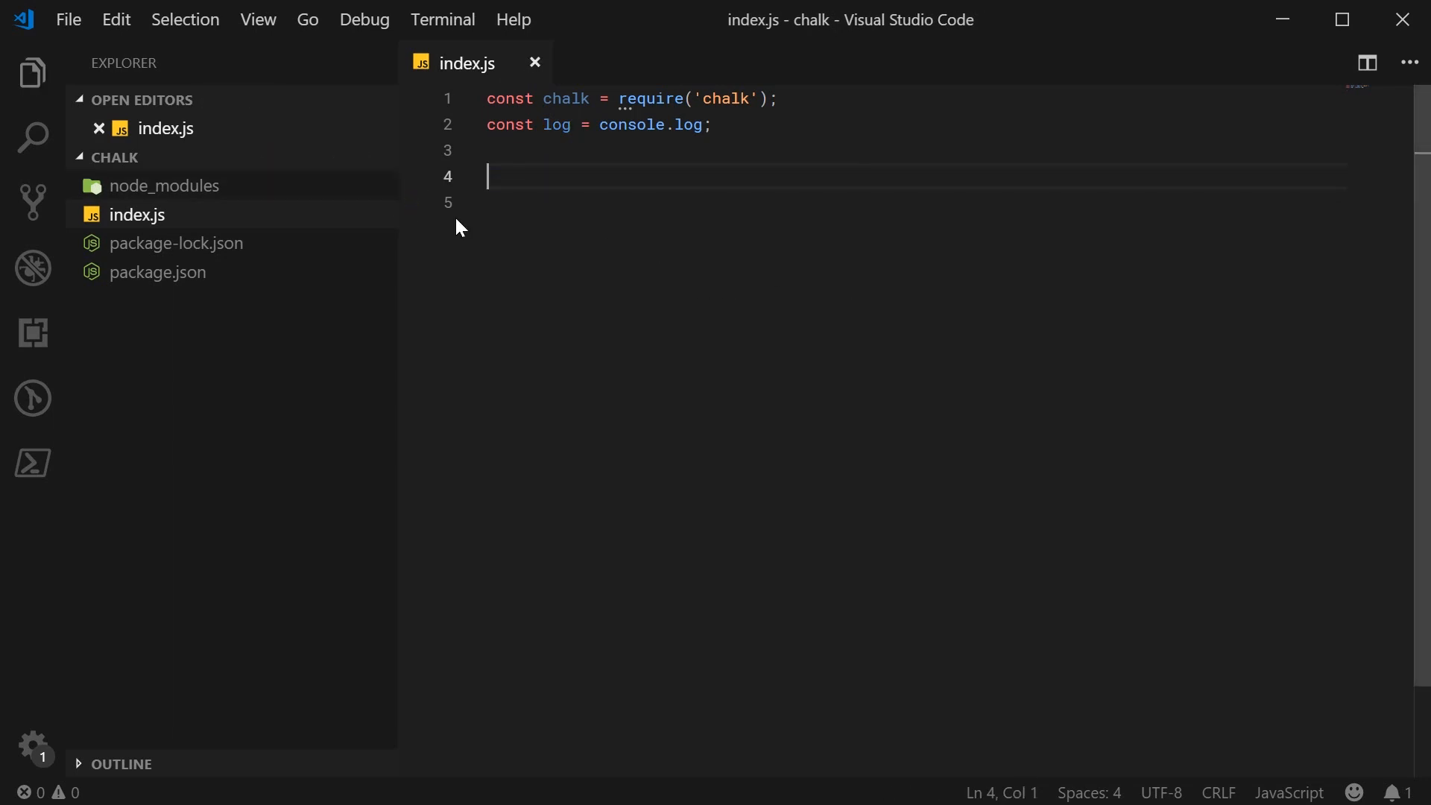
pyautogui.write('//')
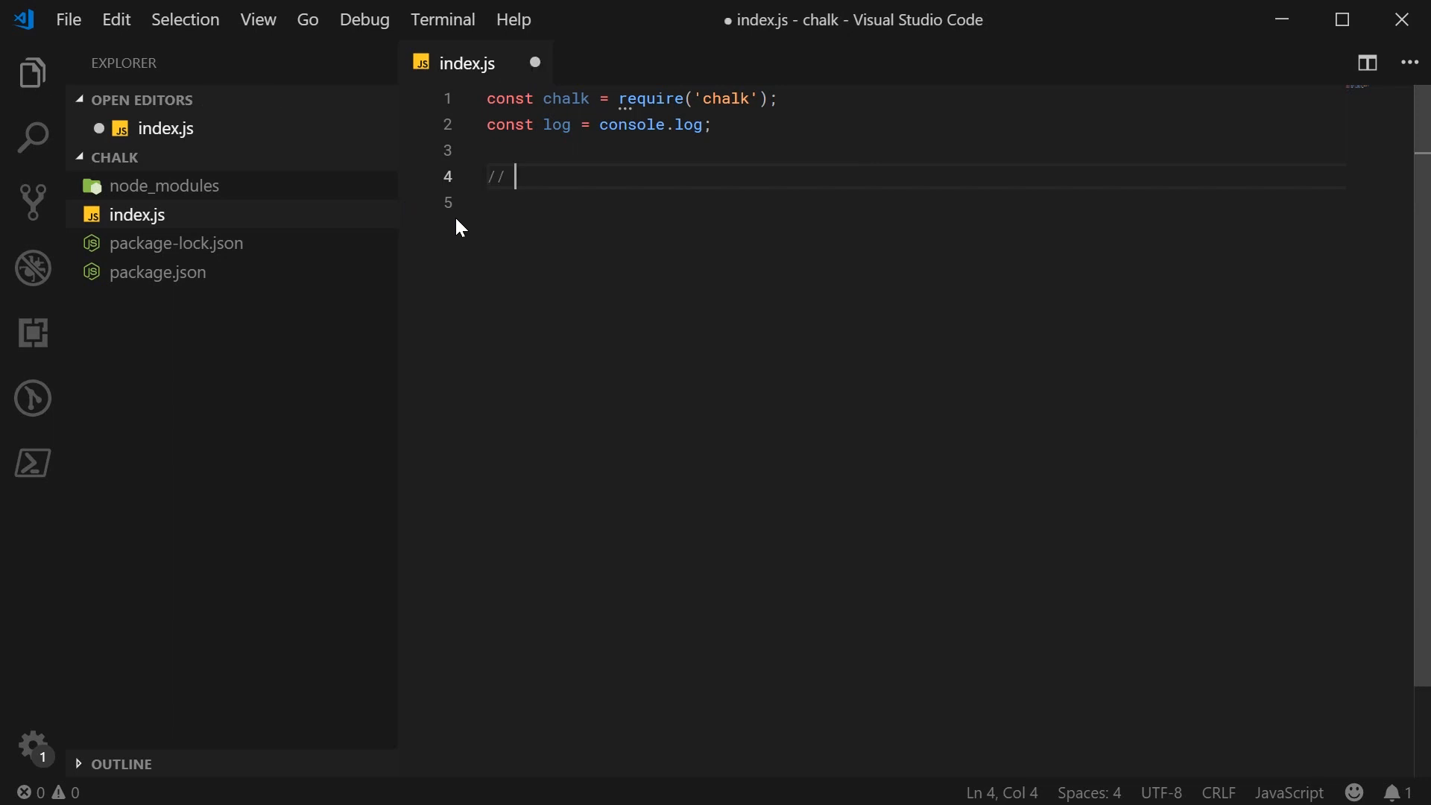
pyautogui.write('Basic colo')
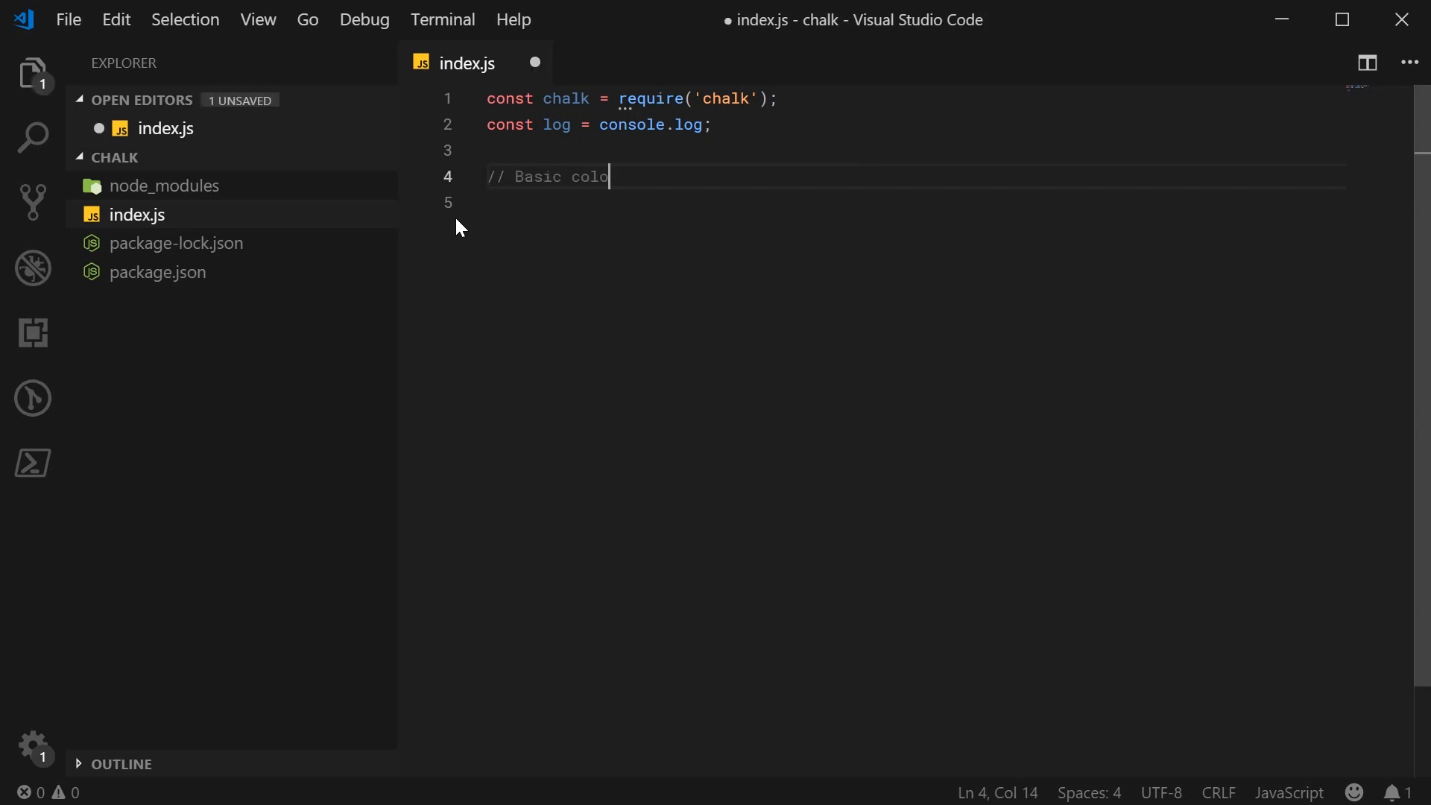
pyautogui.write('rs')
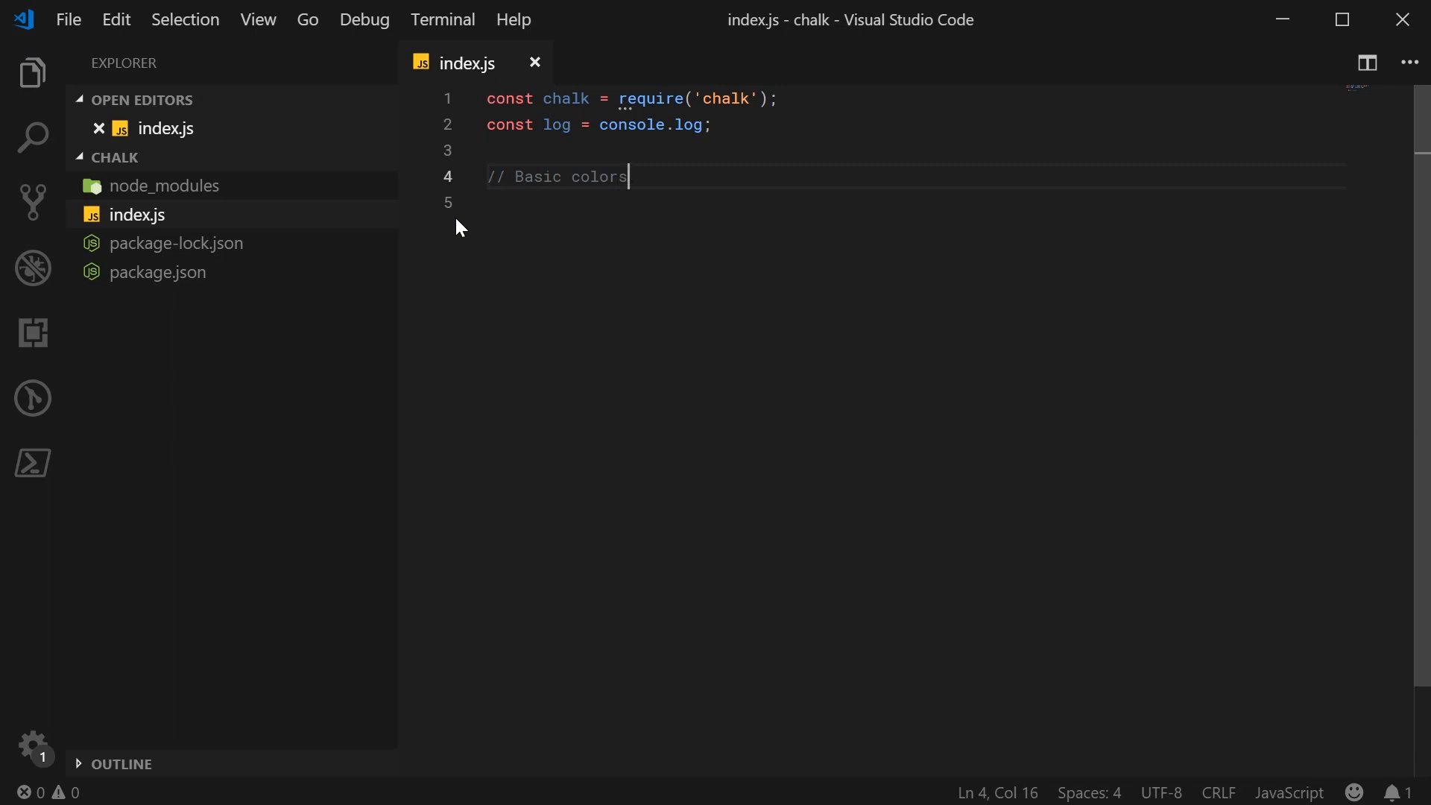
pyautogui.press('Enter')
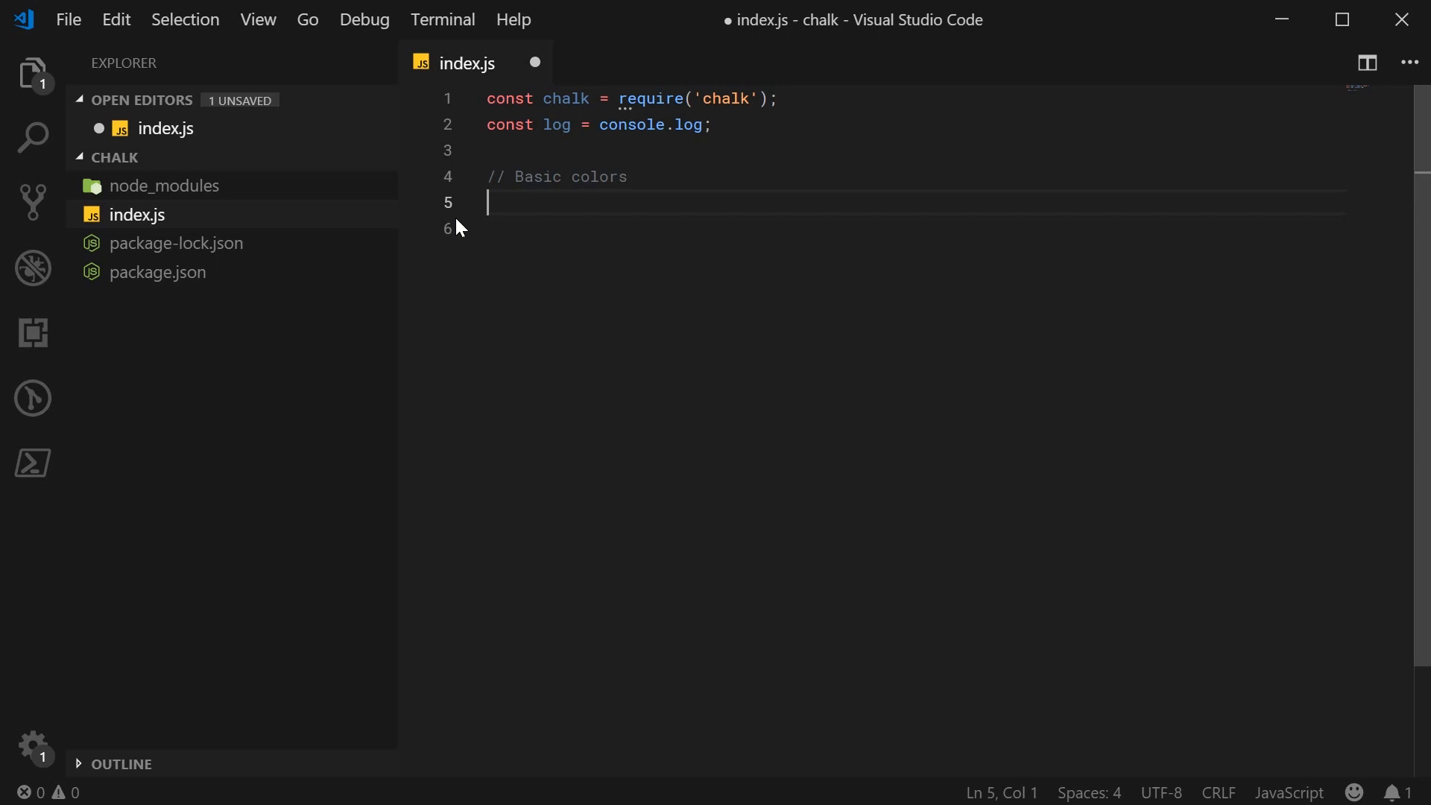
# Log chalk.red('Hey, this is dcode!') under the Basic colors comment
pyautogui.write('log(')
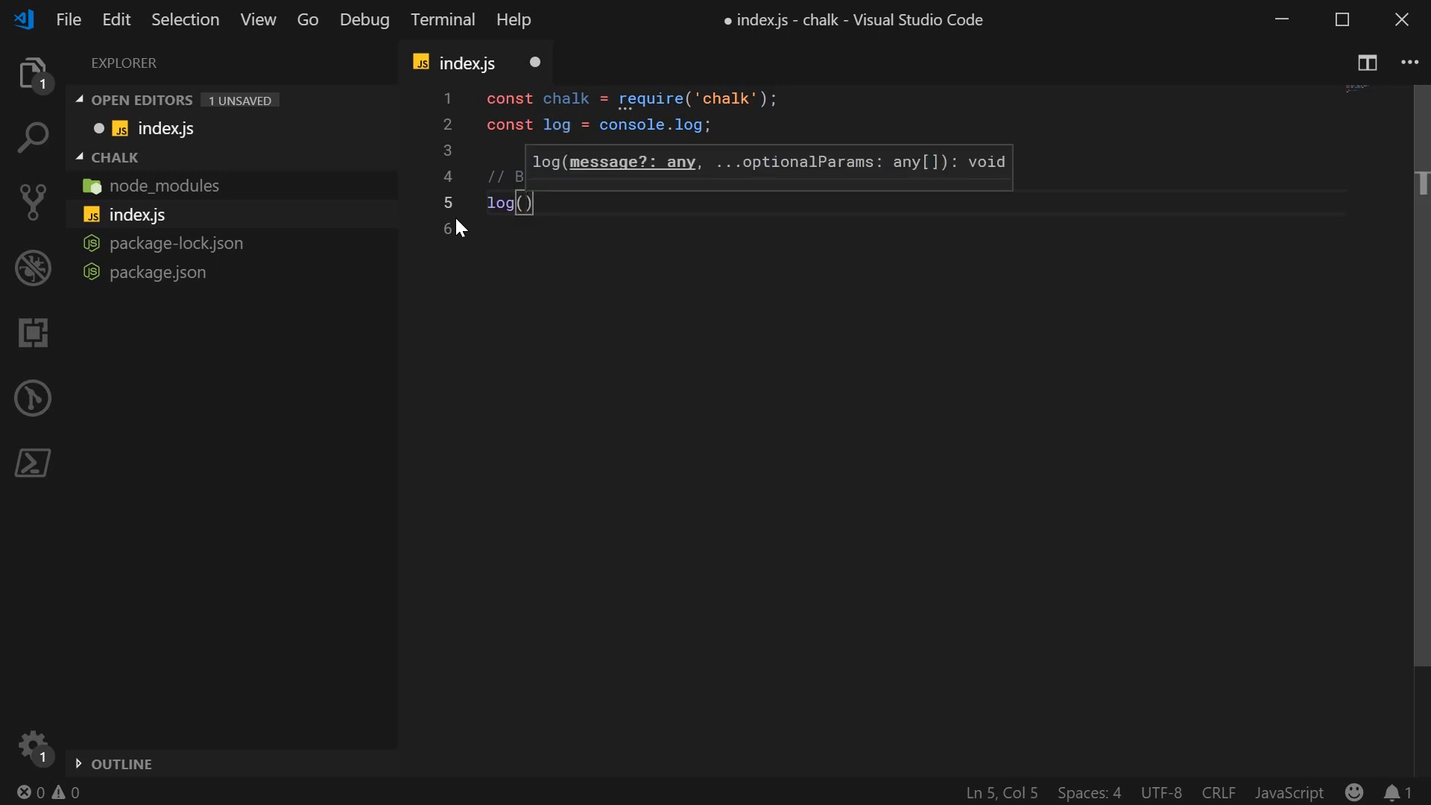
pyautogui.write('chalk.')
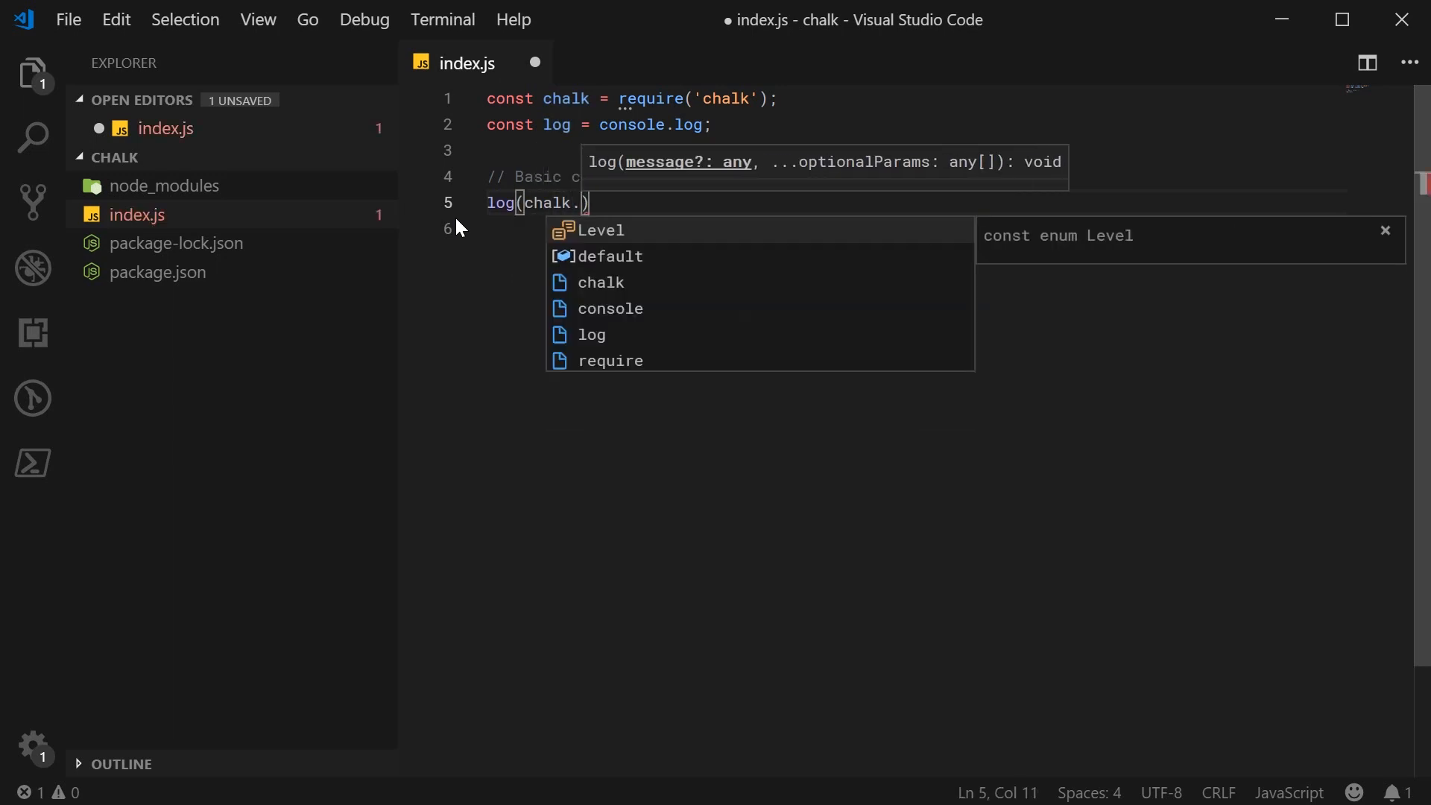
pyautogui.write('red')
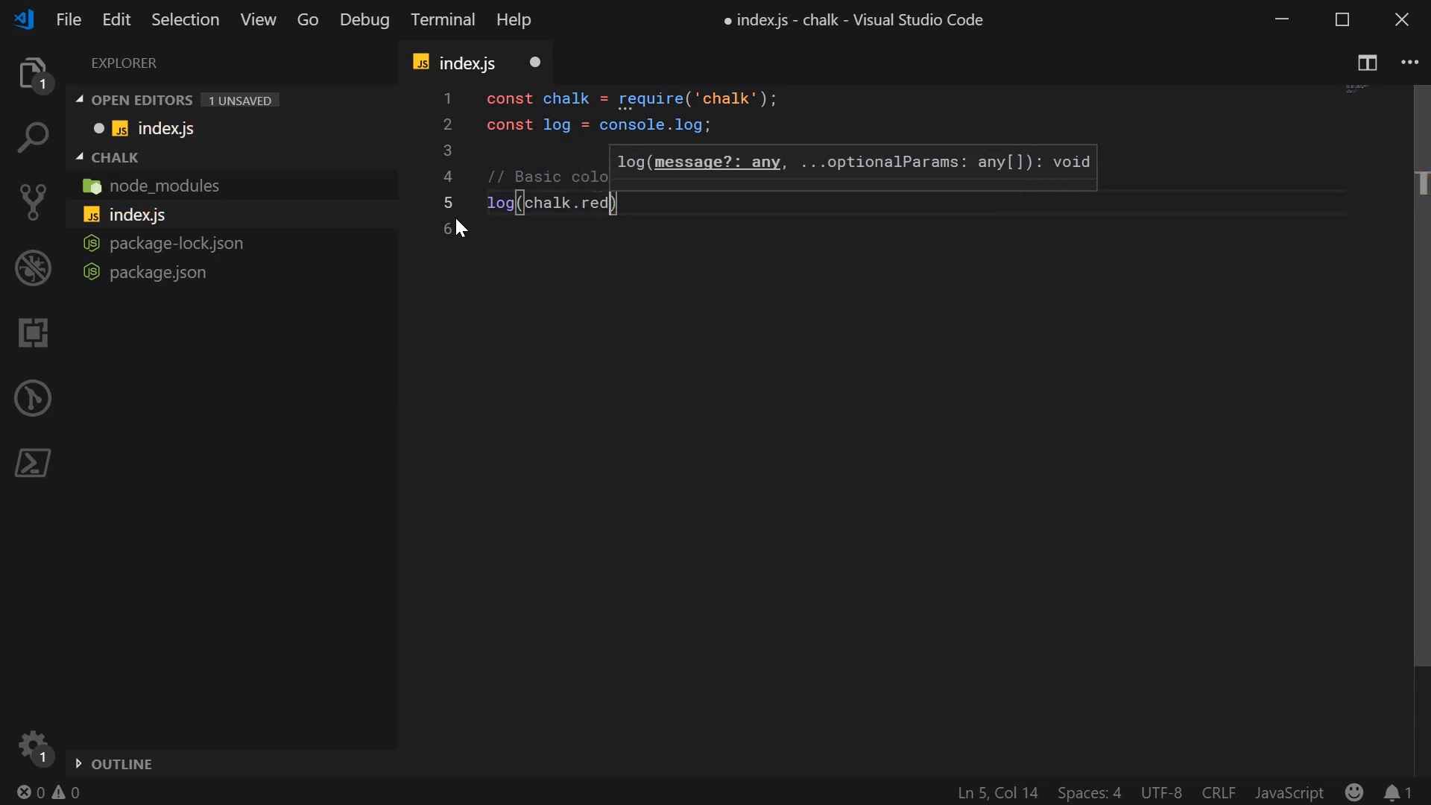
pyautogui.write("('')")
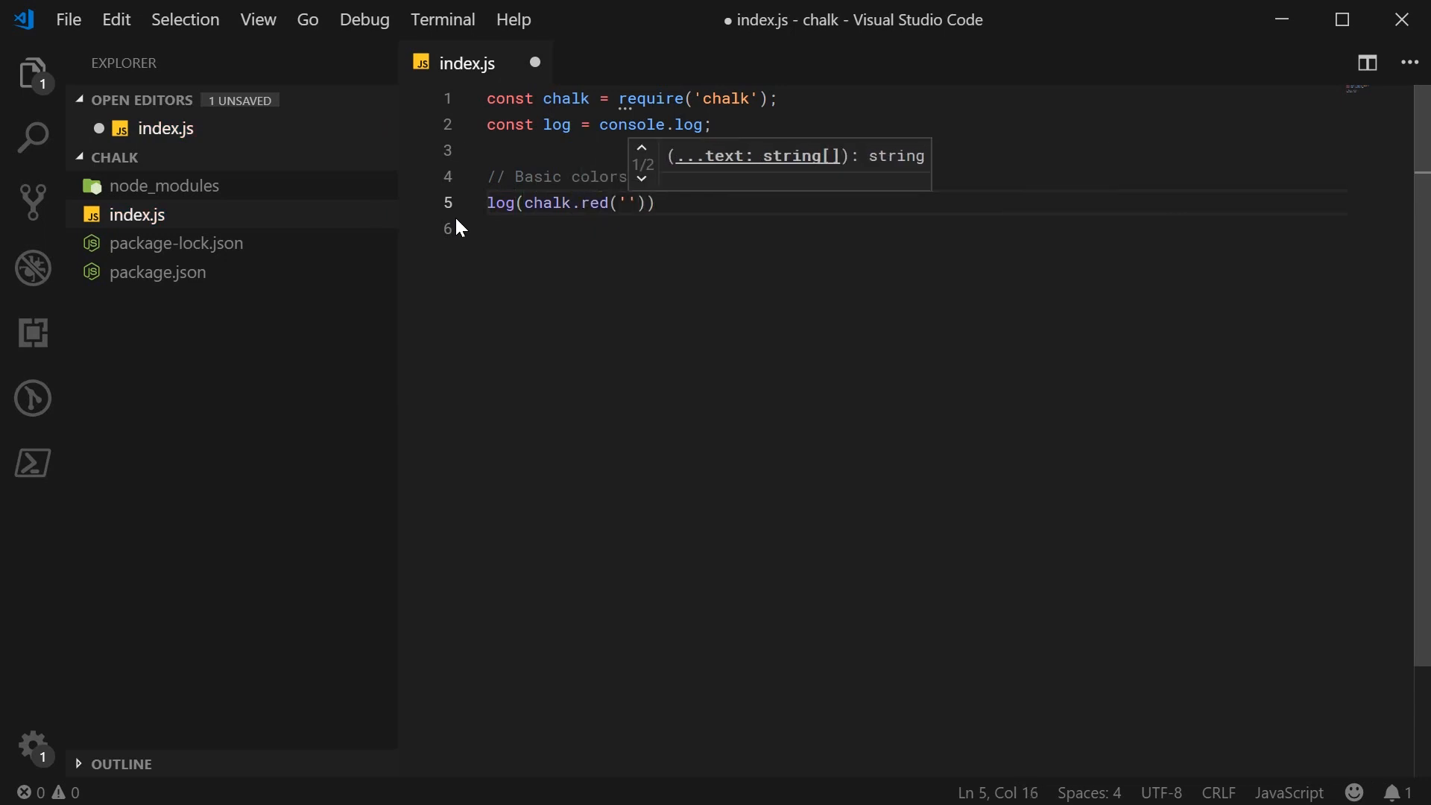
pyautogui.write('Hey, thi')
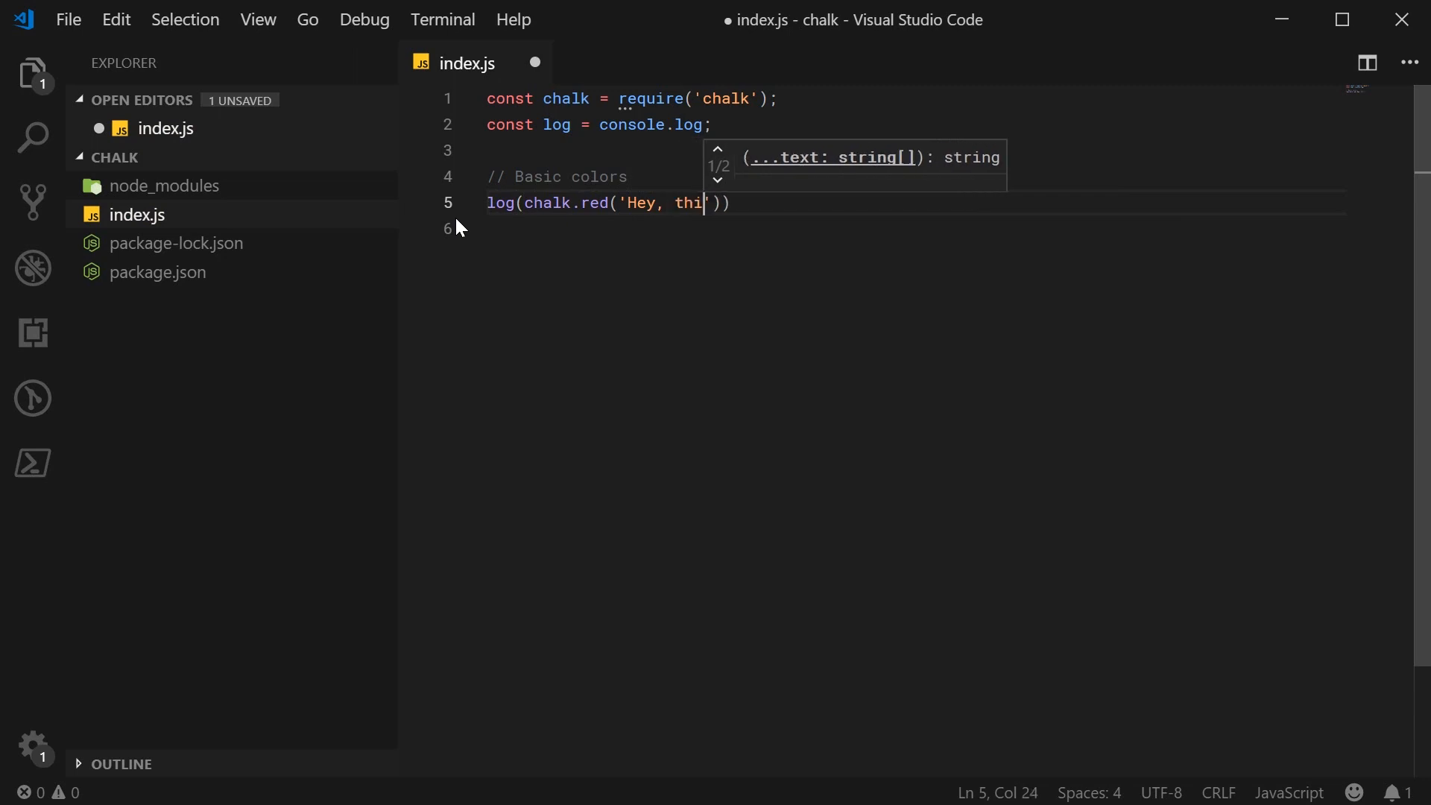
pyautogui.write('s is dcode!')
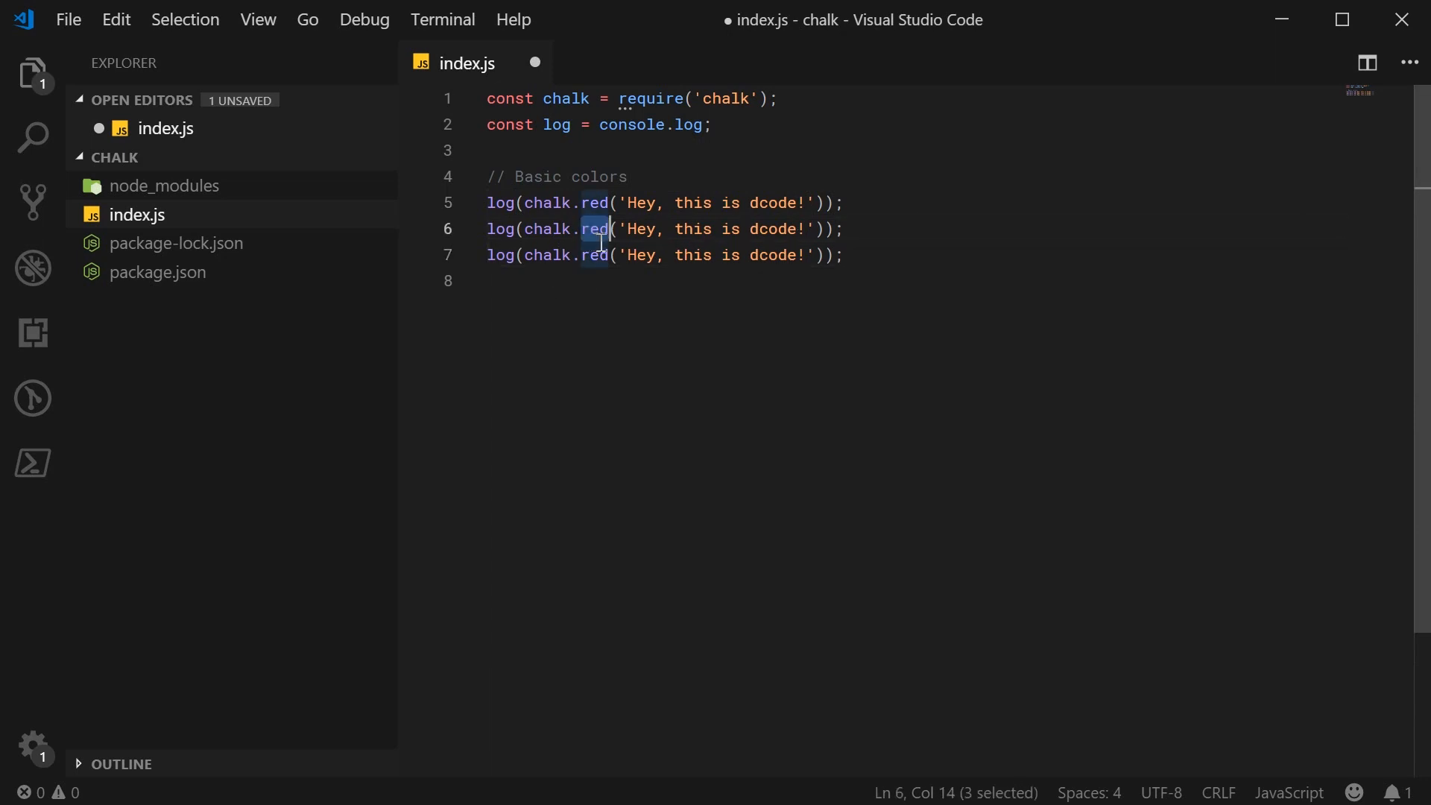
# Add duplicated lines logging chalk.magenta('I am magenta') and chalk.yellow('Banana.')
pyautogui.write('magenta')
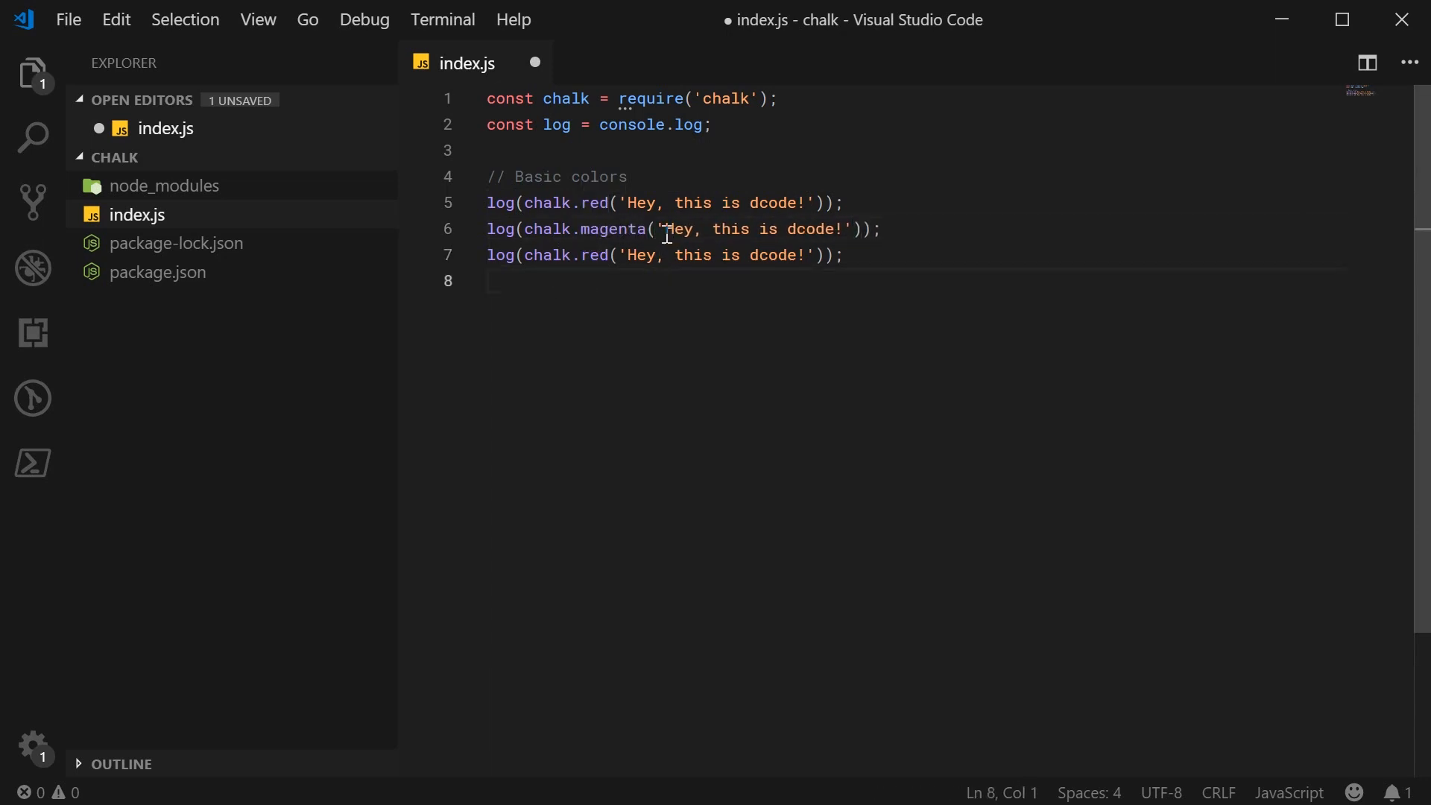
pyautogui.write('I am ma')
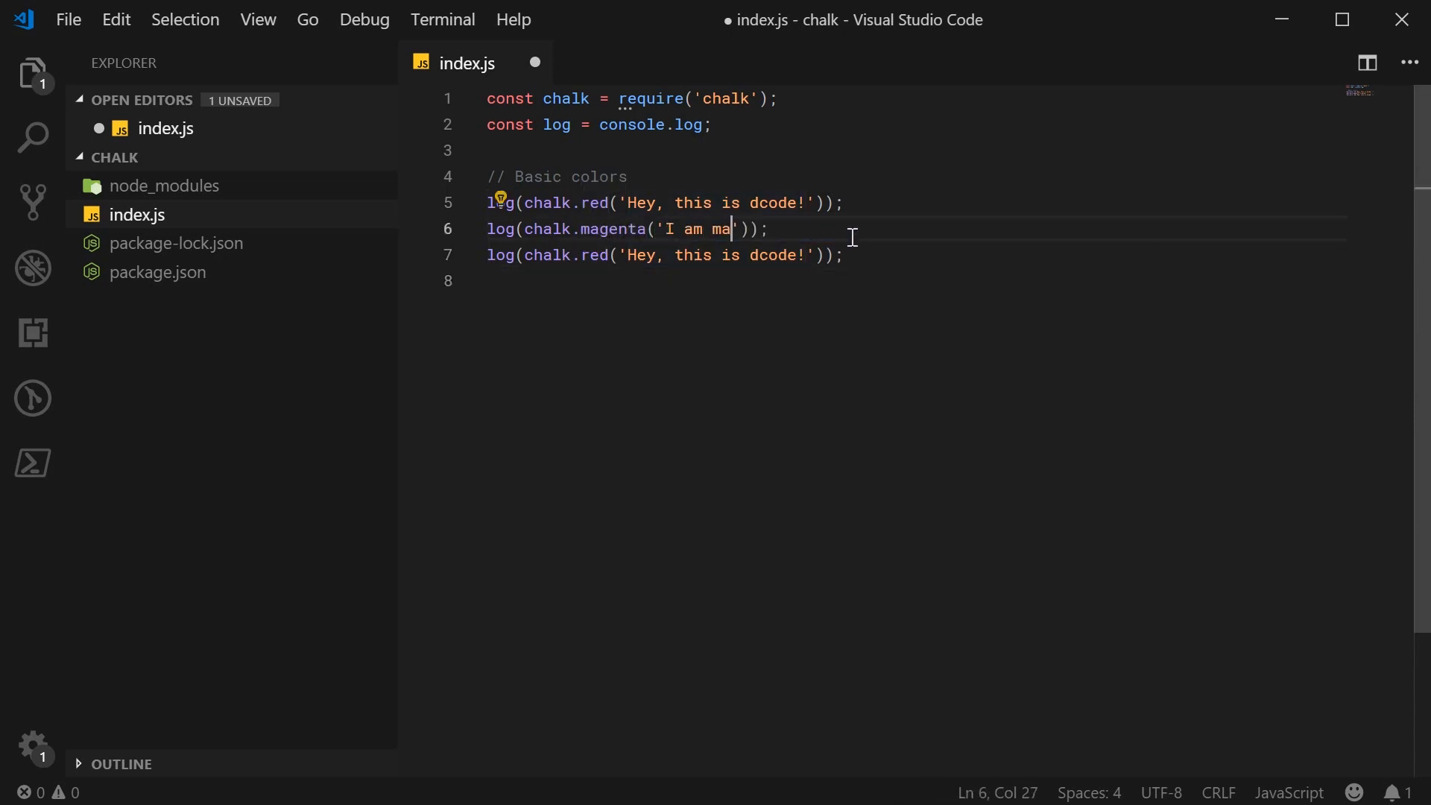
pyautogui.write('genta')
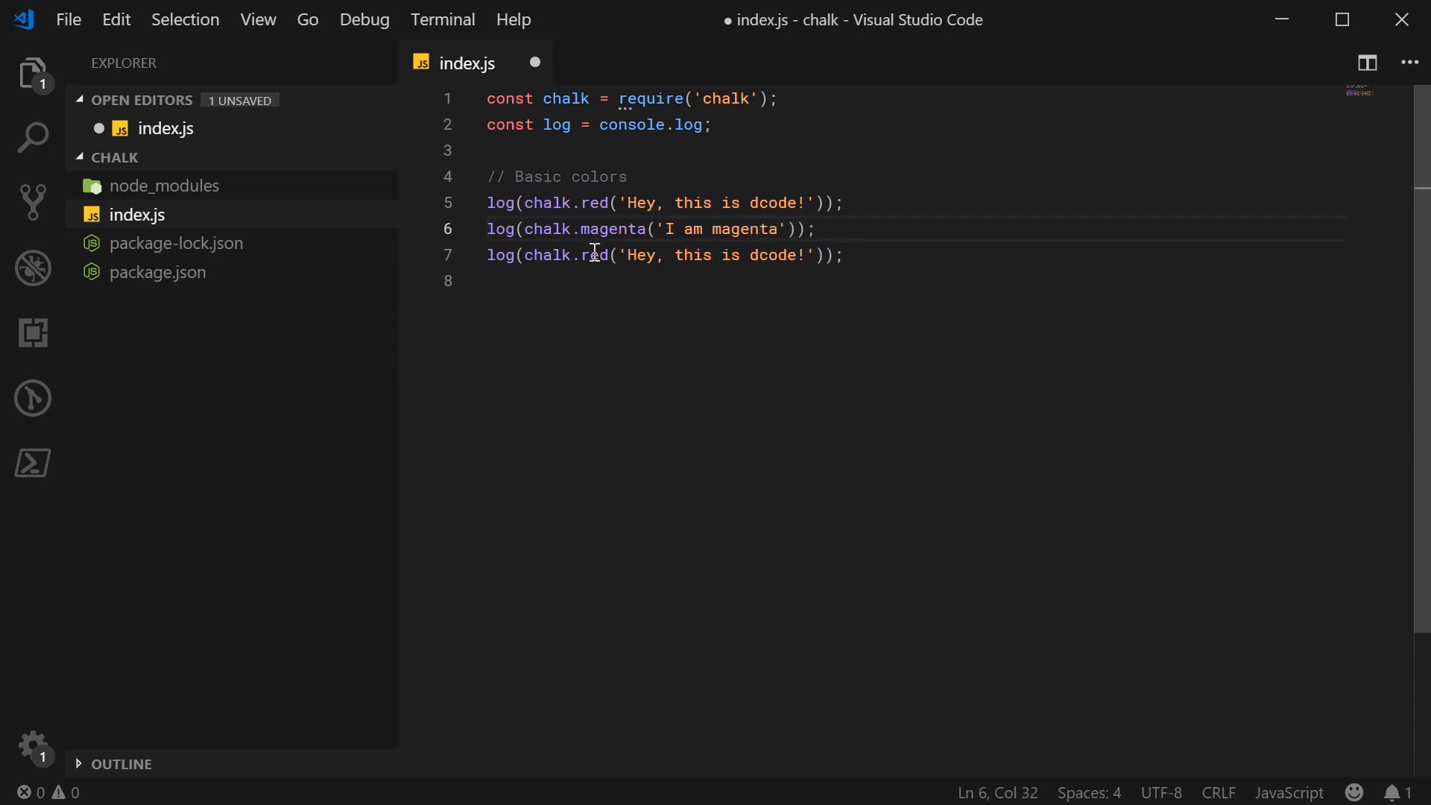
pyautogui.write('yellow')
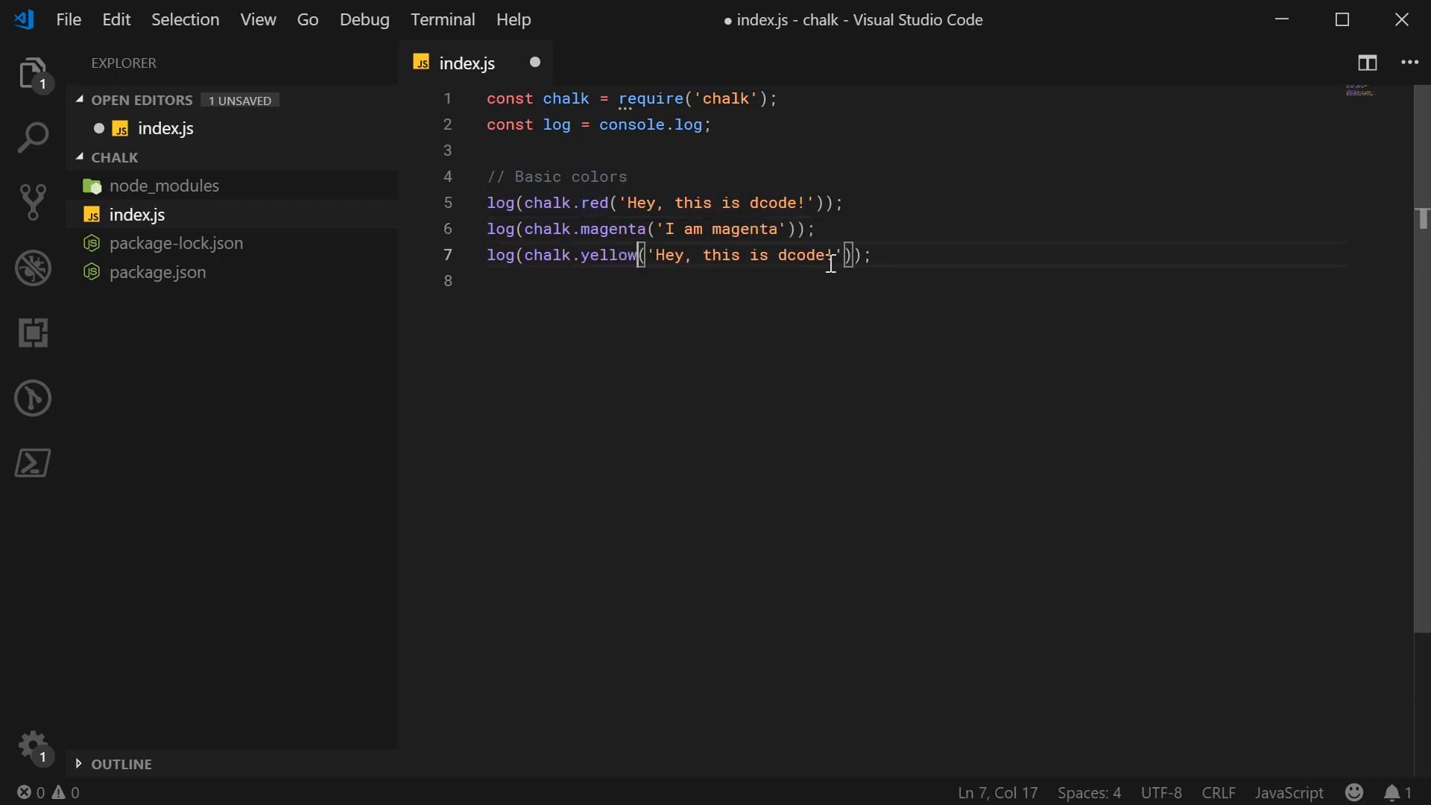
pyautogui.moveTo(656, 255); pyautogui.dragTo(829, 255)
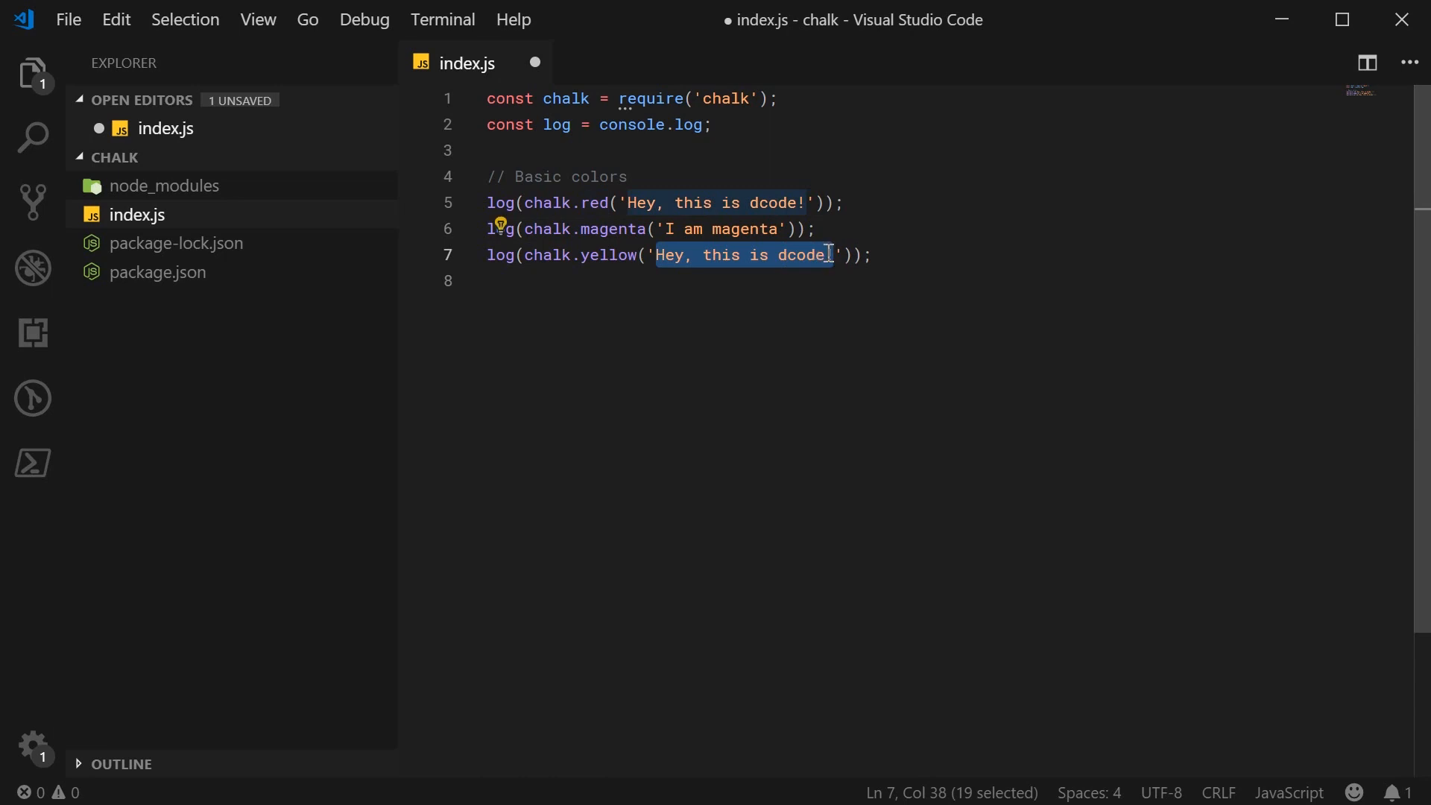
pyautogui.write('Banana.')
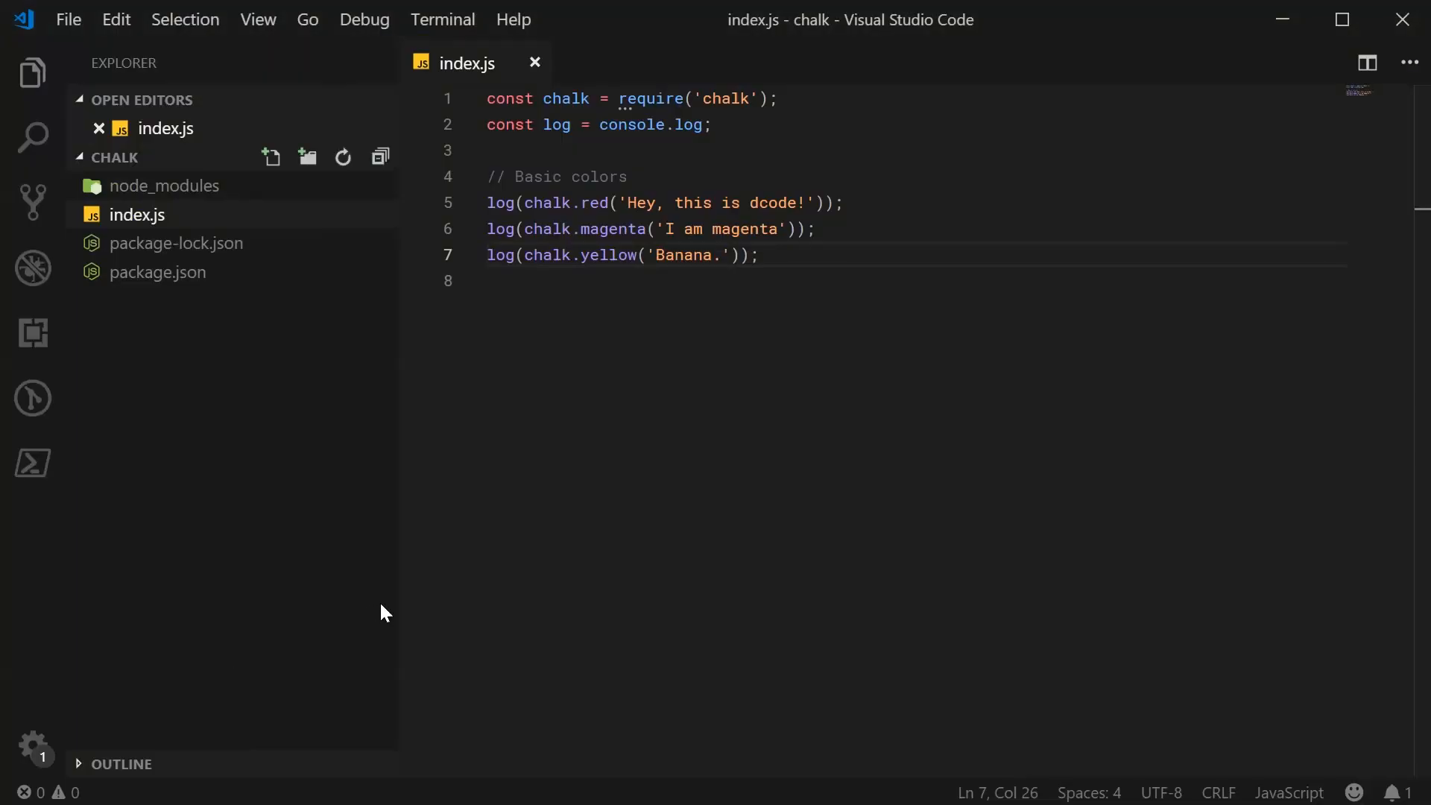
# Add // Background colors with chalk.bgRed('Yea i have a red background!') and chalk.bgGreen('Forest') logs
pyautogui.write('// Background colors')
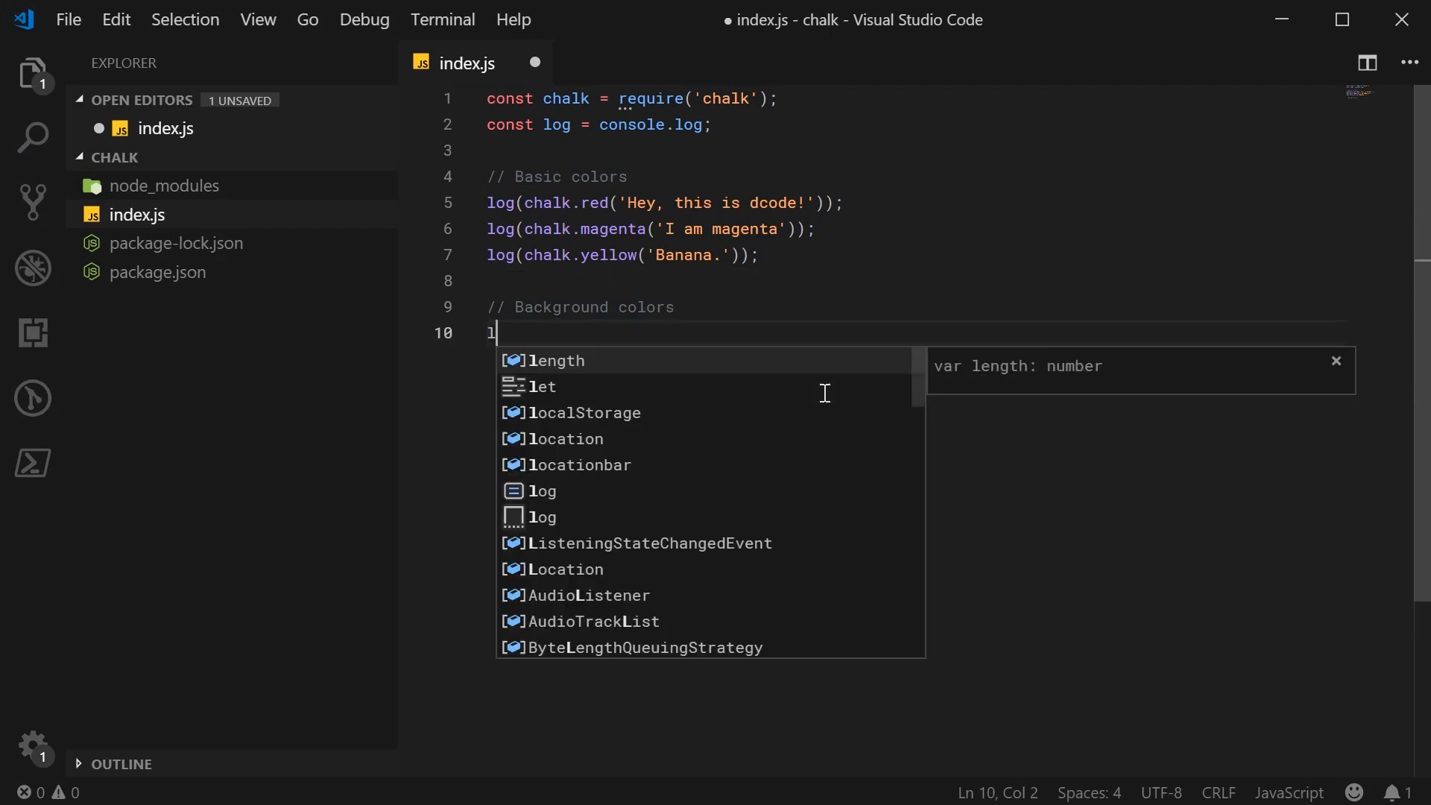
pyautogui.write('og(chalk.')
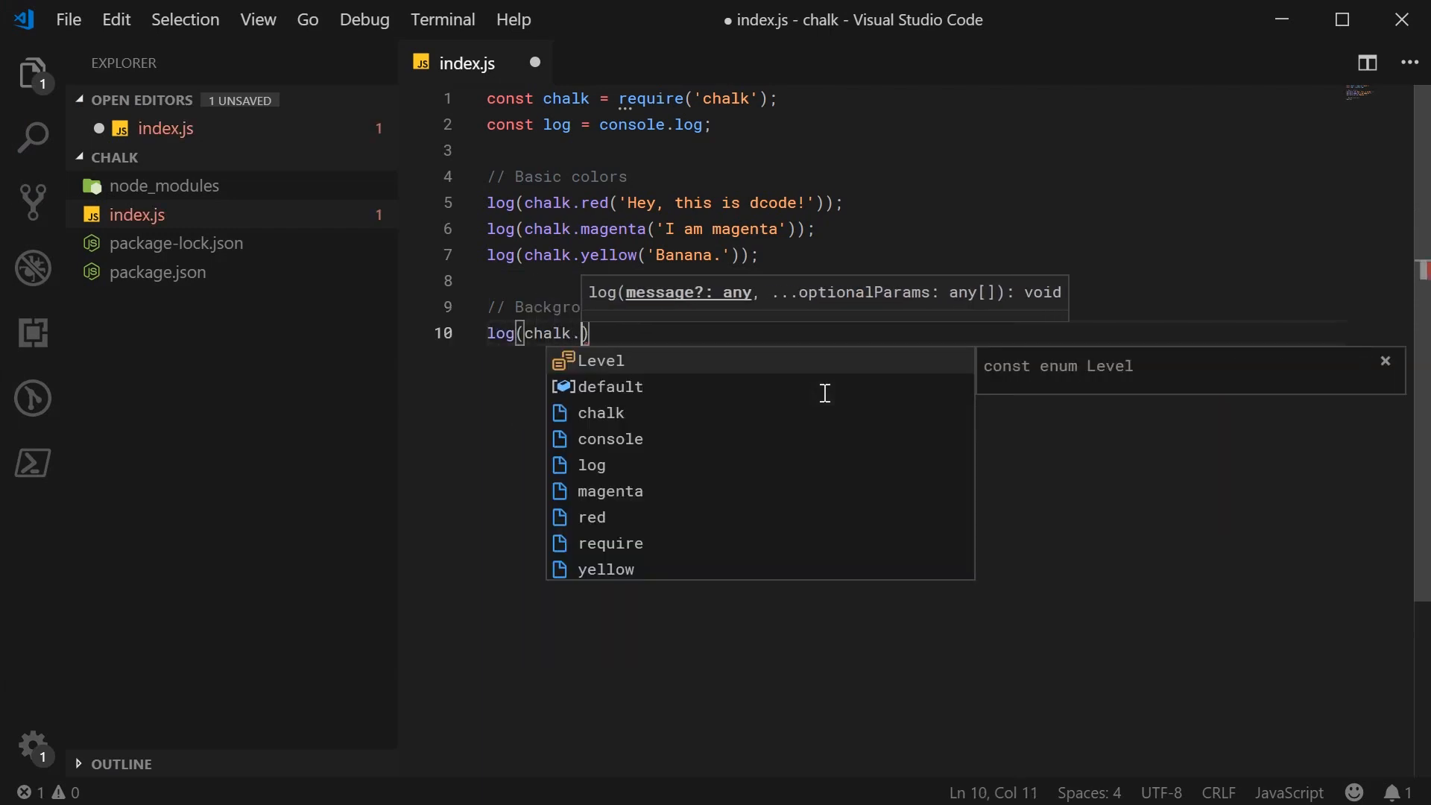
pyautogui.write("bgRed('Yea i hav")
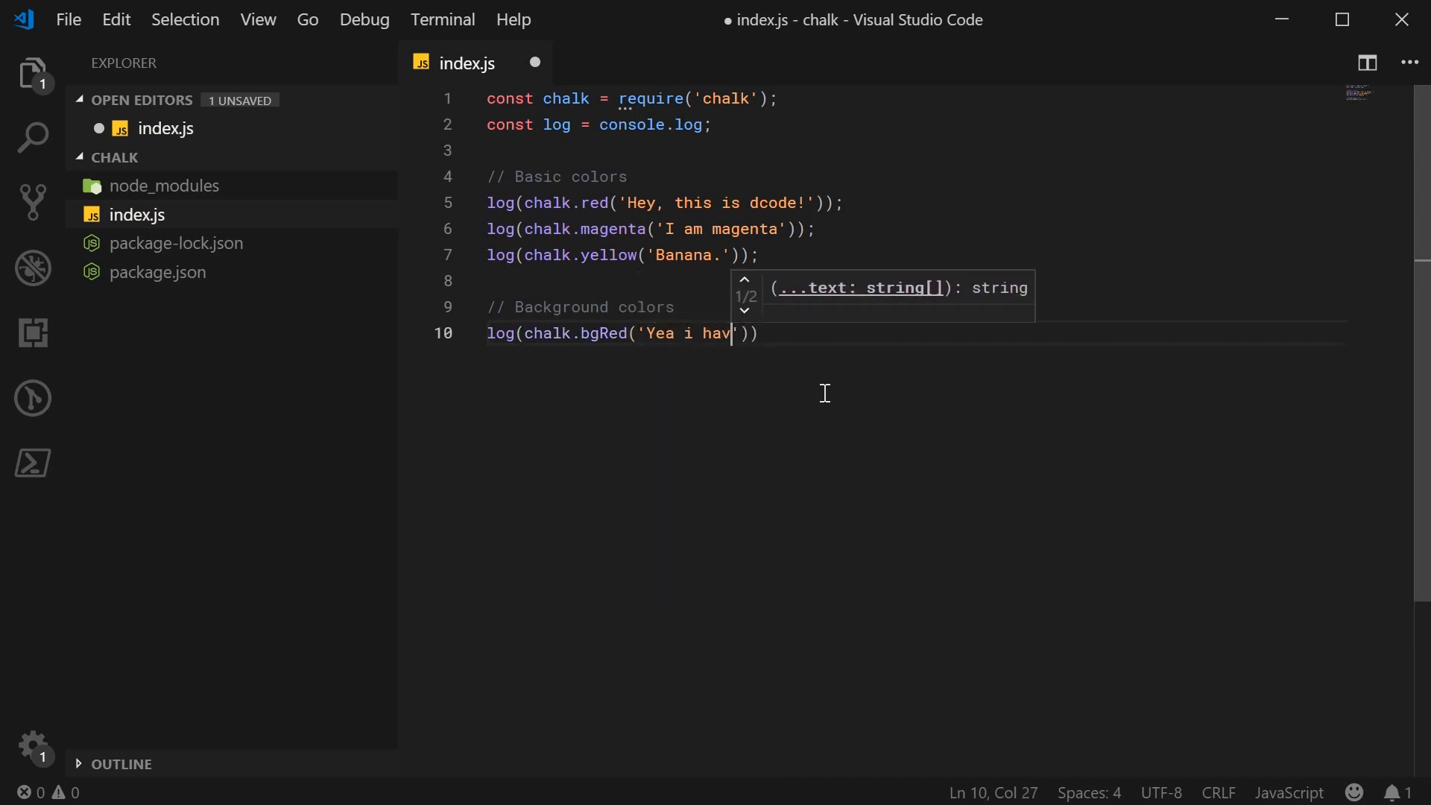
pyautogui.write('e a red background!')
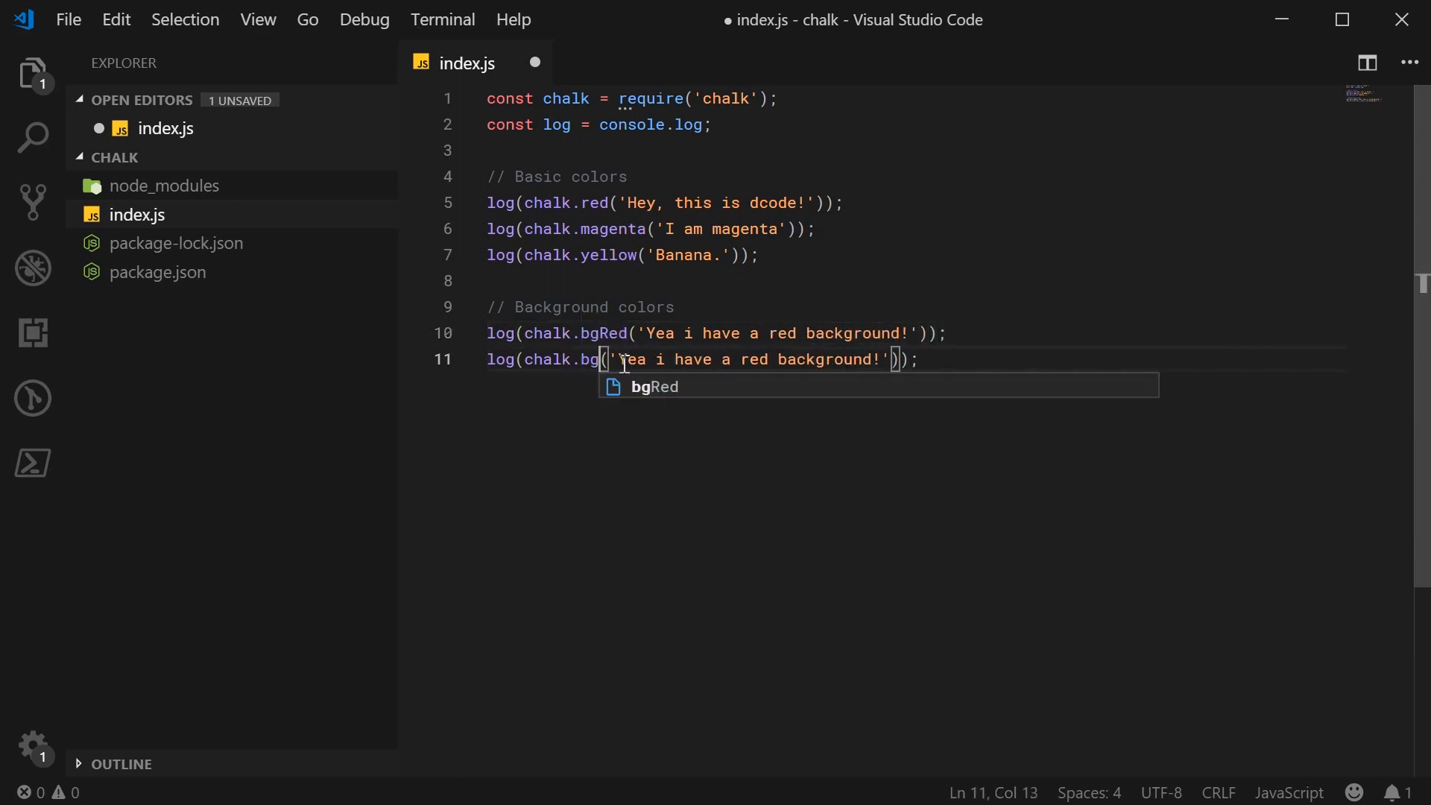
pyautogui.write('G')
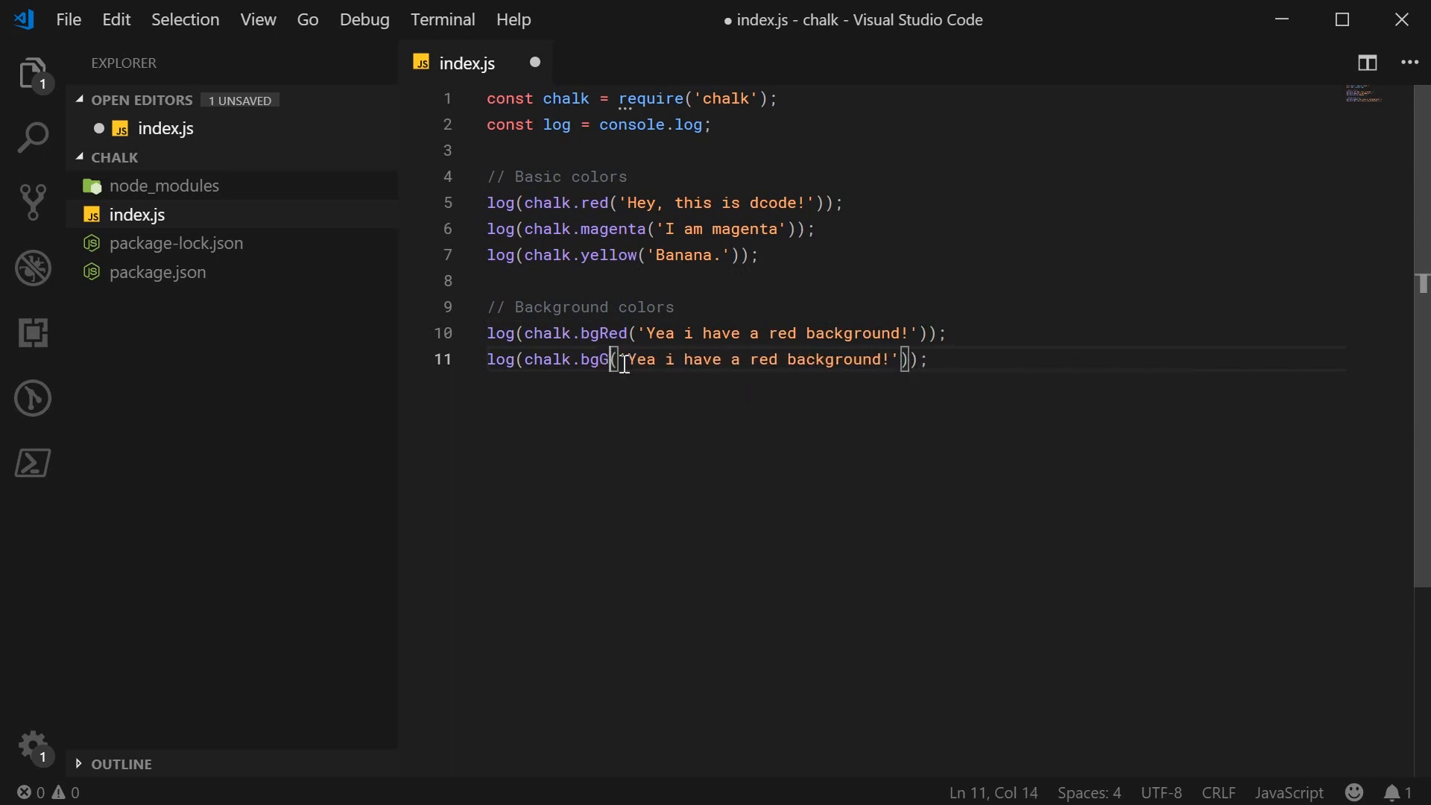
pyautogui.write('reen')
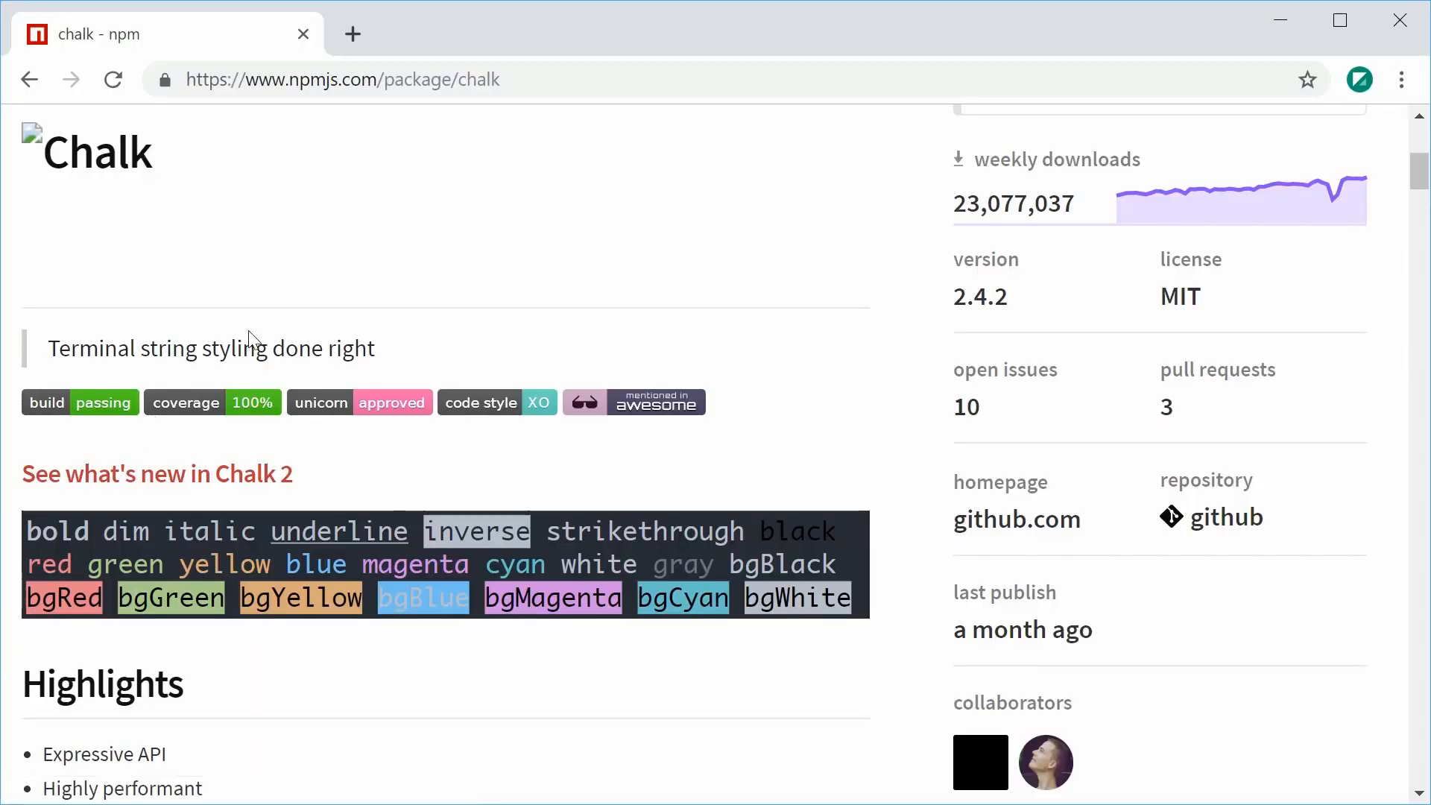
pyautogui.scroll(-3)
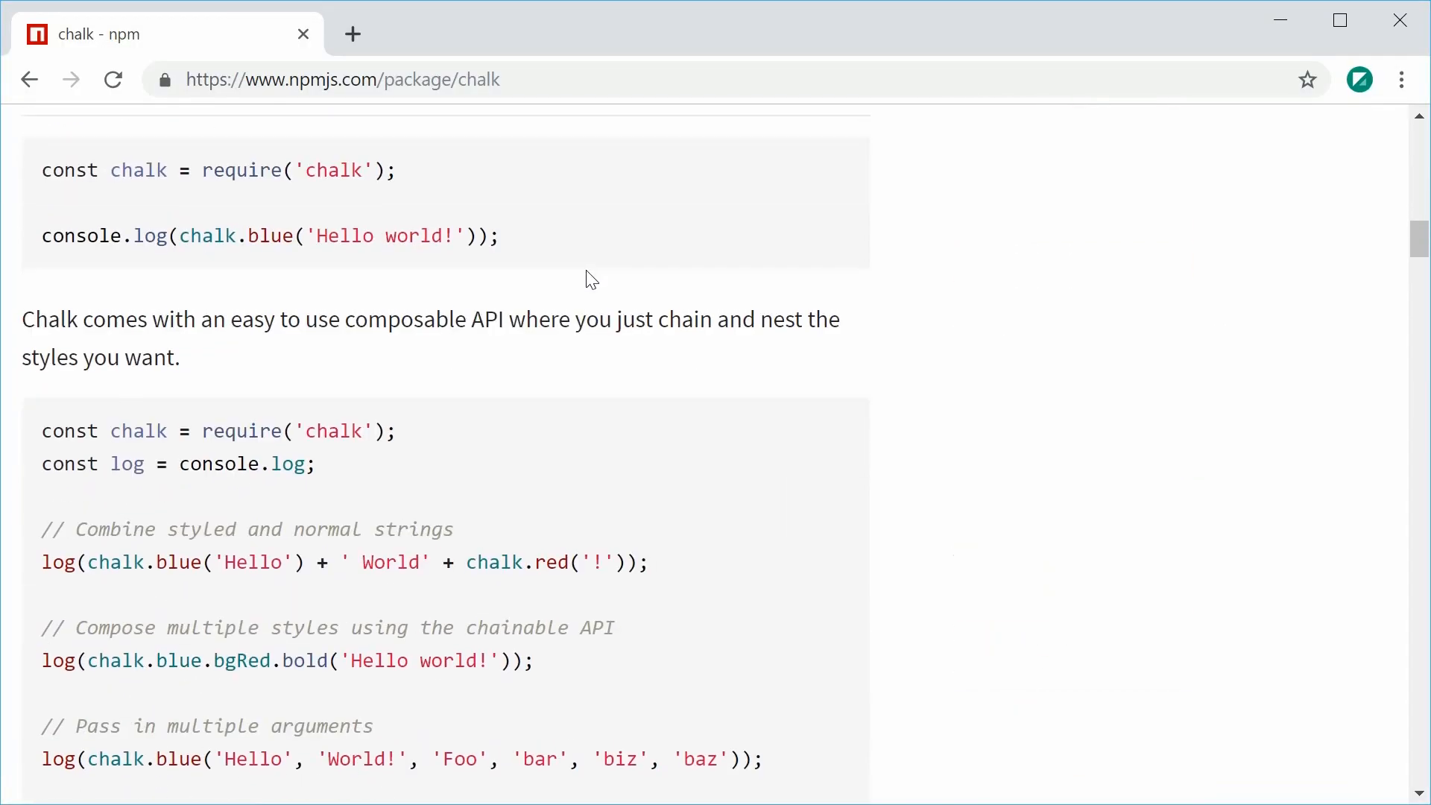
pyautogui.scroll(-3)
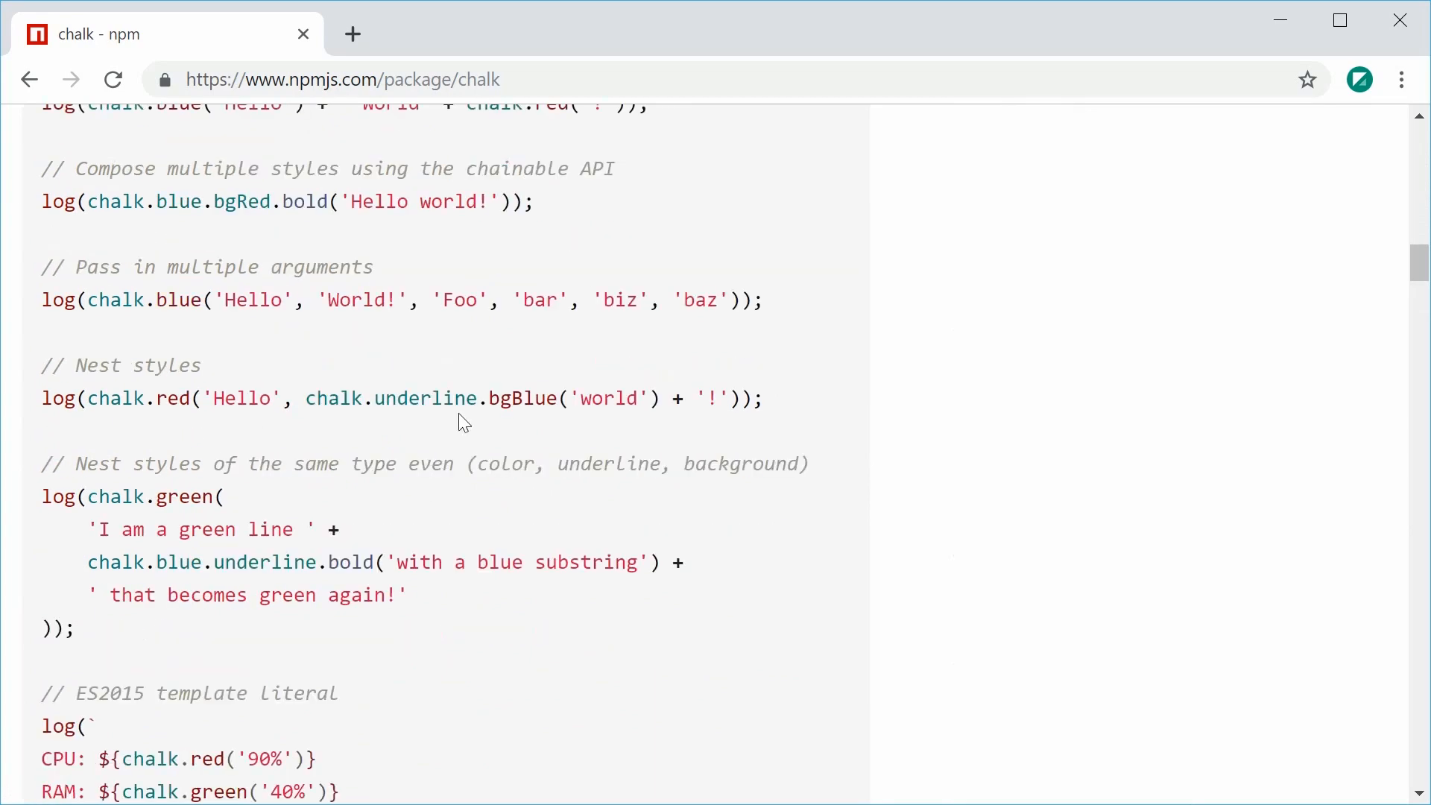
pyautogui.scroll(-3)
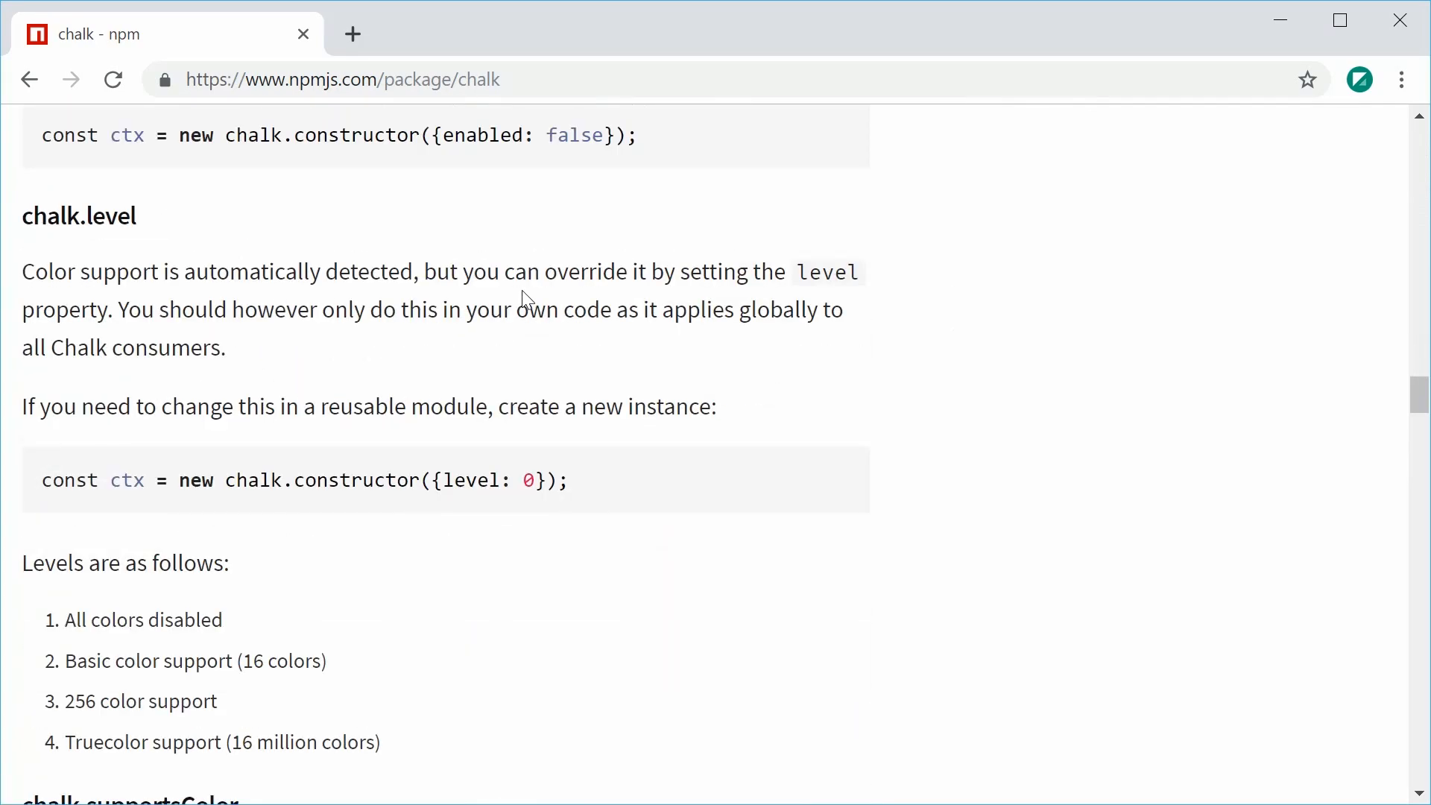
pyautogui.scroll(-3)
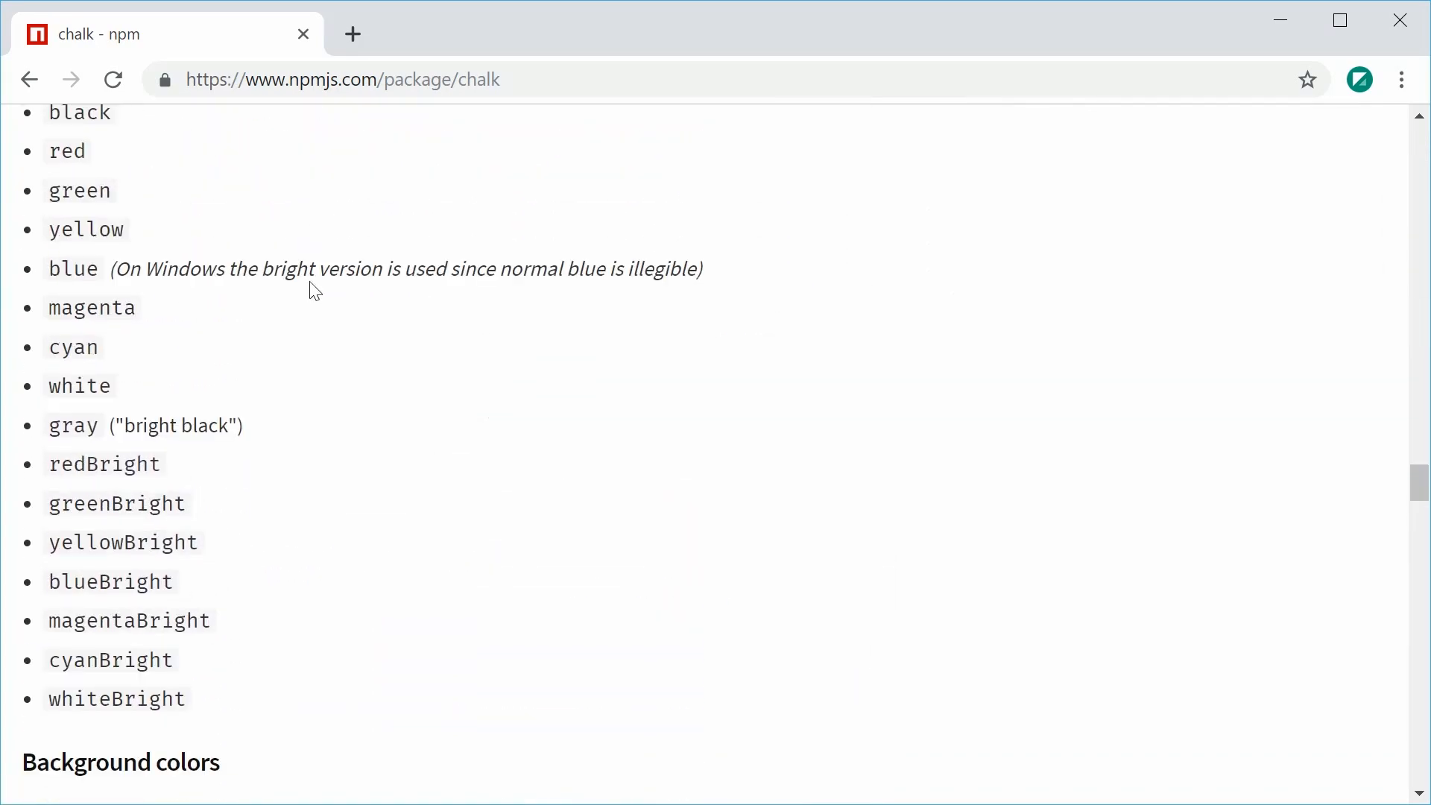
pyautogui.scroll(-3)
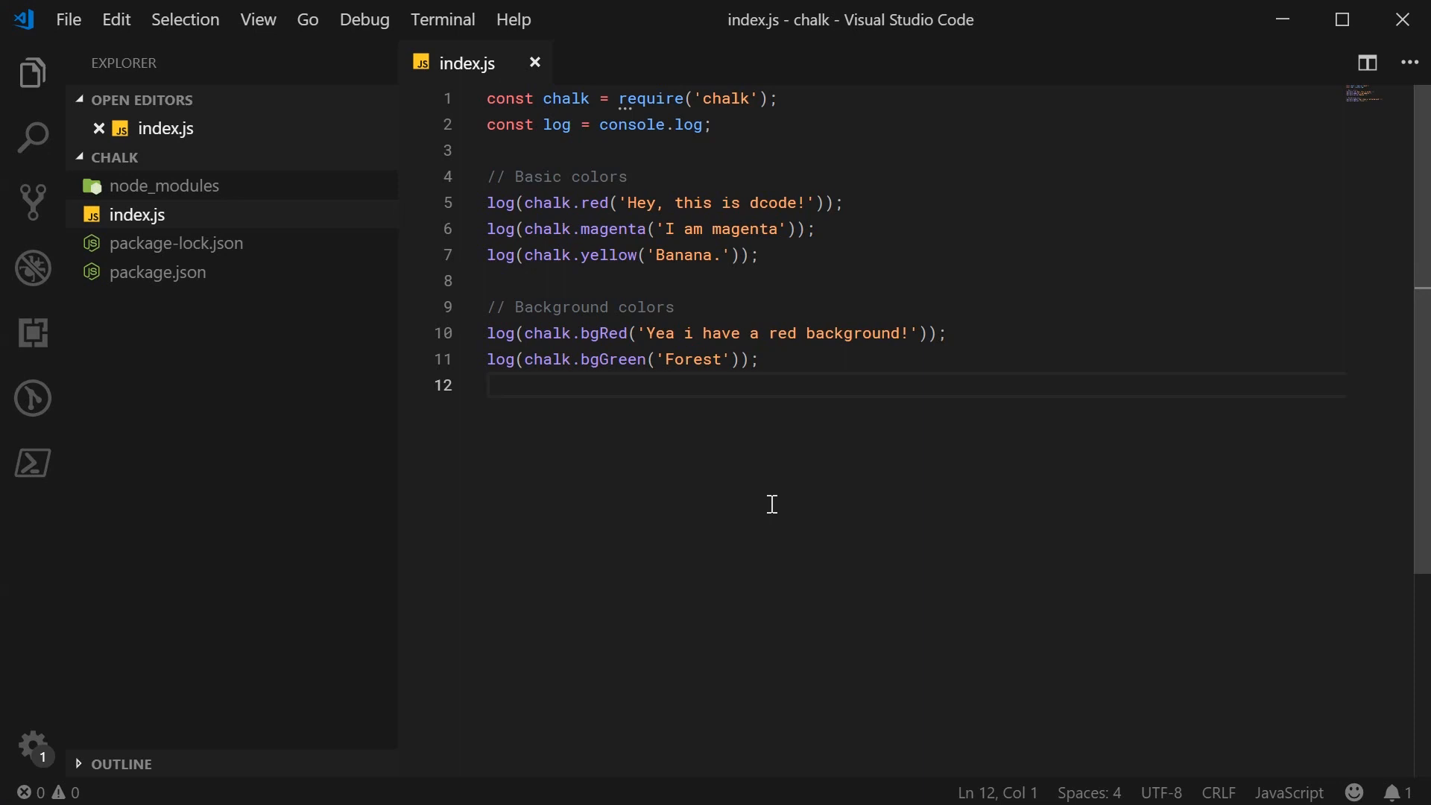
# Add a // Styling & decoration comment and log chalk.bold('I am bold.')
pyautogui.write('// Styli')
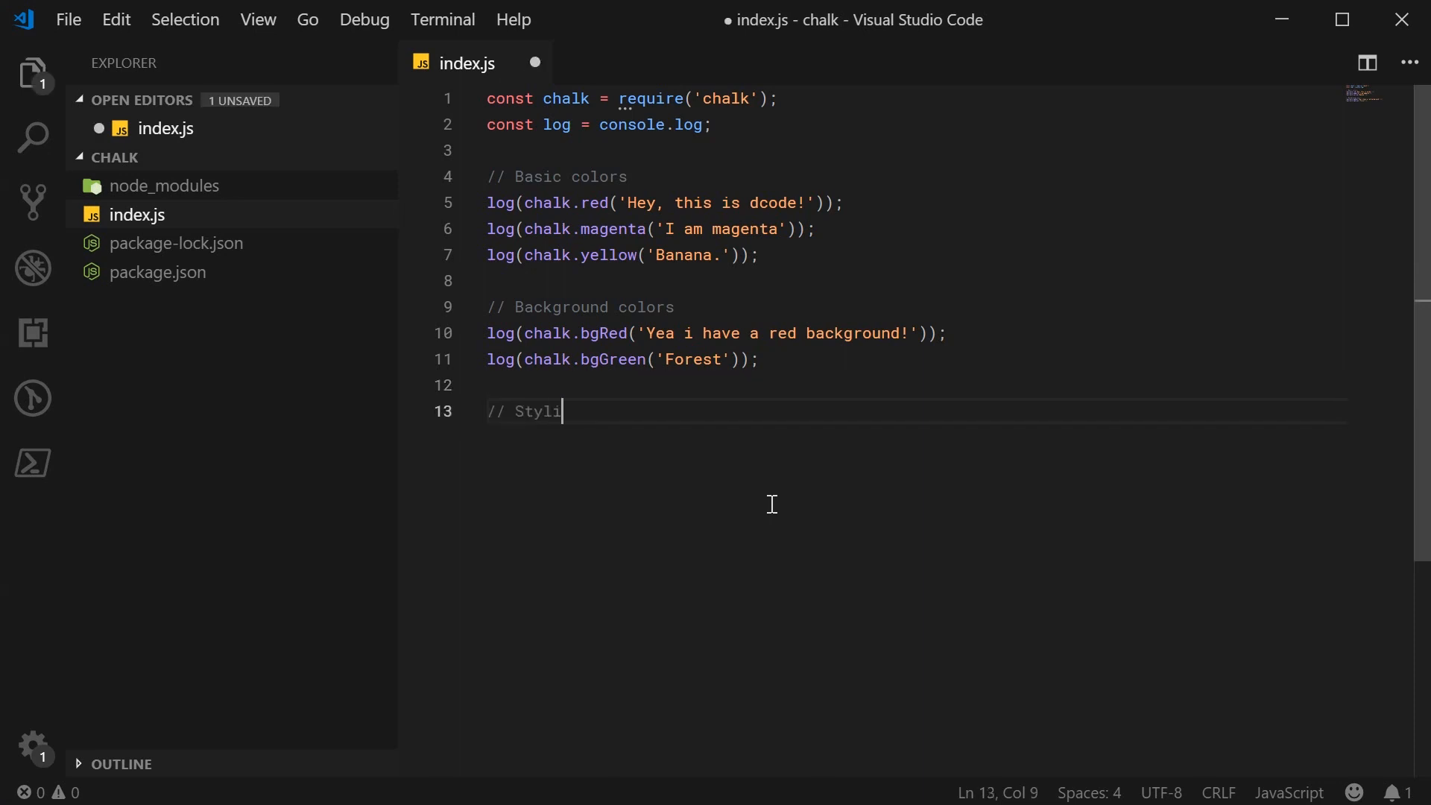
pyautogui.write('ng & decoration')
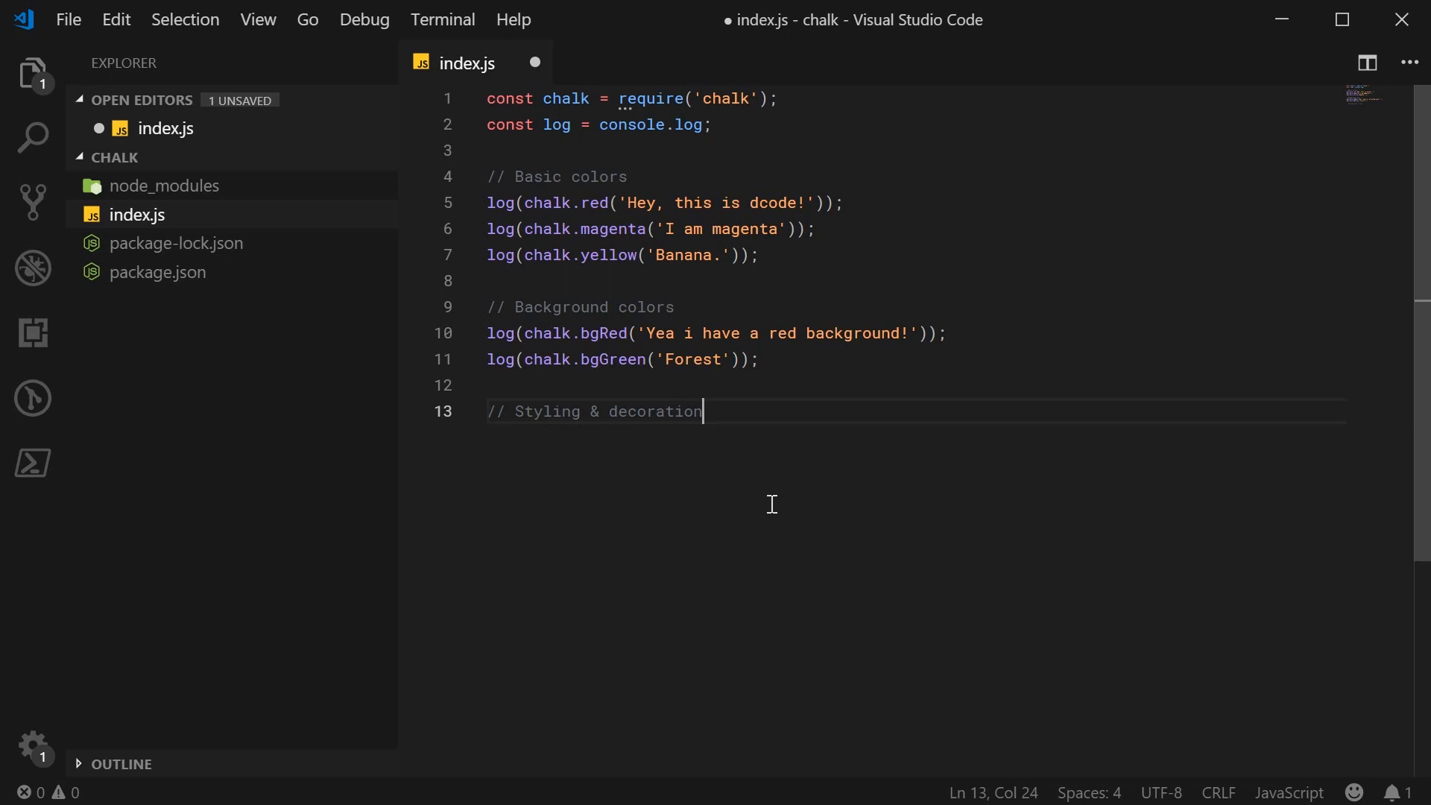
pyautogui.press('Enter')
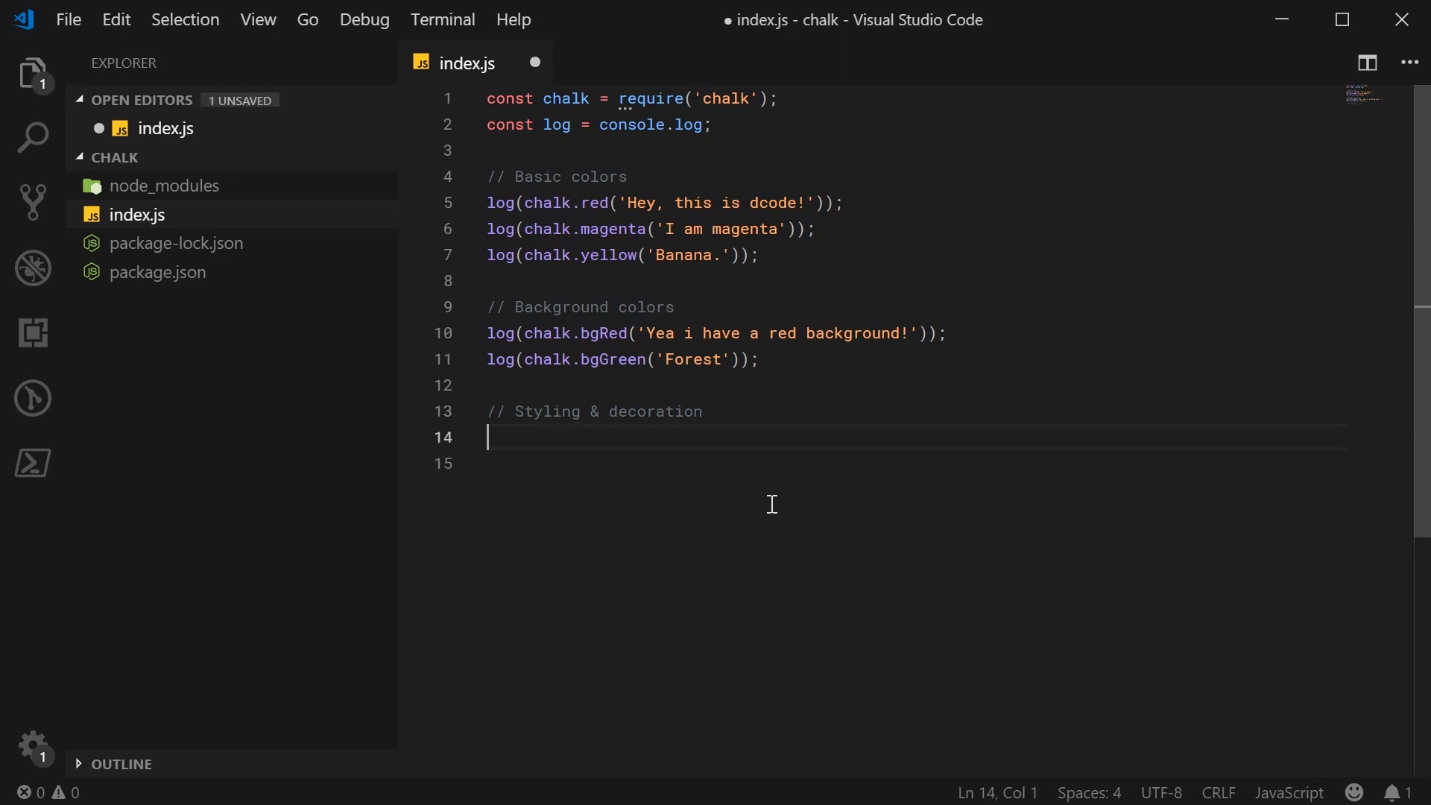
pyautogui.write('log')
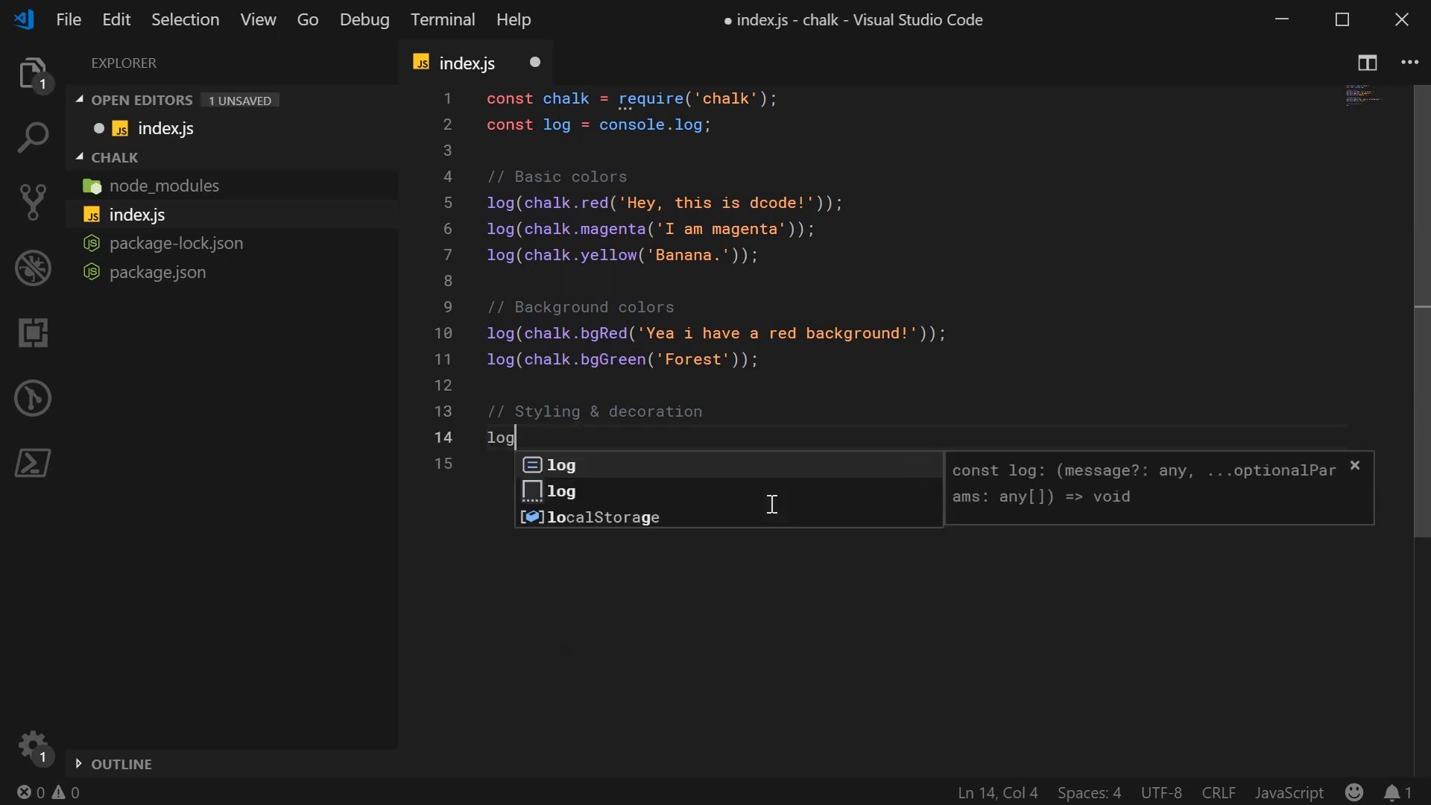
pyautogui.write('(chalk.bold')
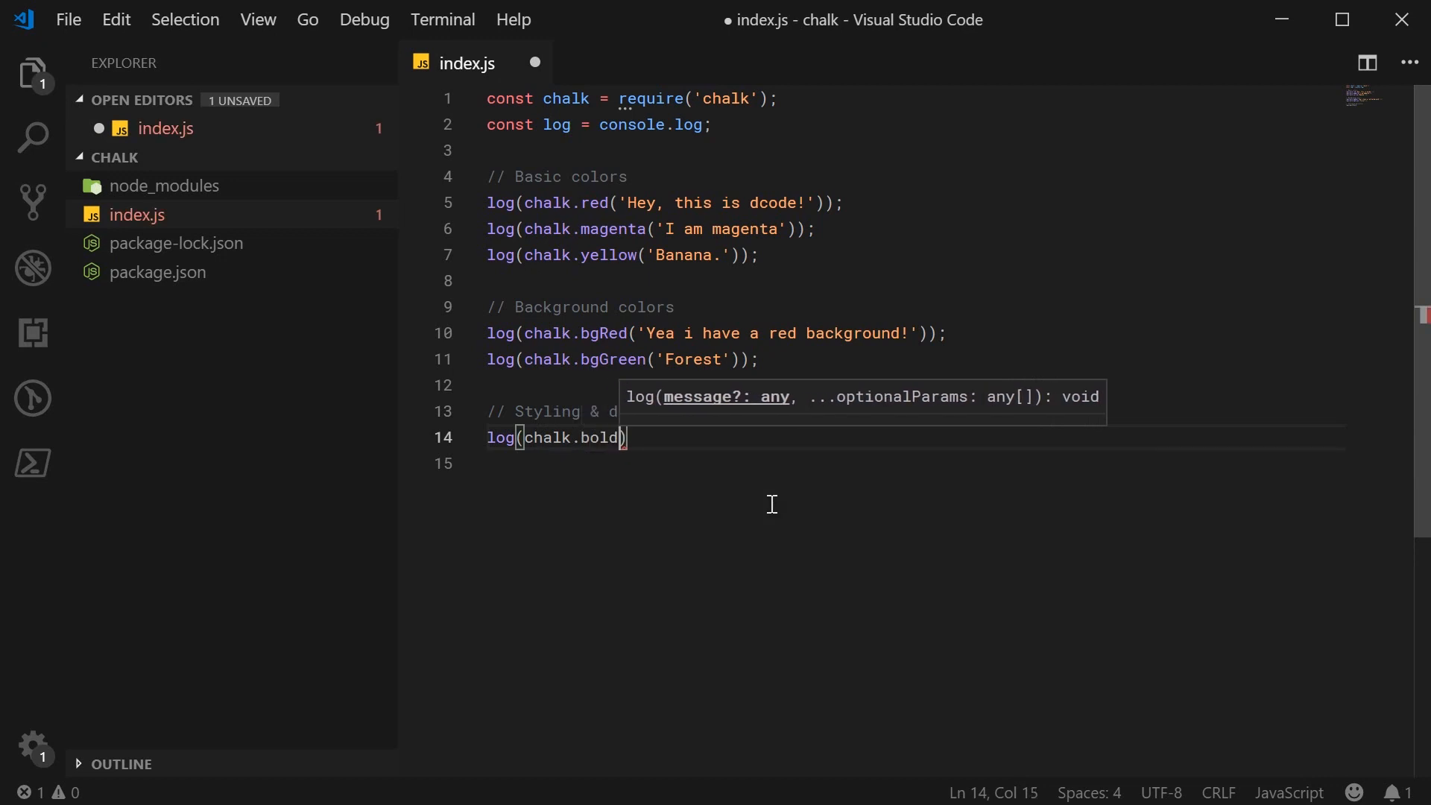
pyautogui.write("('I am bold.")
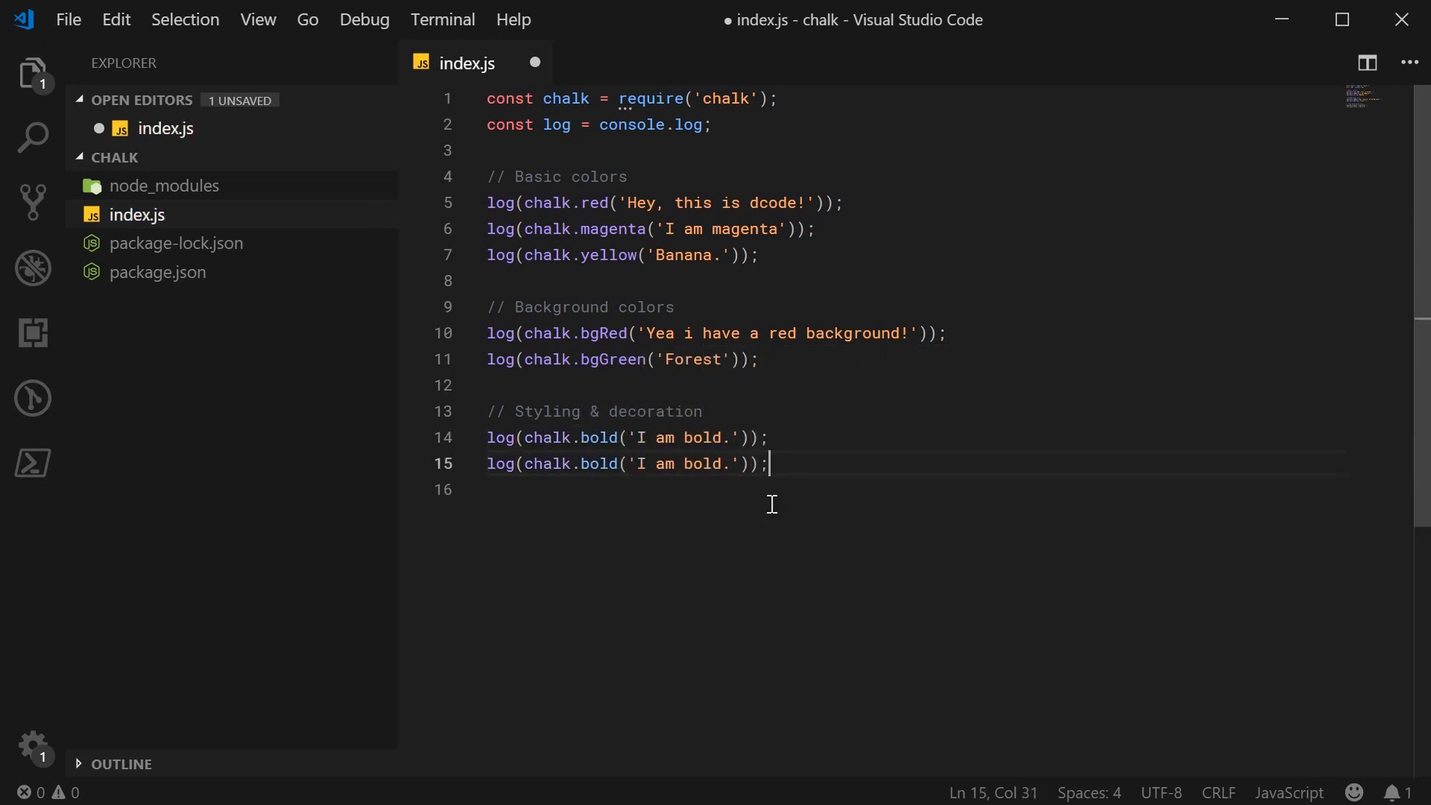
# Change the duplicated line to log chalk.underline('Look at me')
pyautogui.write('underln')
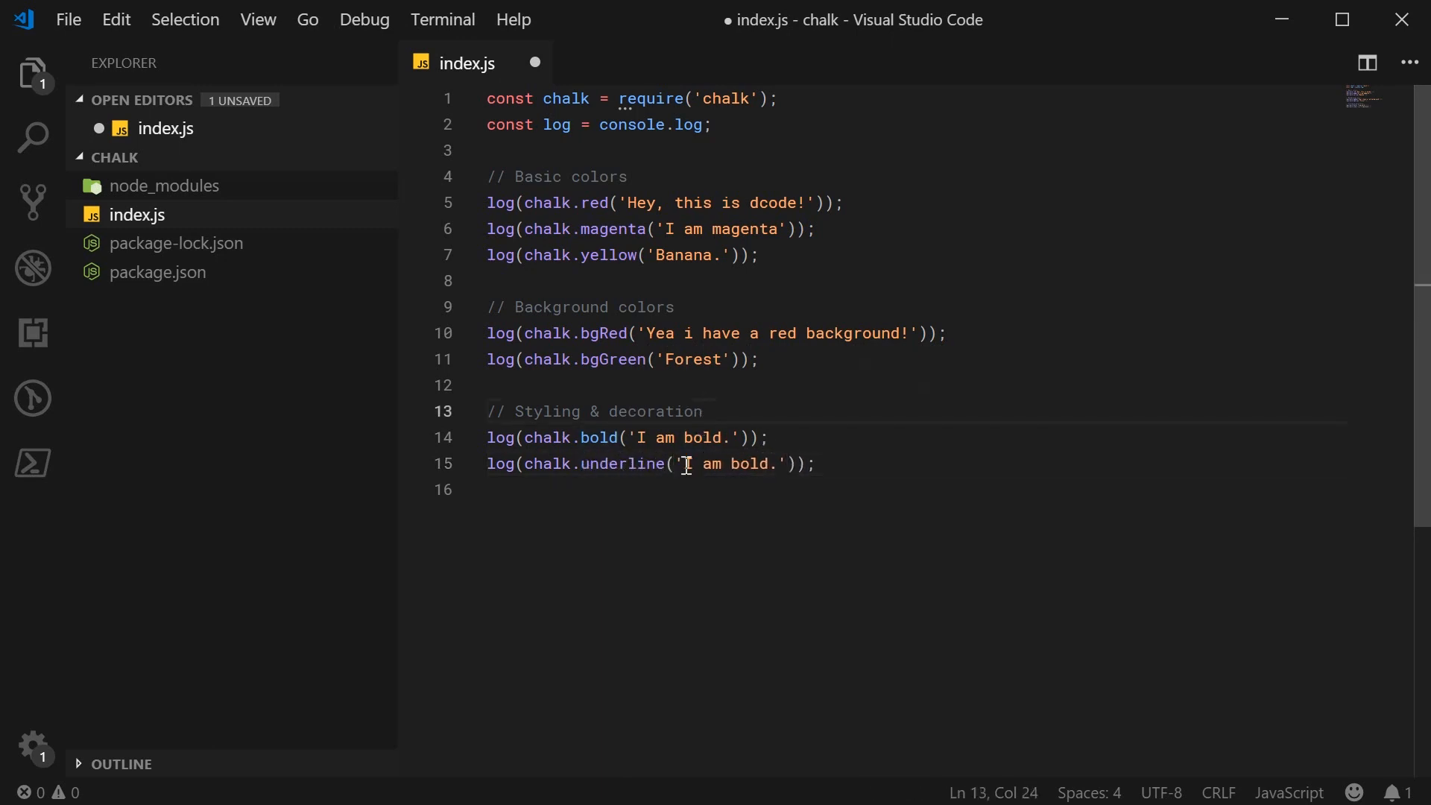
pyautogui.write('Look')
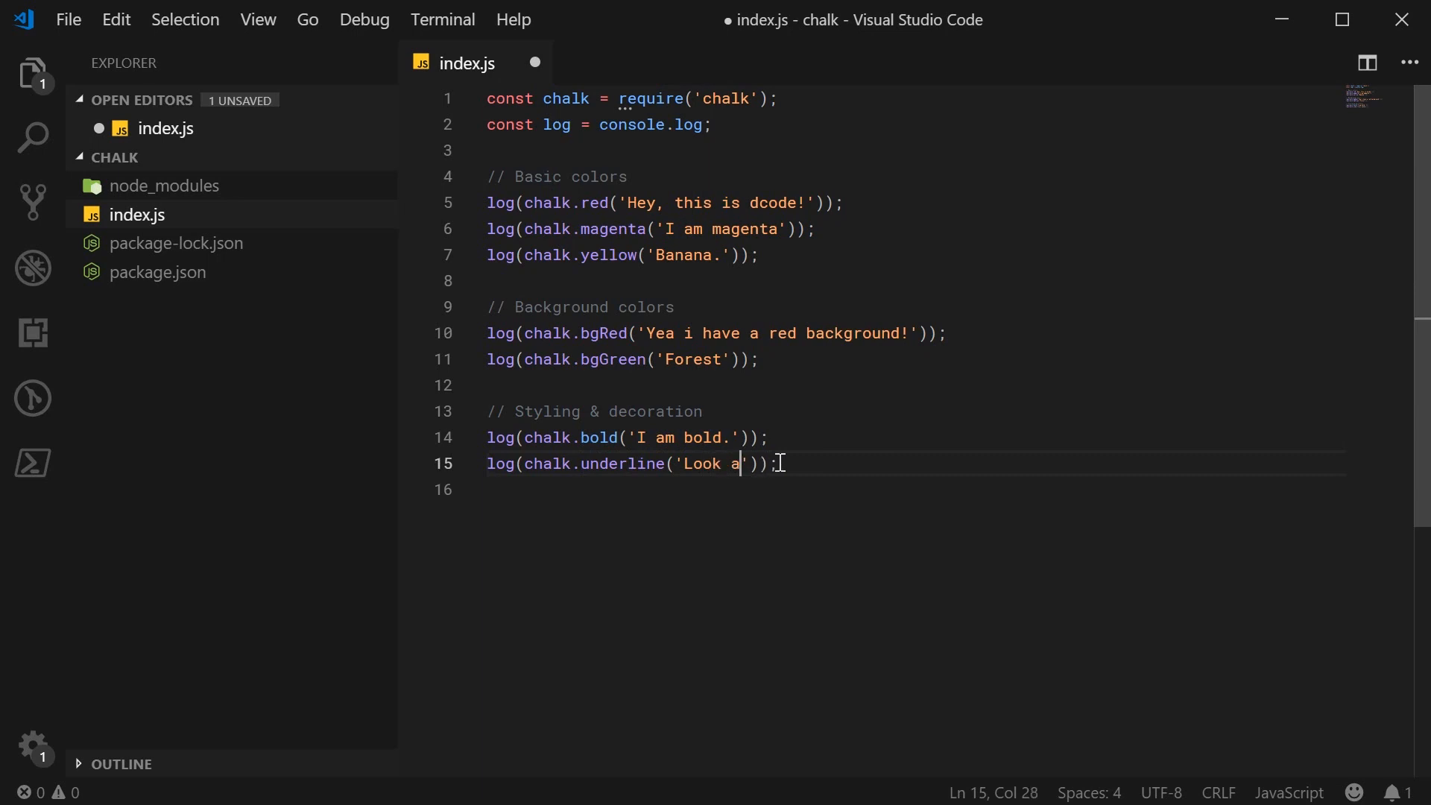
pyautogui.write('t me')
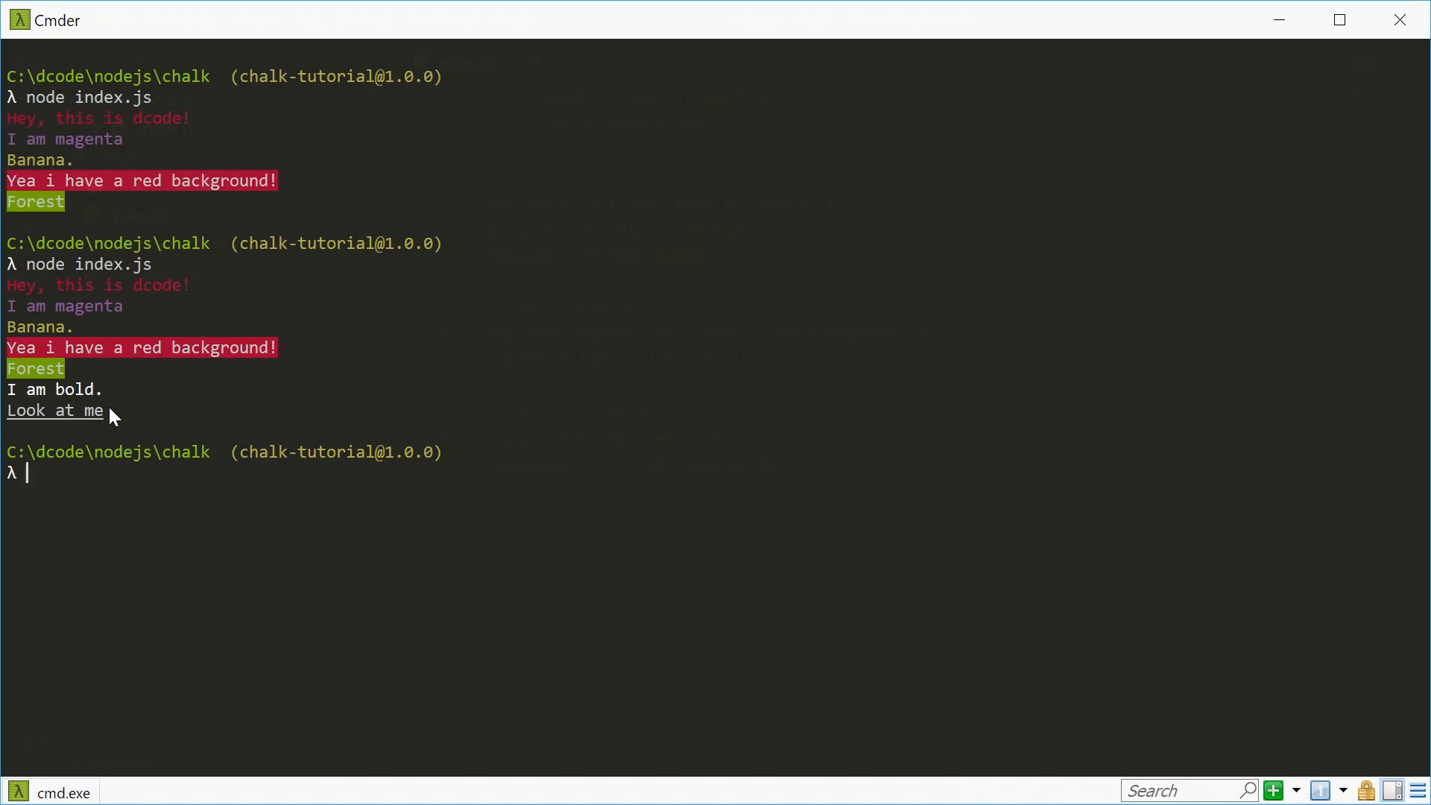
# Run node index.js in Cmder to view the styled output, then clear the screen
pyautogui.write('le')
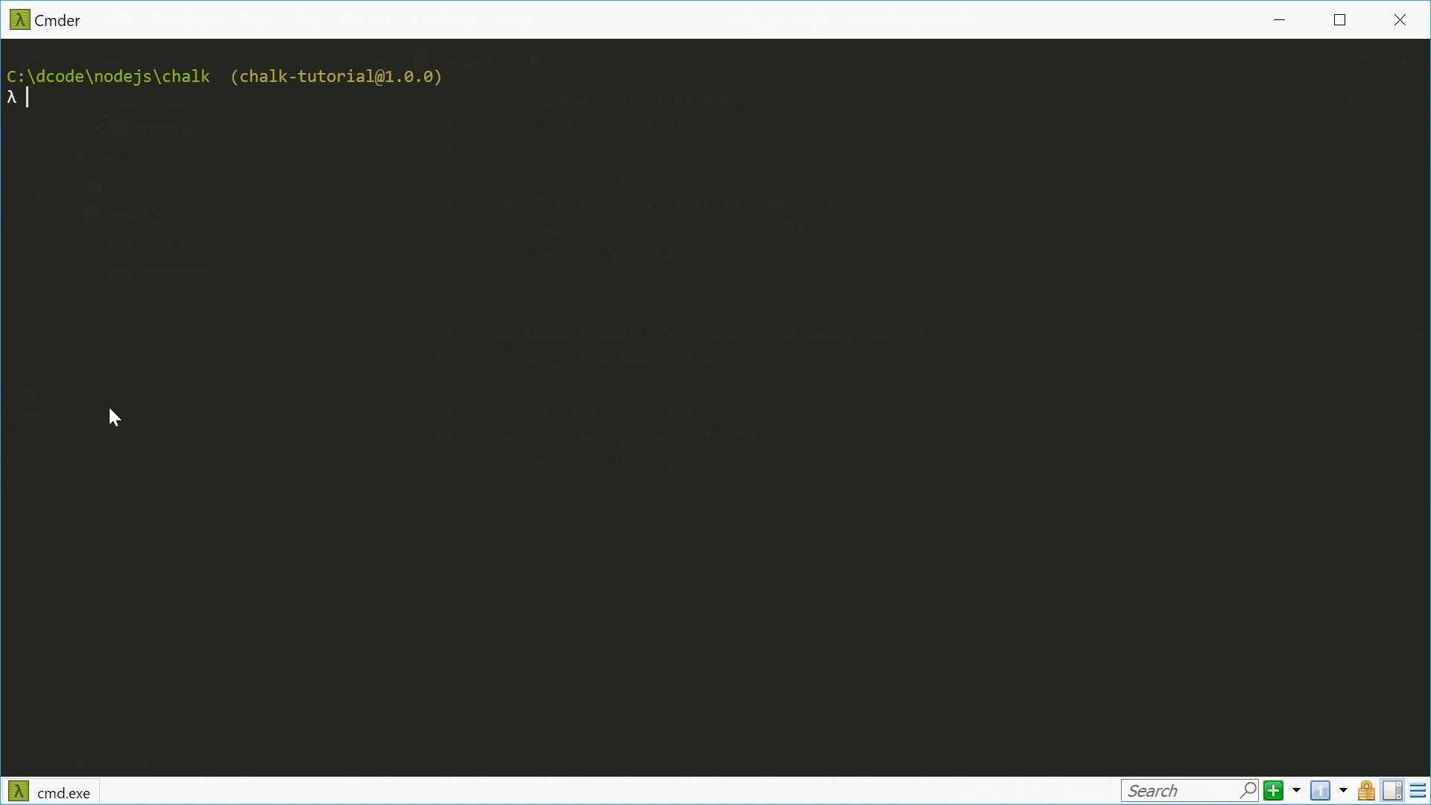
pyautogui.moveTo(136, 425)
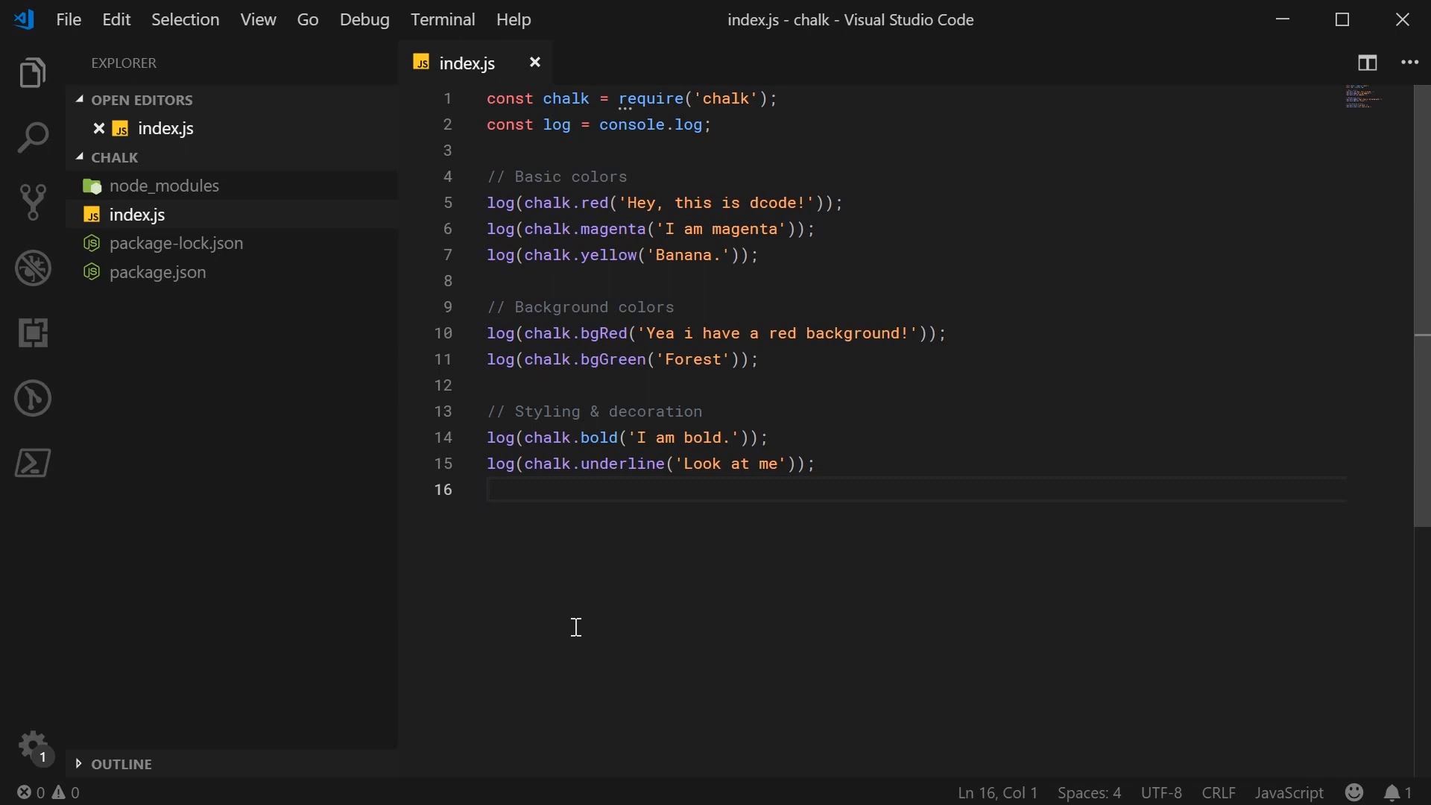
# Add a // Chaining comment and log chalk.yellow.bgRed.underline('Warning!!!')
pyautogui.write('// C')
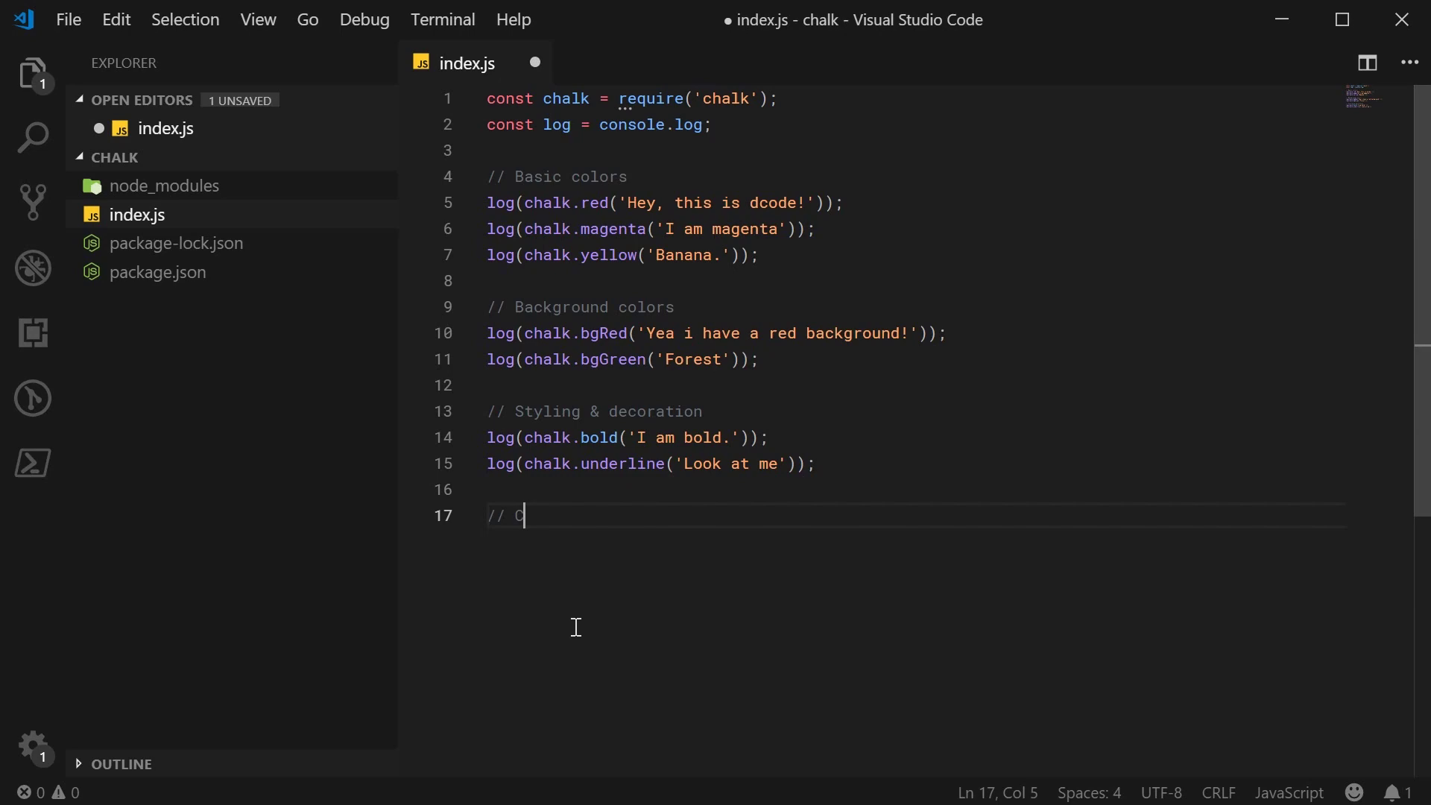
pyautogui.write('log(h')
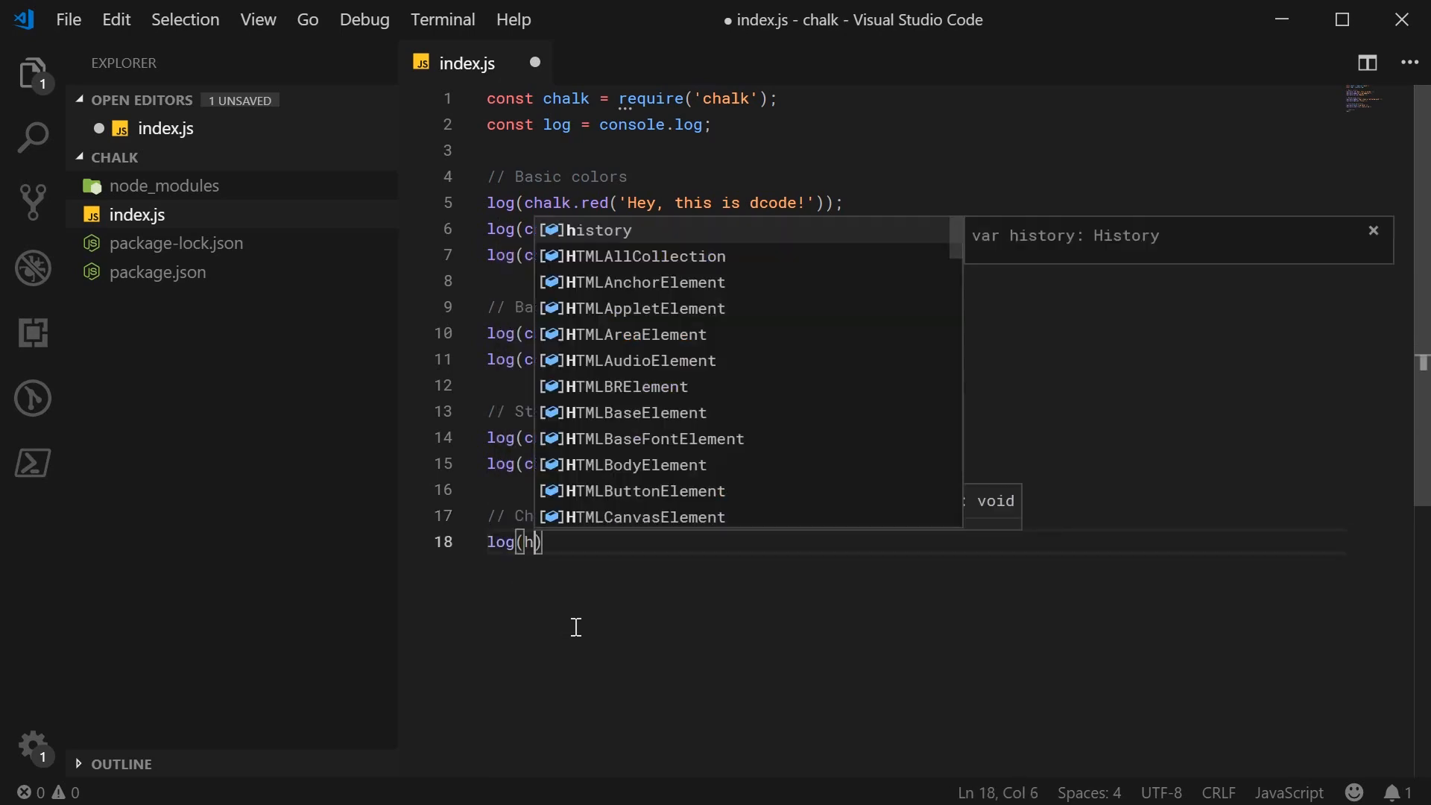
pyautogui.write('chalk.yell')
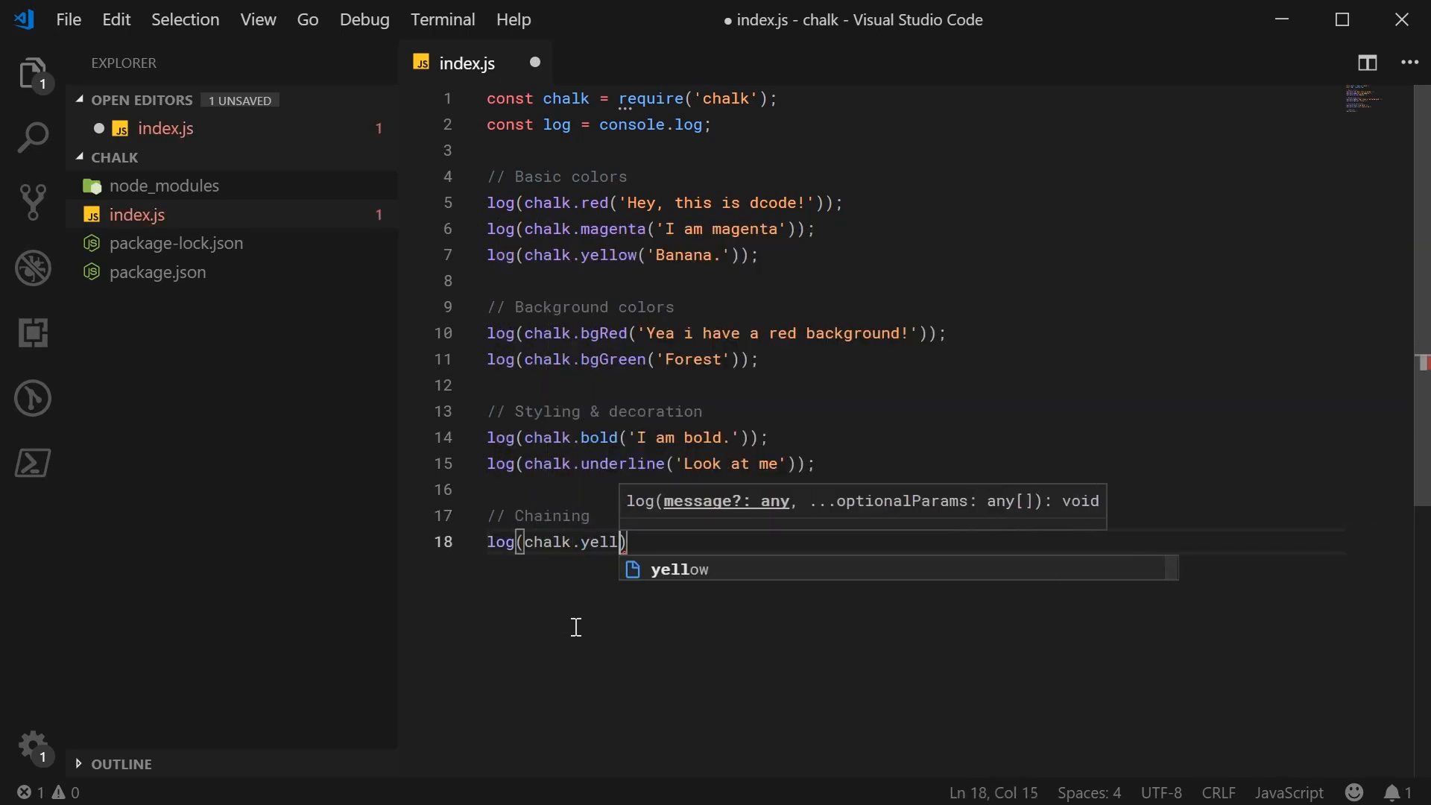
pyautogui.write('ow.')
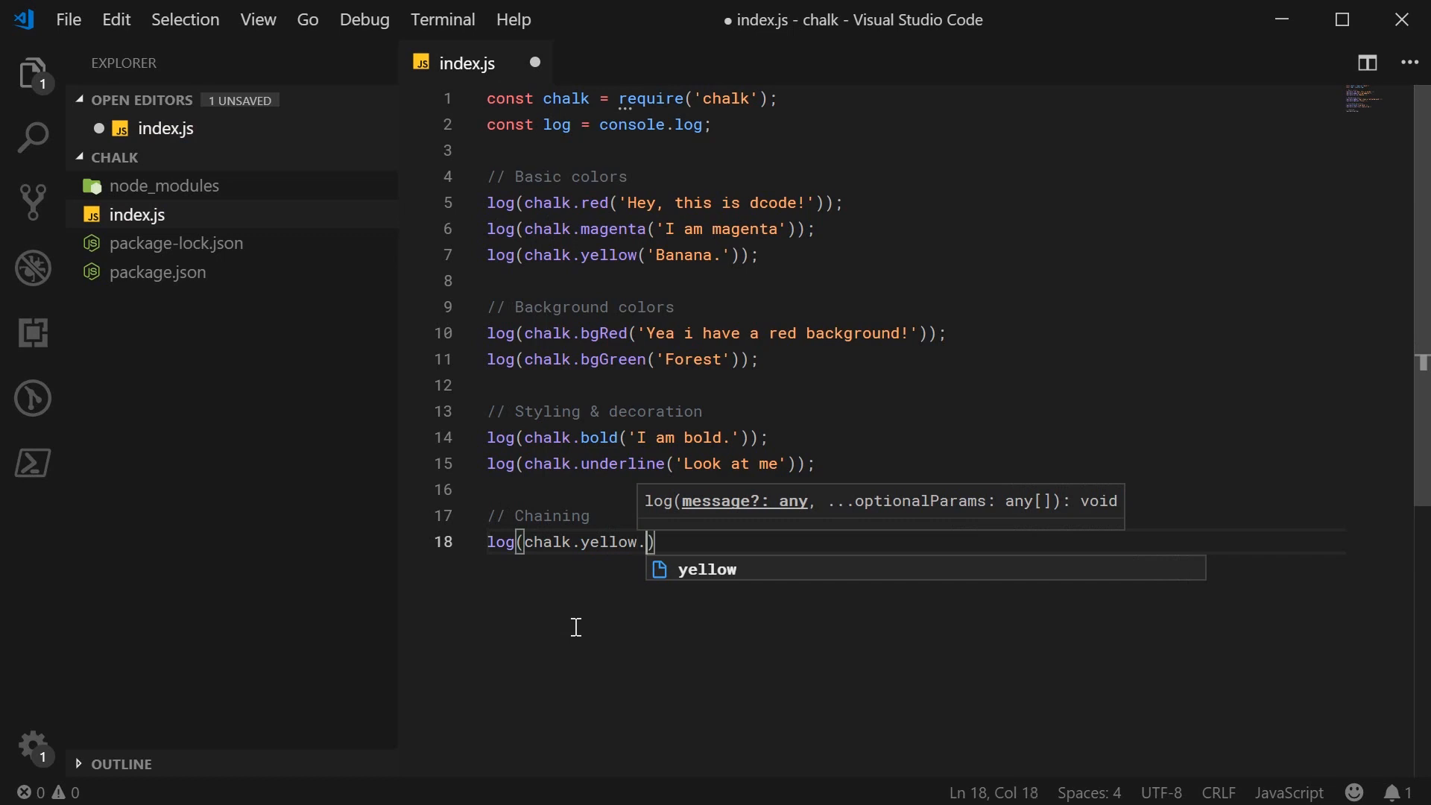
pyautogui.write('bgRed')
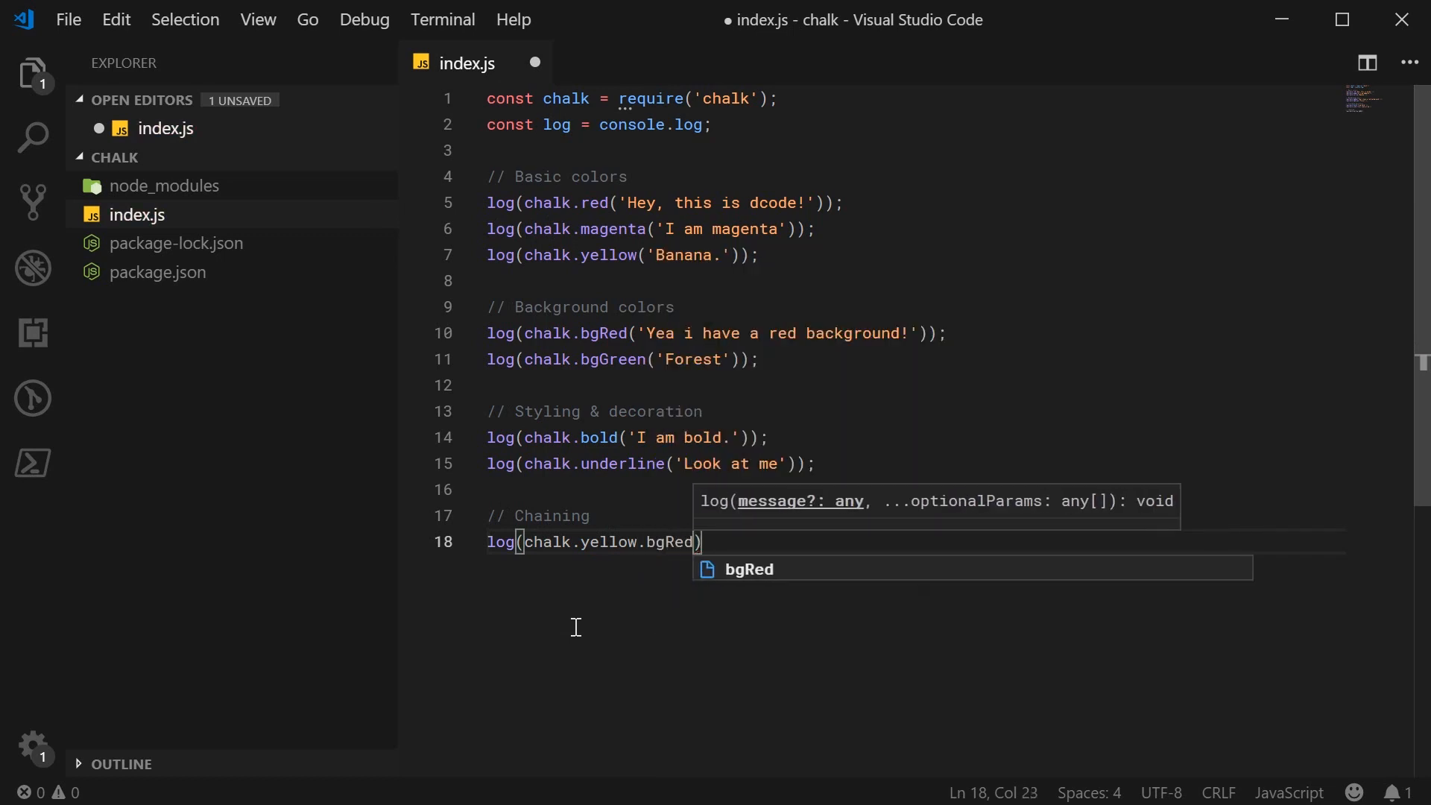
pyautogui.write('.underline(')
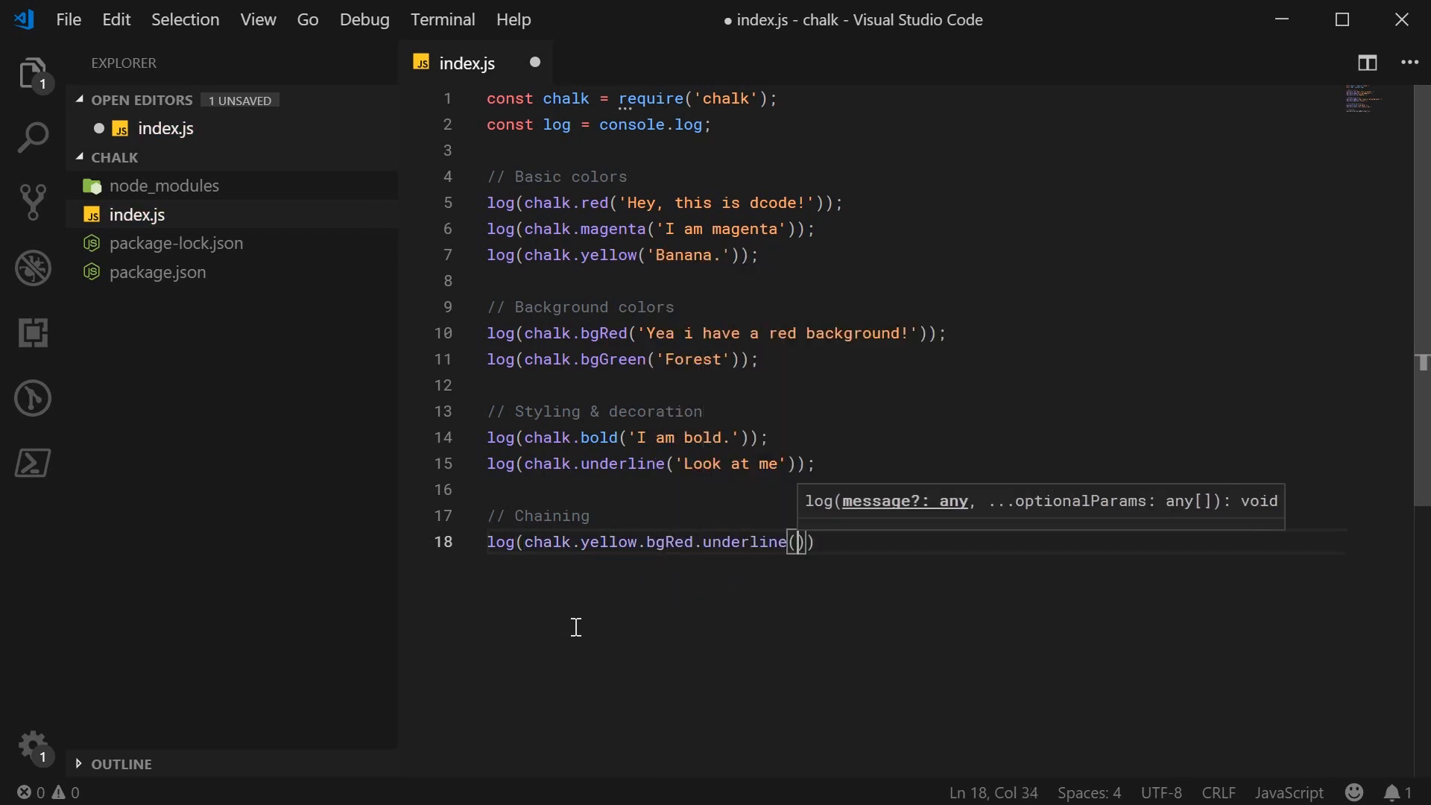
pyautogui.write("'Warning'")
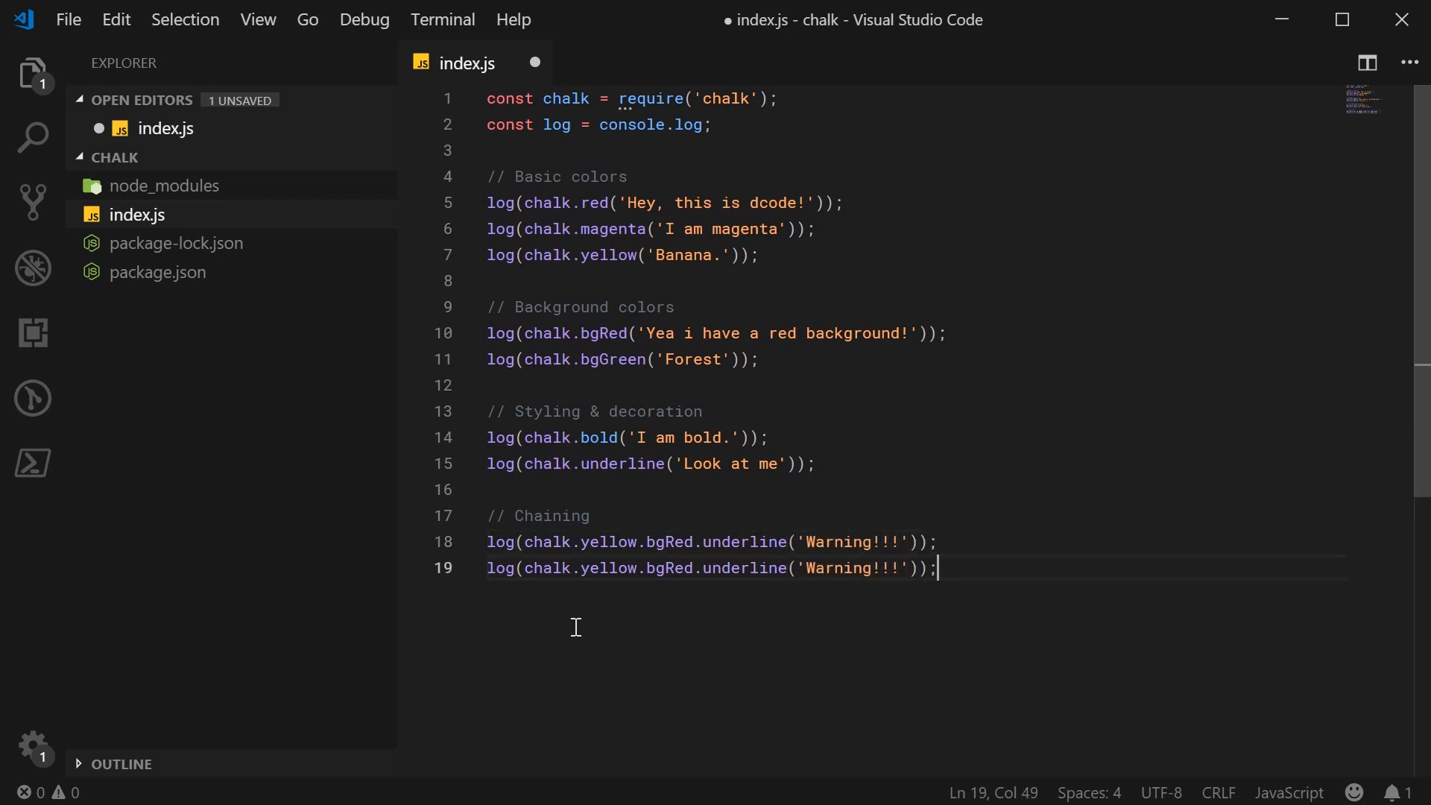
# Change the duplicated line to chalk.green.bgWhite.bold('What is happening?')
pyautogui.doubleClick(608, 568)
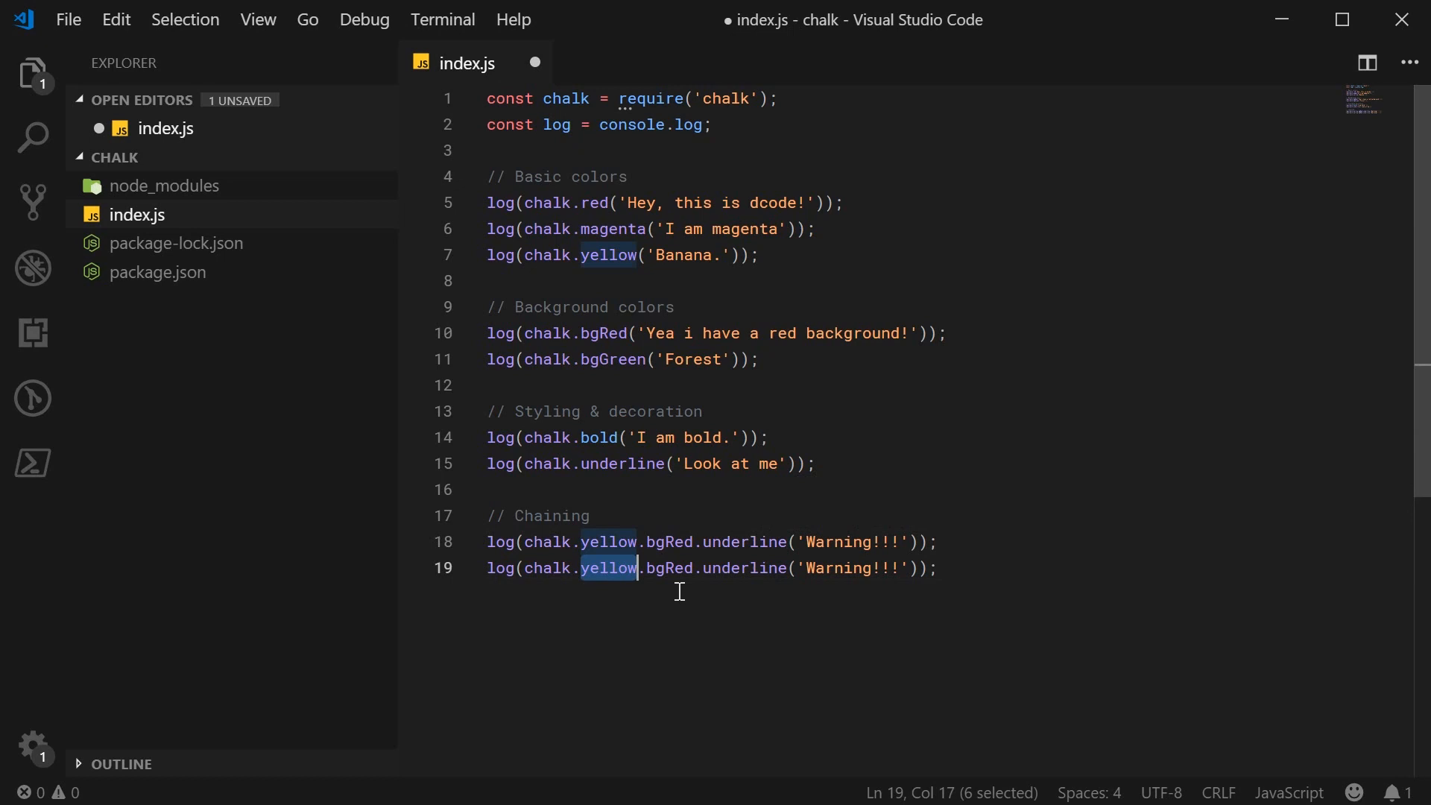
pyautogui.write('green')
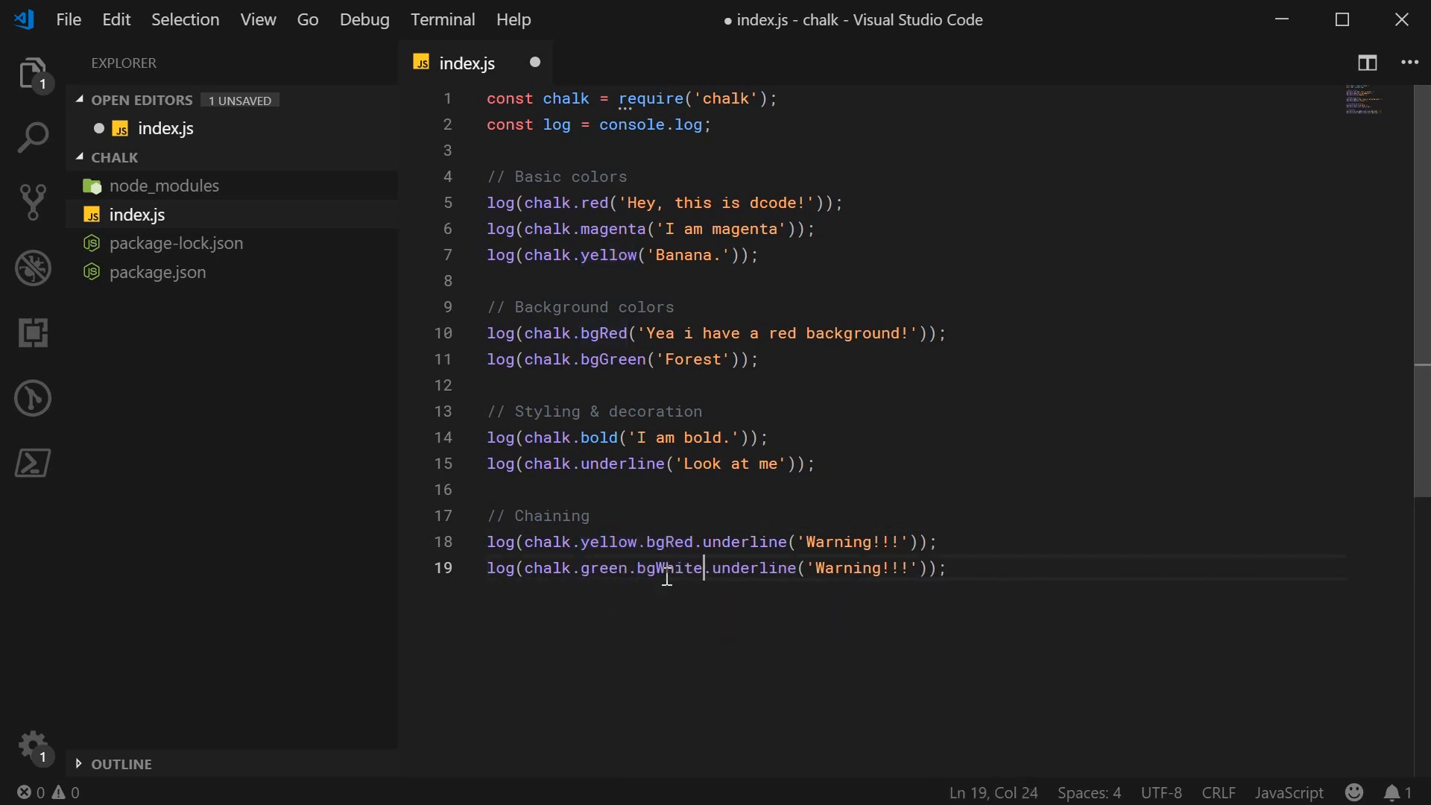
pyautogui.write('bold')
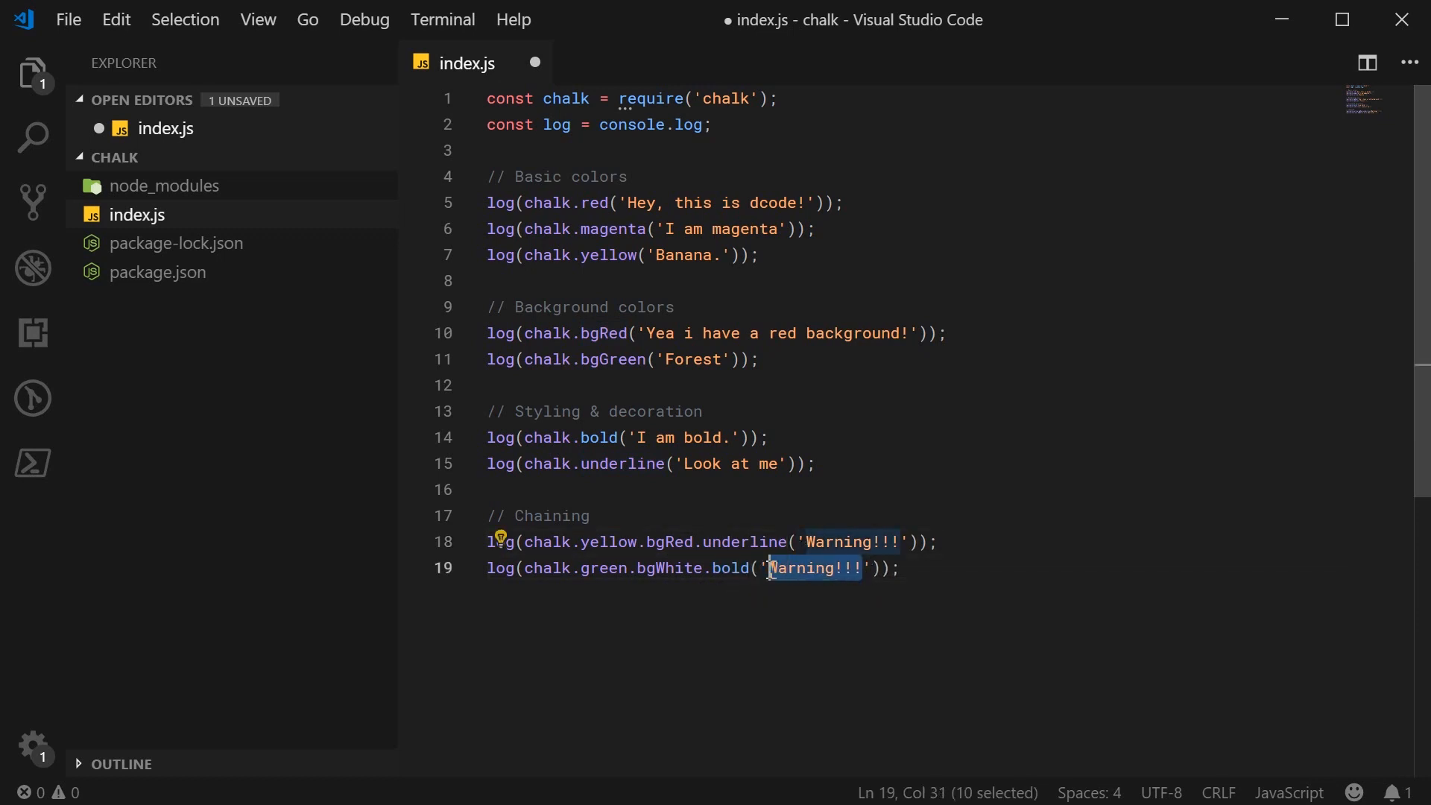
pyautogui.write('Wha')
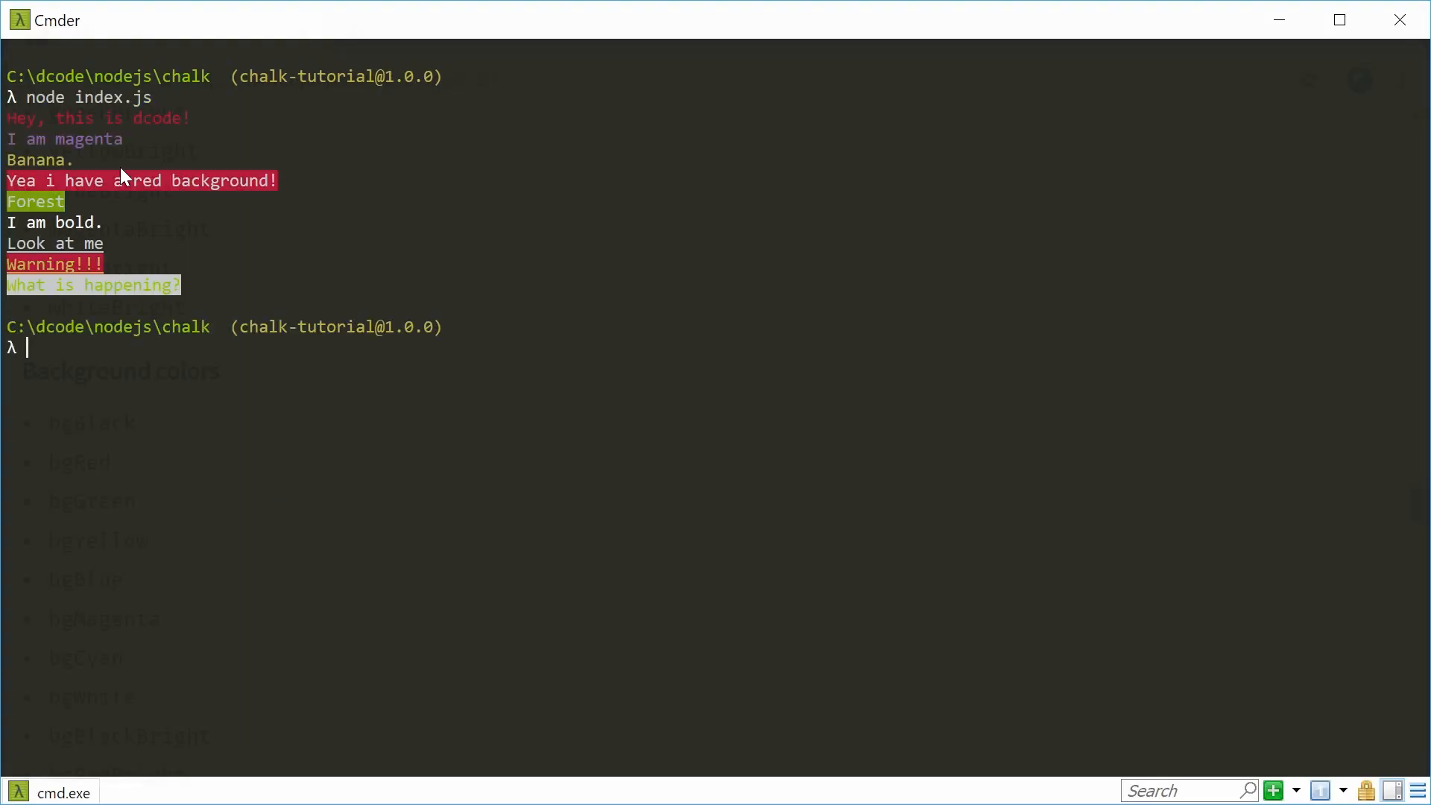
pyautogui.moveTo(208, 299)
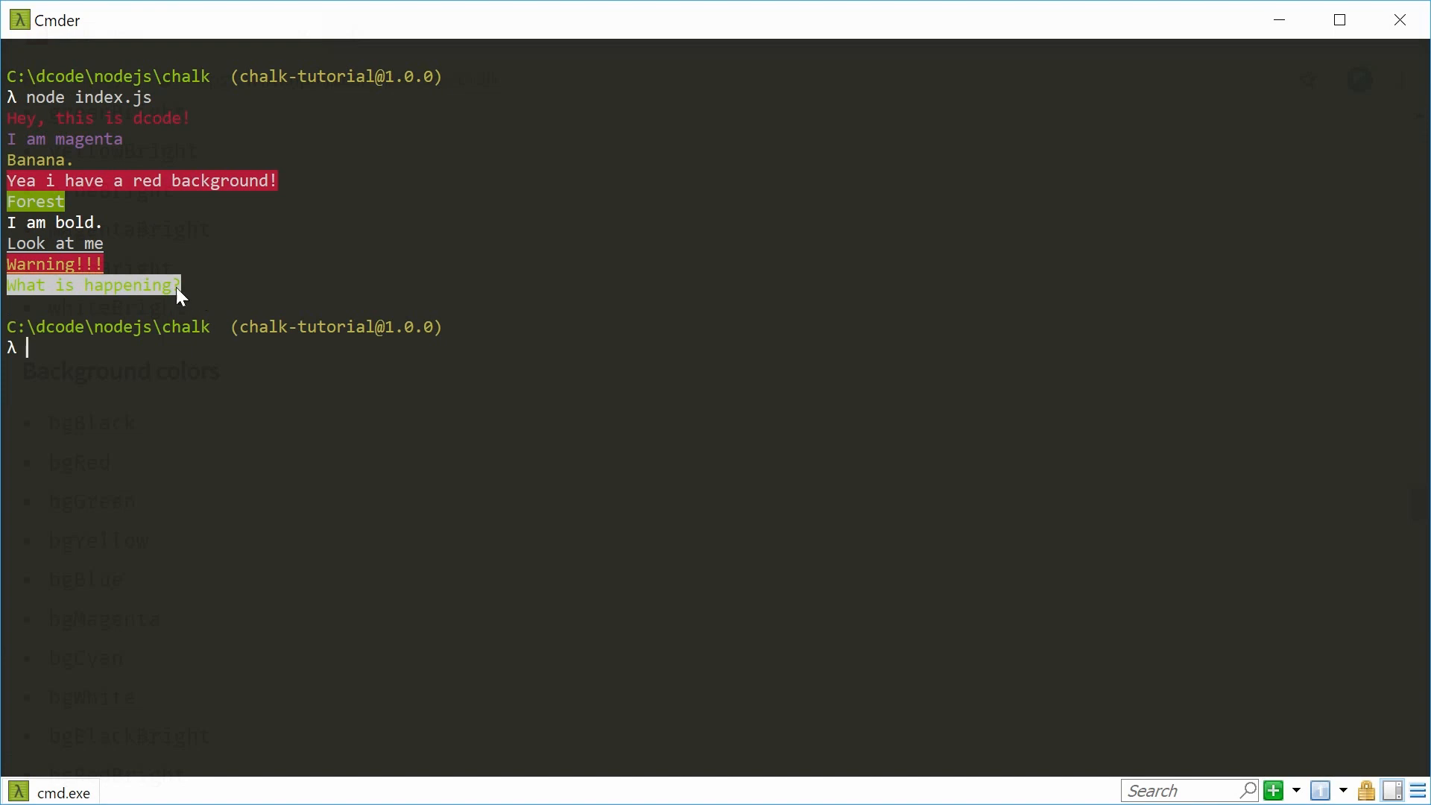
pyautogui.moveTo(201, 403)
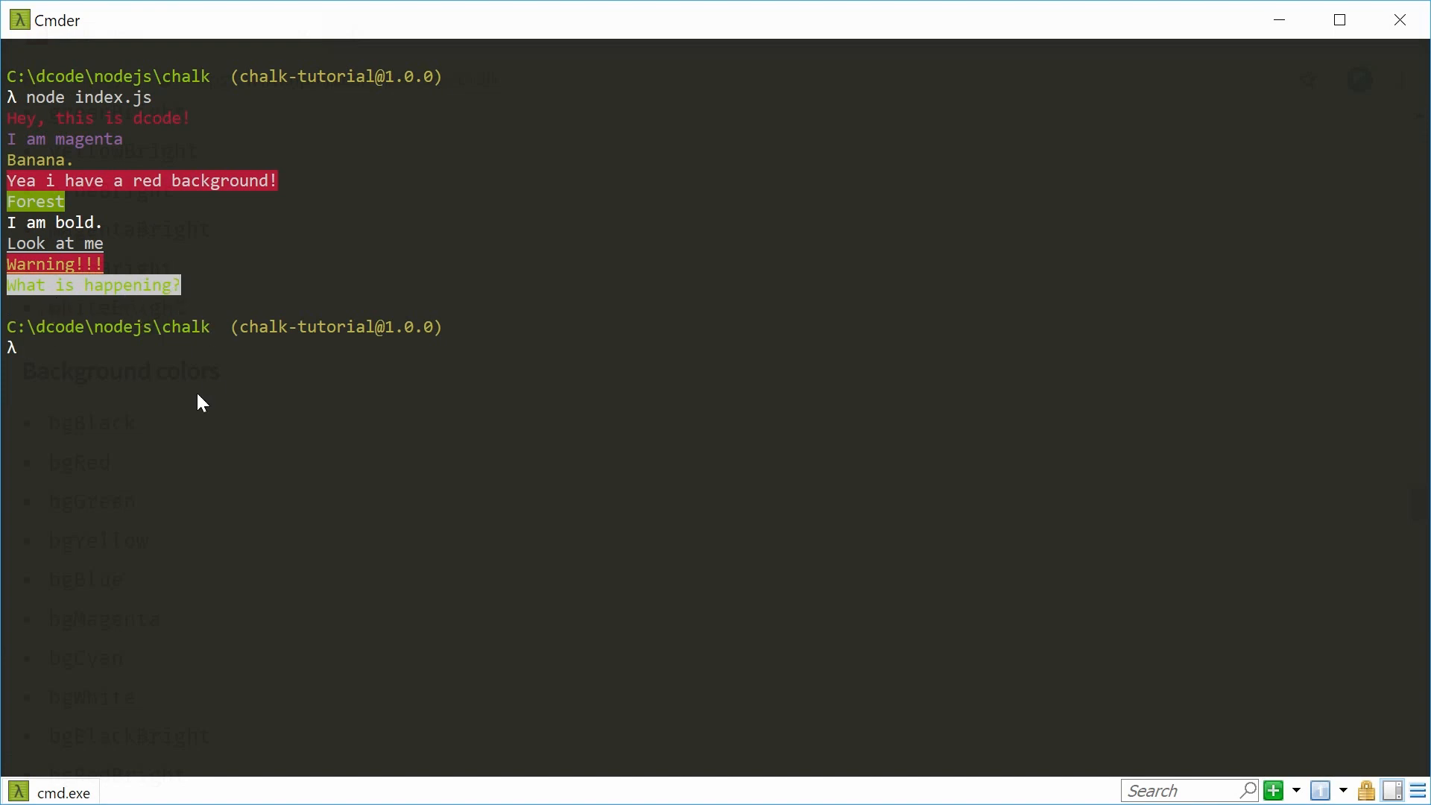
# Run node index.js in Cmder to print the chained-style lines, then clear the console
pyautogui.write('cl')
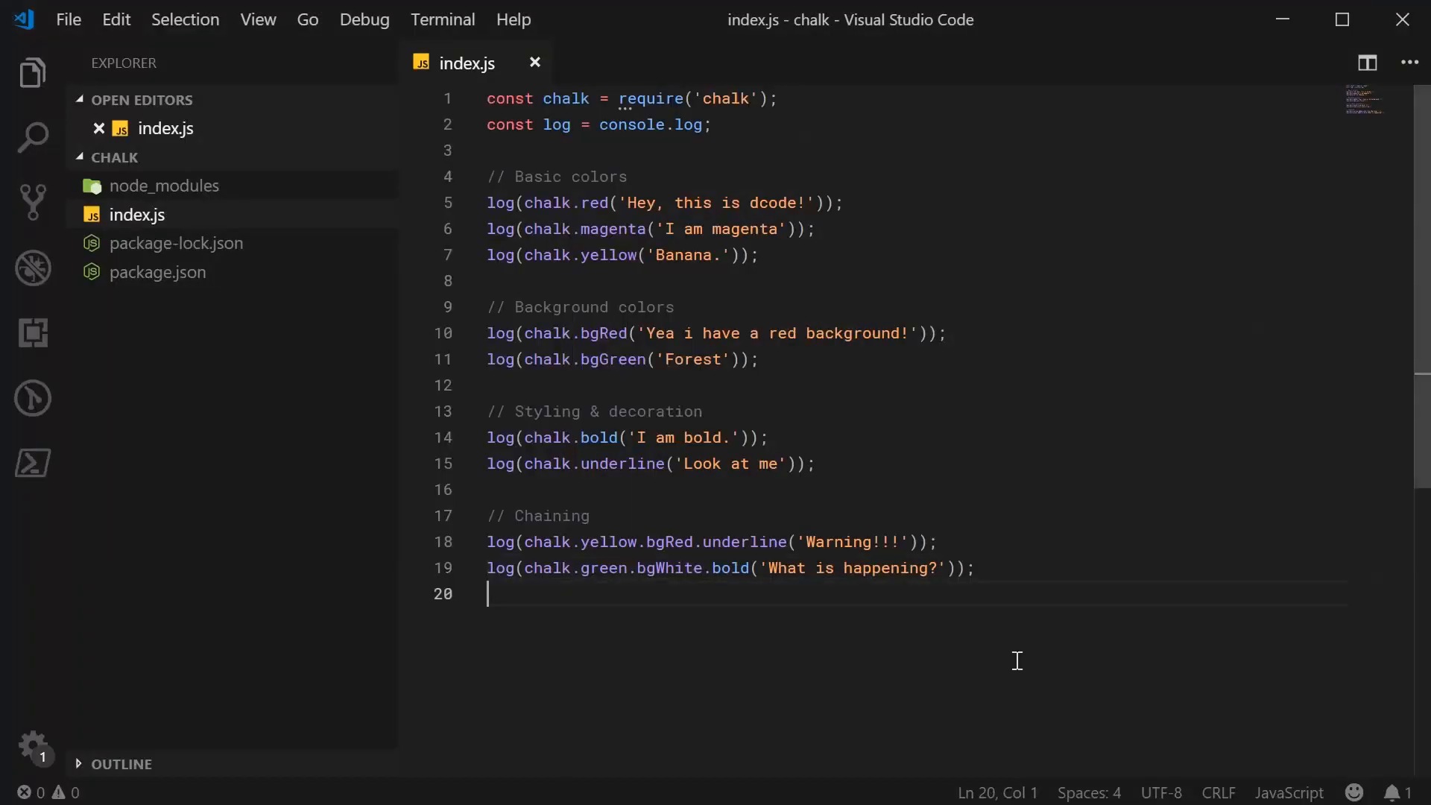
pyautogui.moveTo(1006, 656)
pyautogui.write('//')
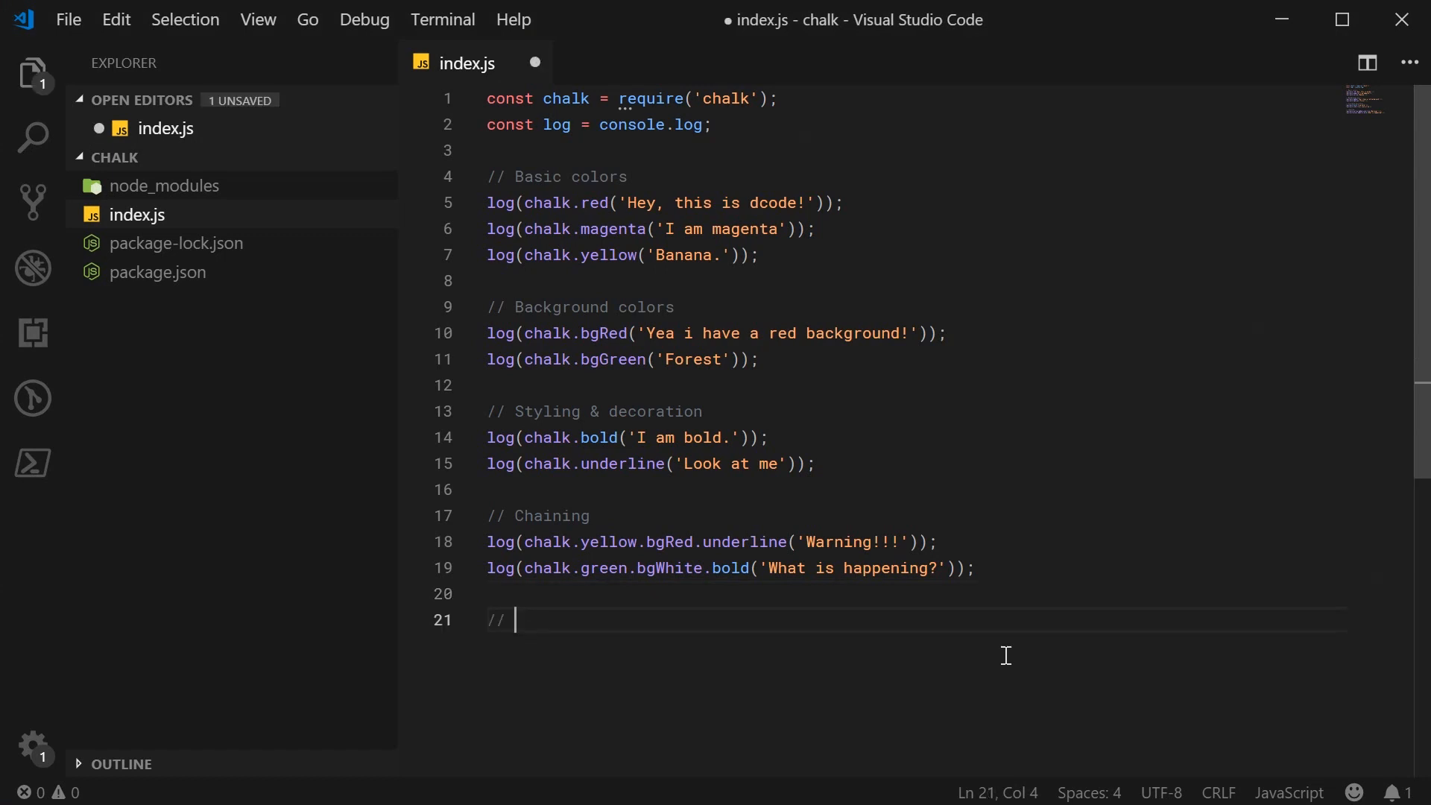
# Add a // Hex & RGB comment and log chalk.hex('#009879').bold('dcode green!')
pyautogui.write('Hex & RGB')
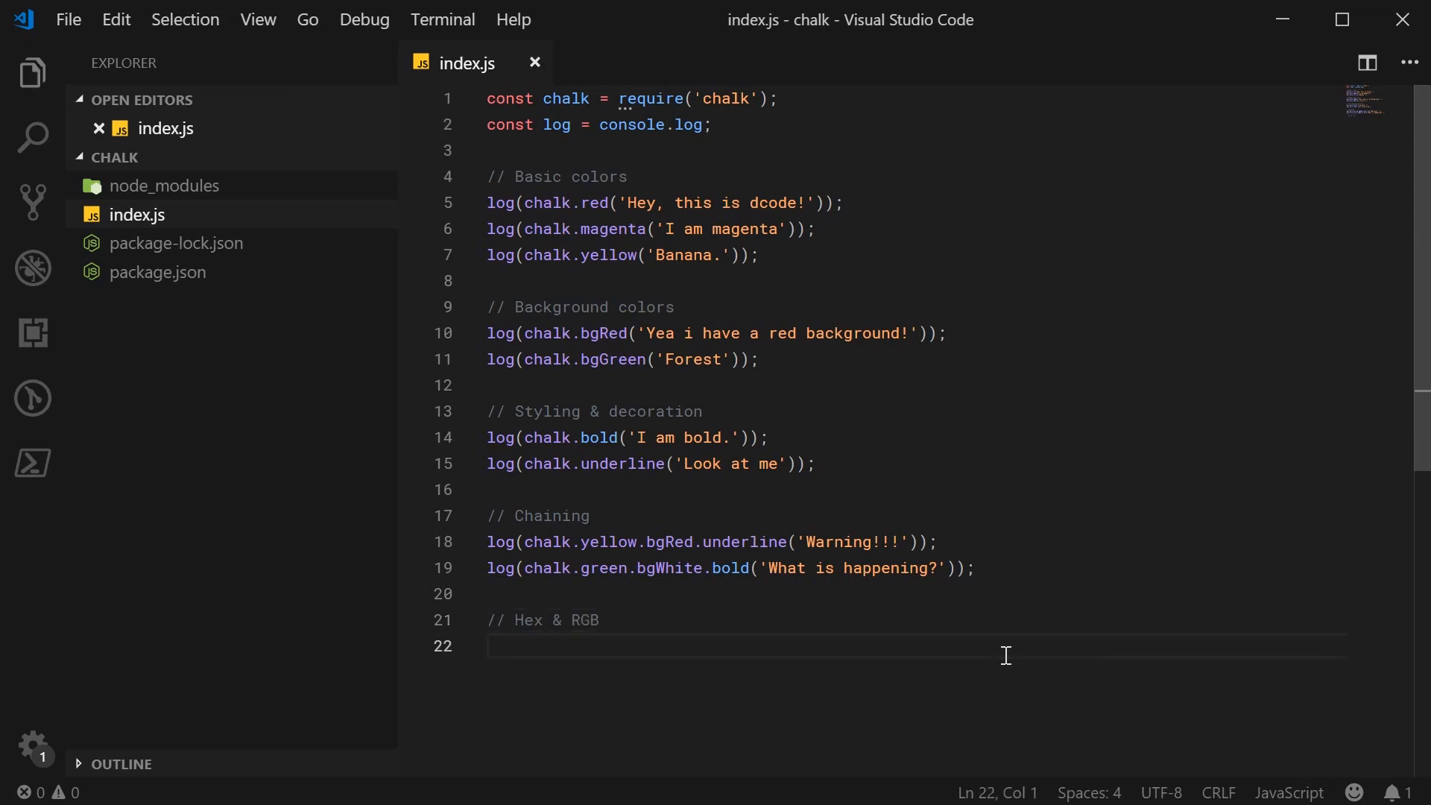
pyautogui.write('log(chalk)')
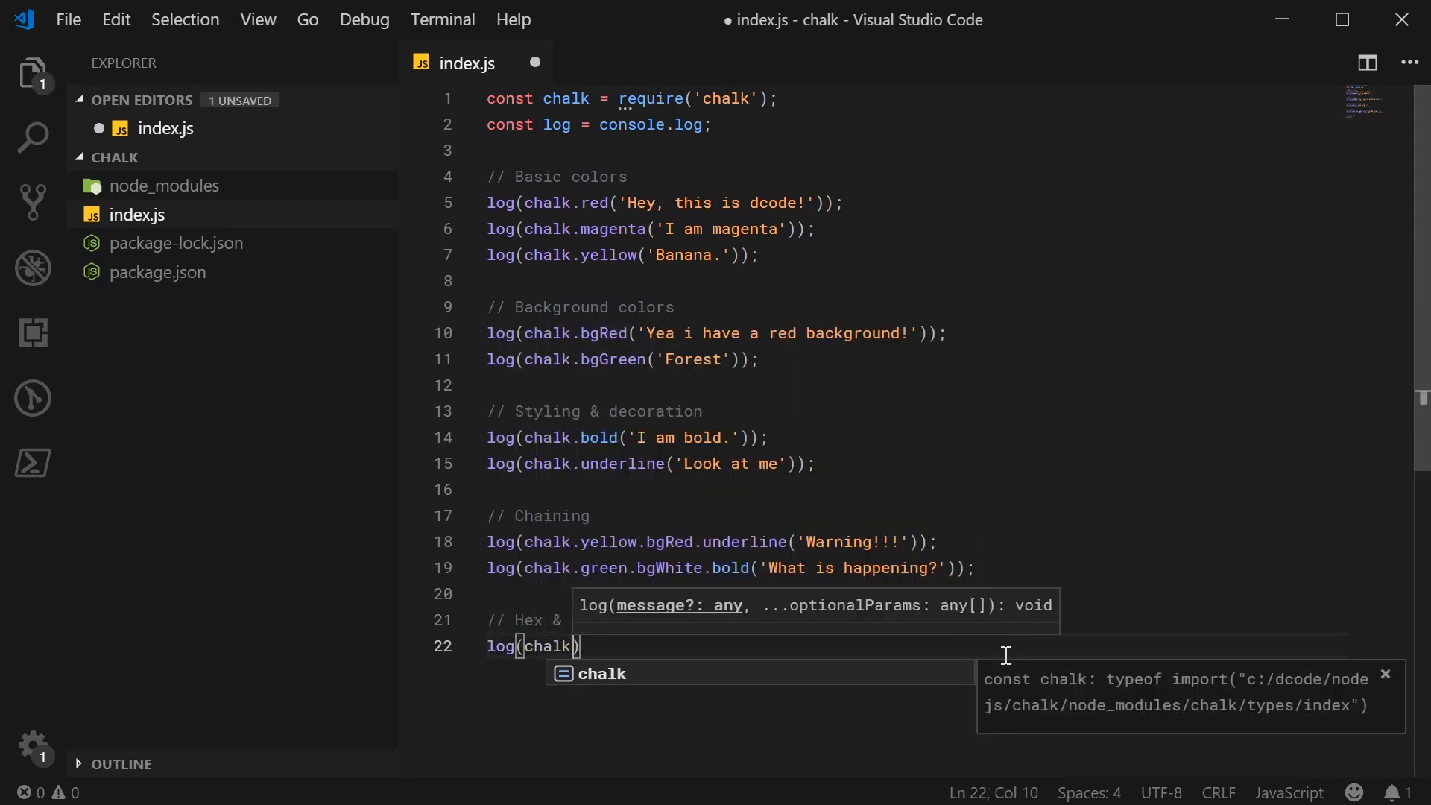
pyautogui.write('.hex(')
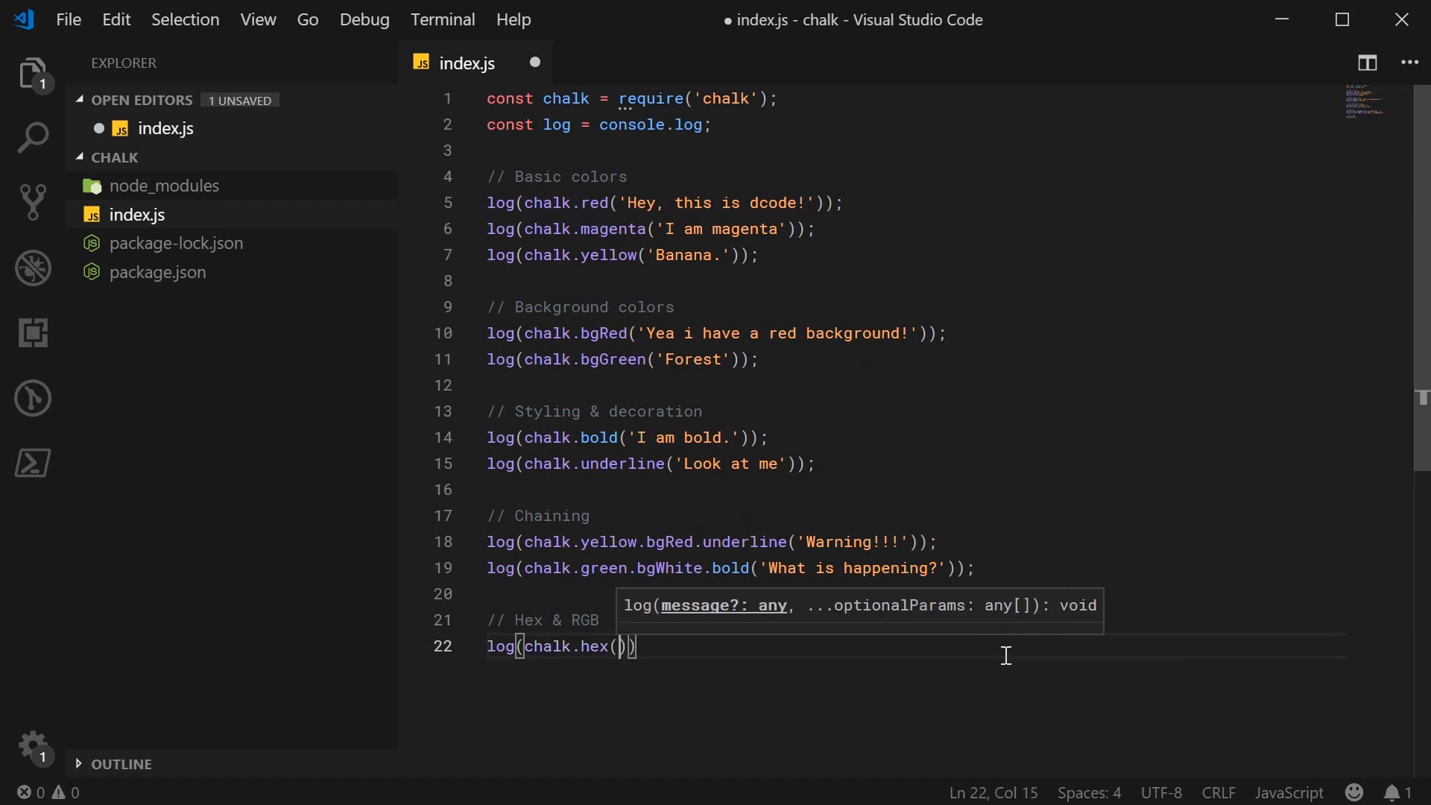
pyautogui.write("'")
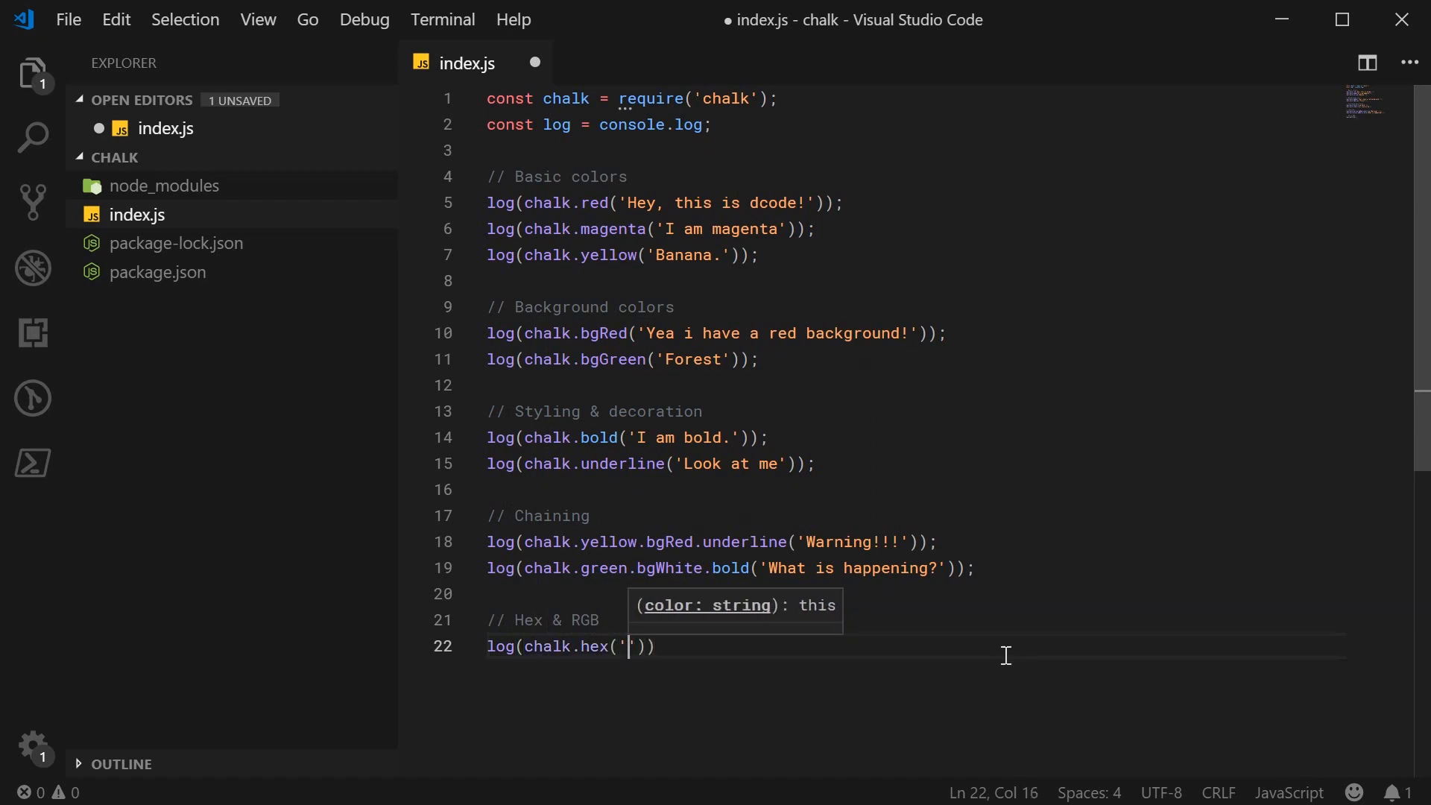
pyautogui.write('#')
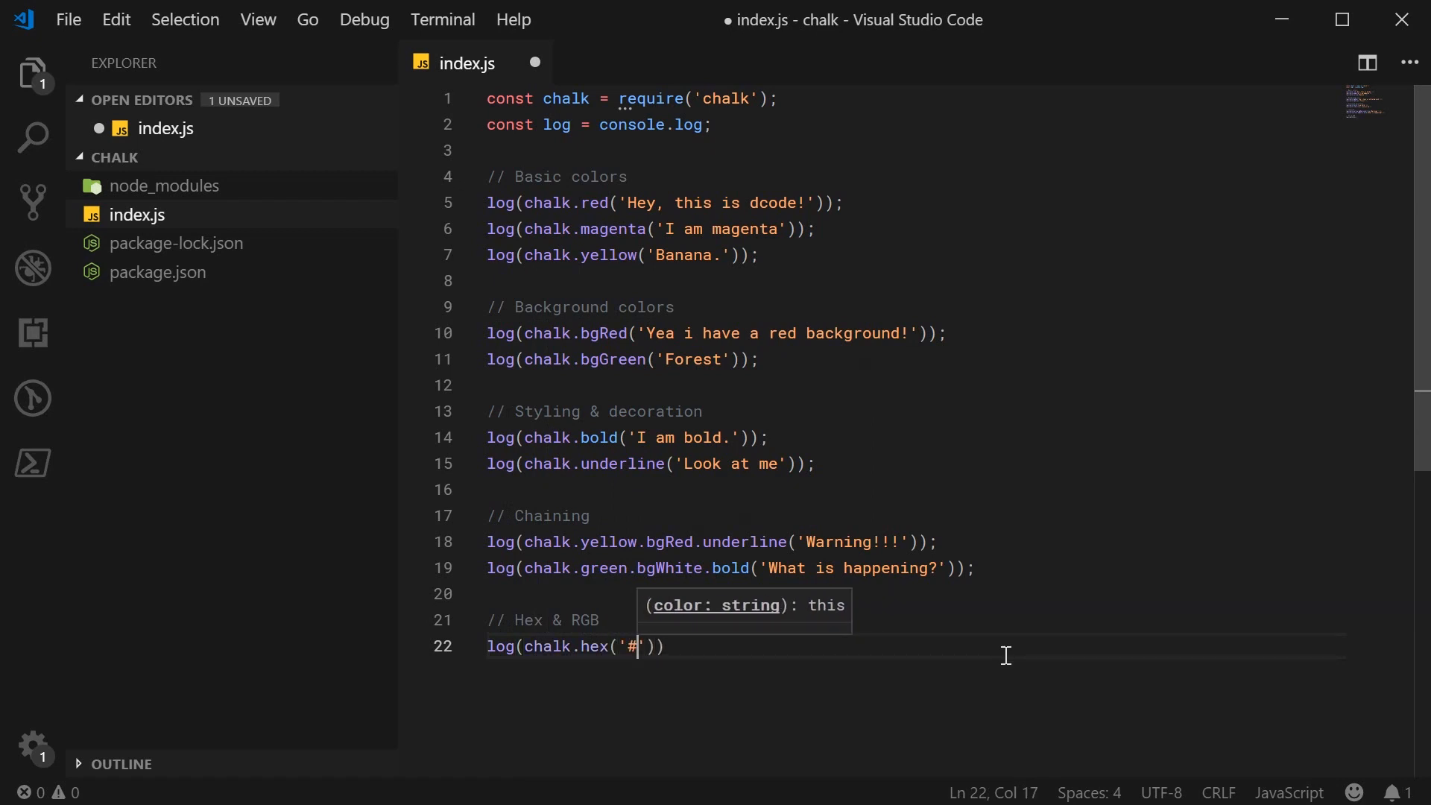
pyautogui.write('009')
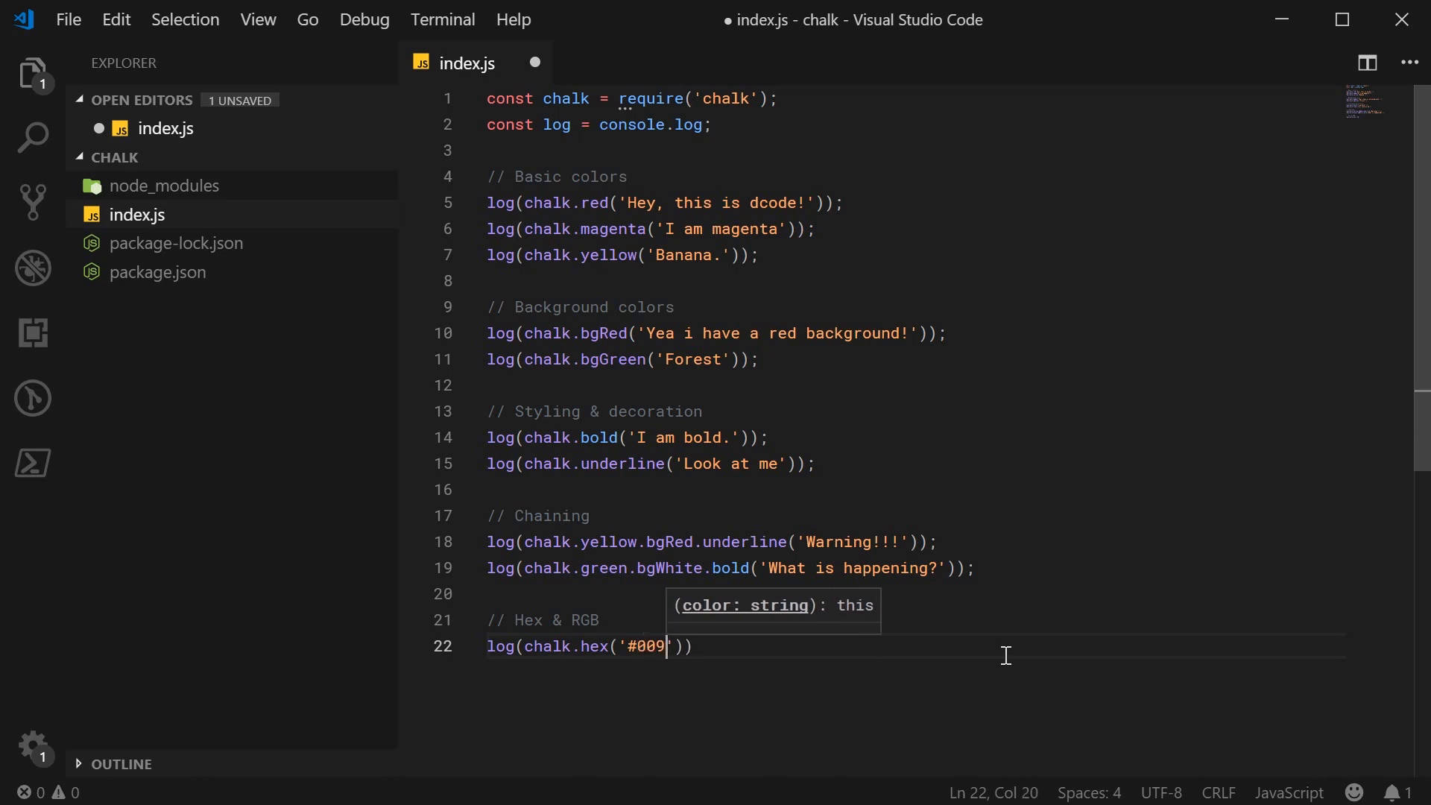
pyautogui.write("879').bold('d")
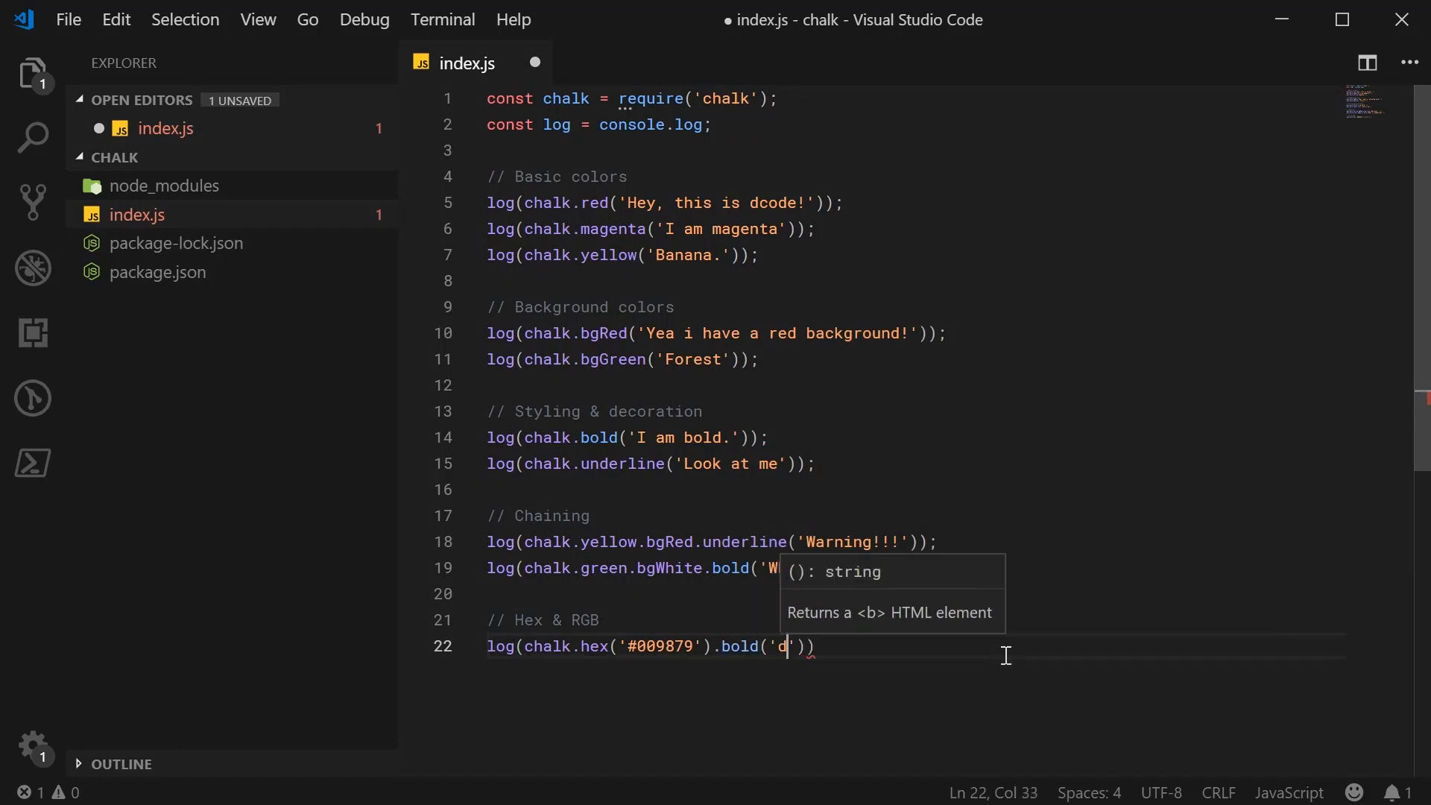
pyautogui.write('code green!')
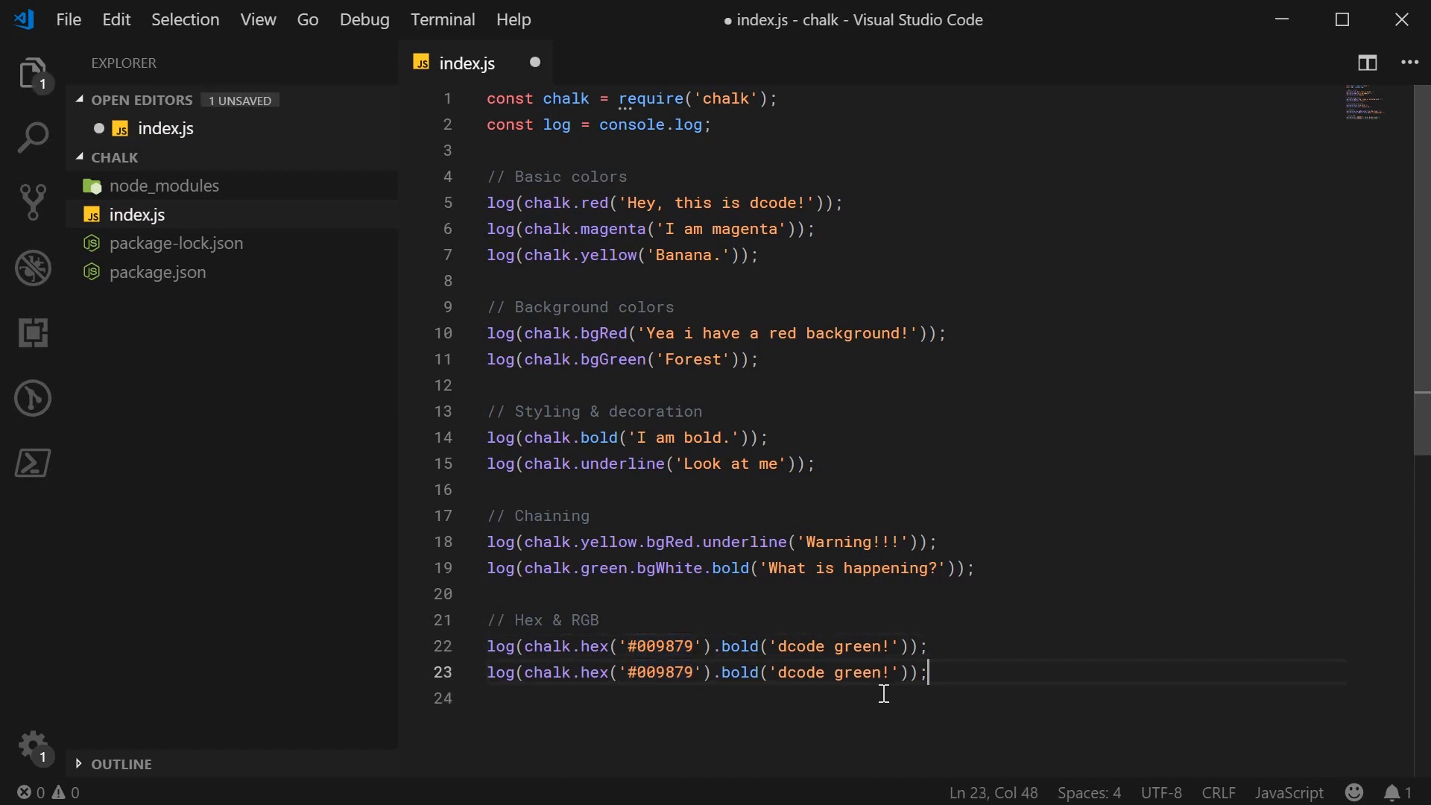
# Log chalk.rgb(20, 200, 50).bold('I wonder what this will be?') and save index.js
pyautogui.write('rgb')
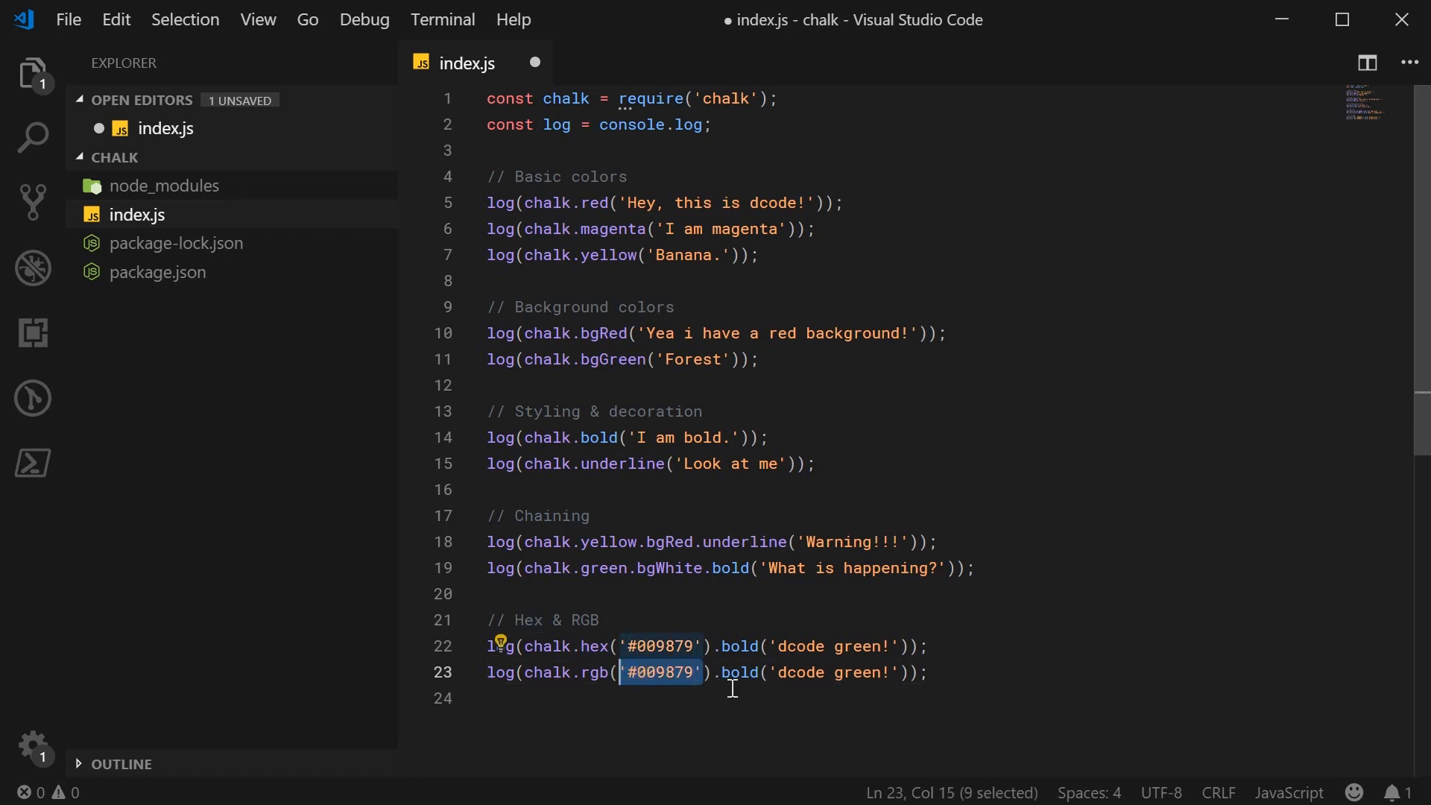
pyautogui.write('20')
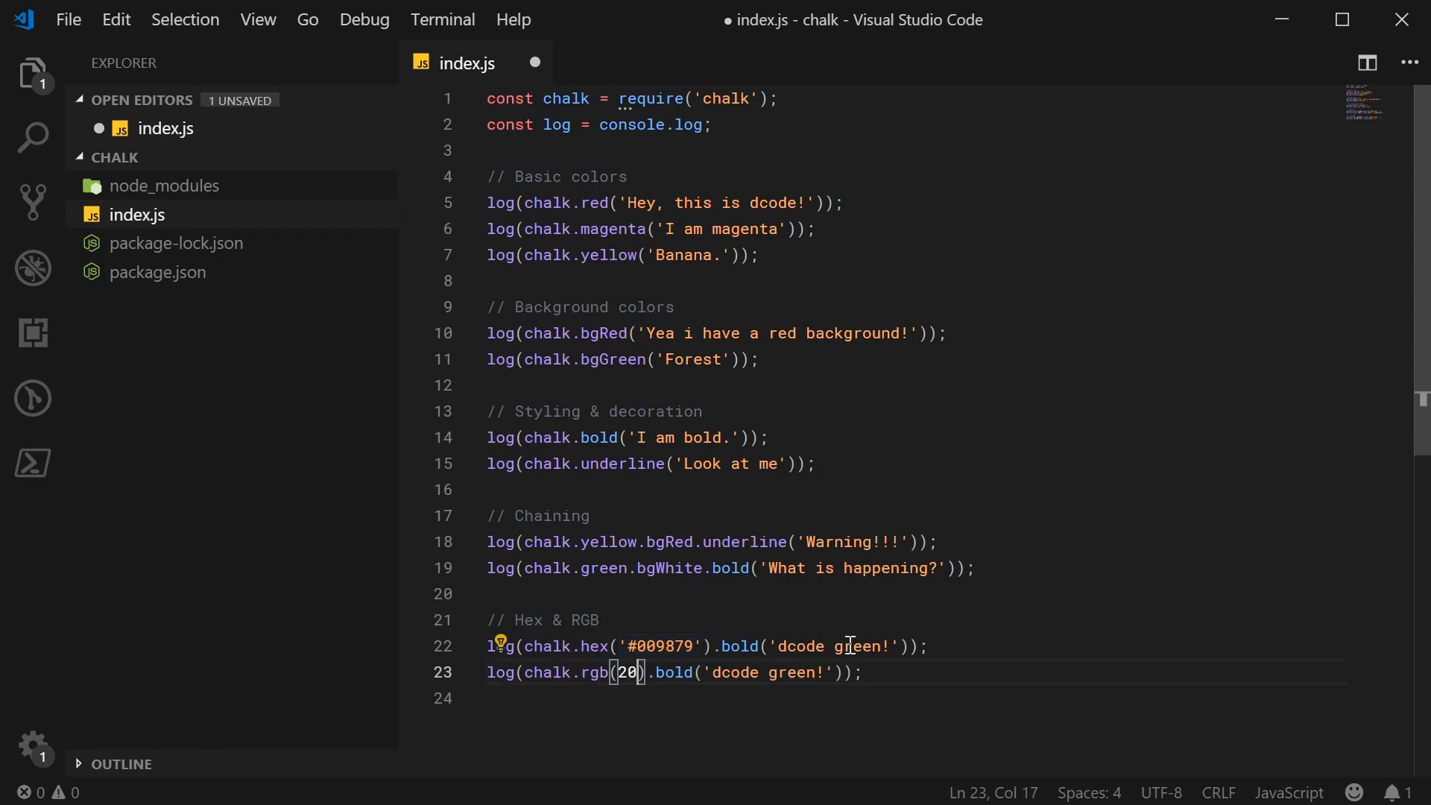
pyautogui.write(', 200, 50')
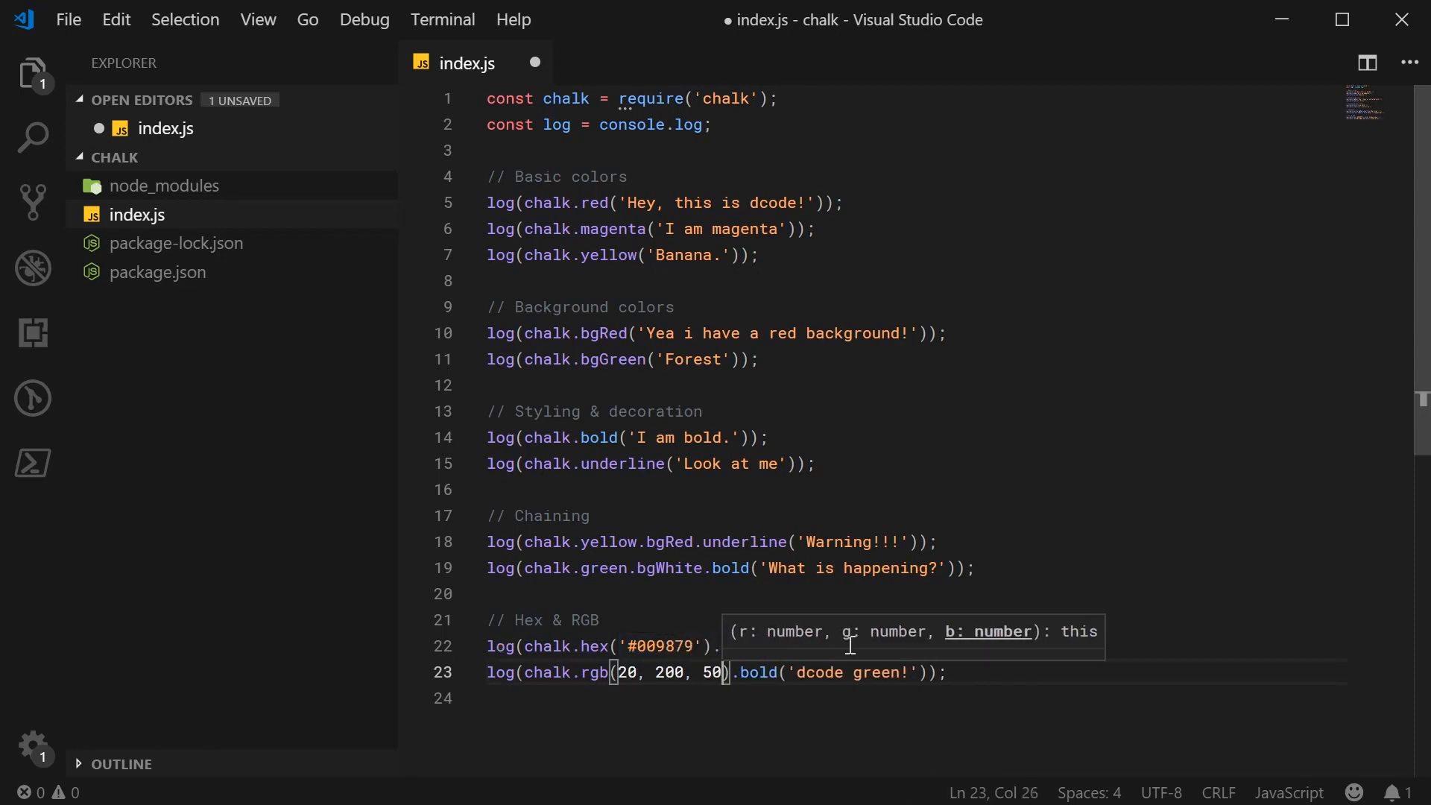
pyautogui.doubleClick(824, 673)
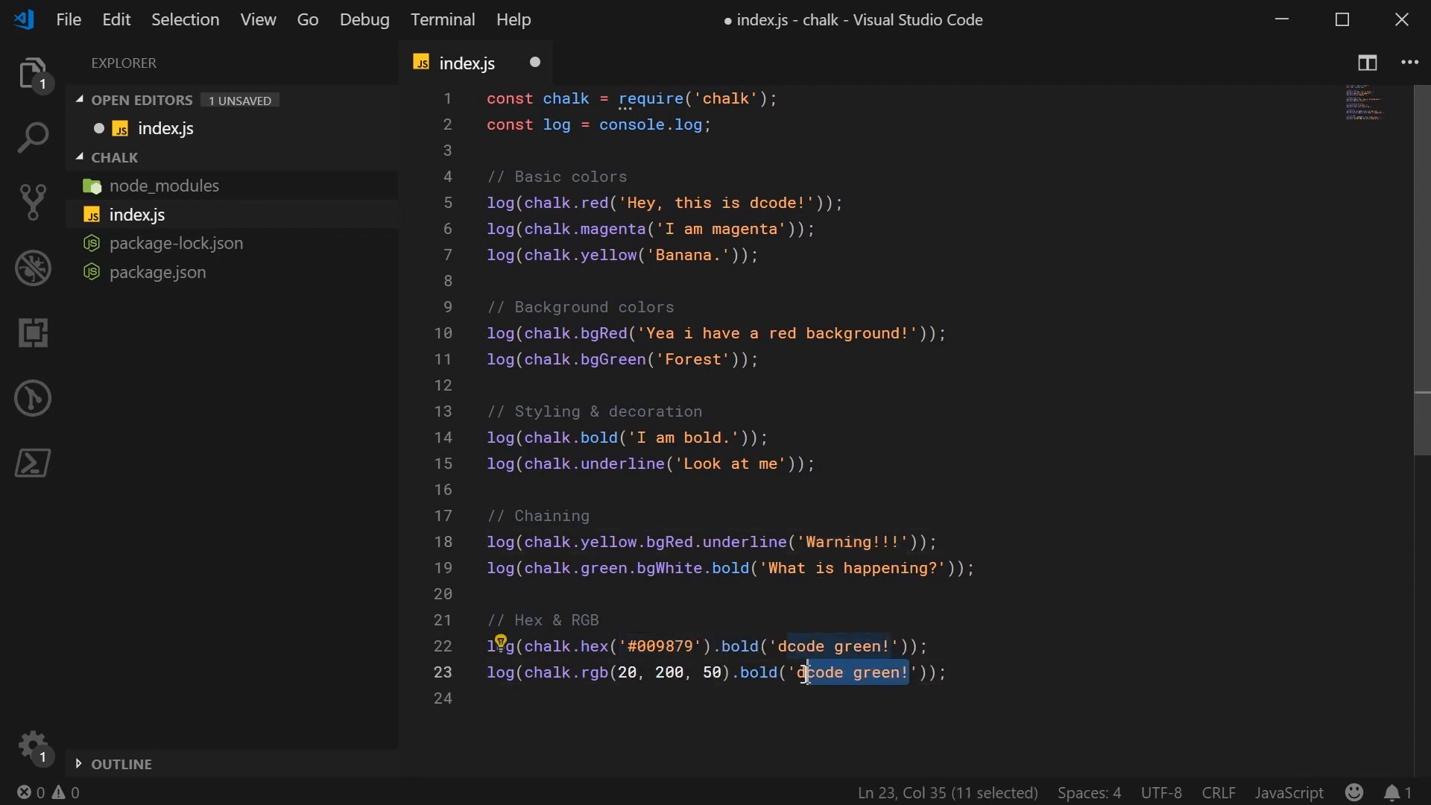
pyautogui.write('I wonder wha')
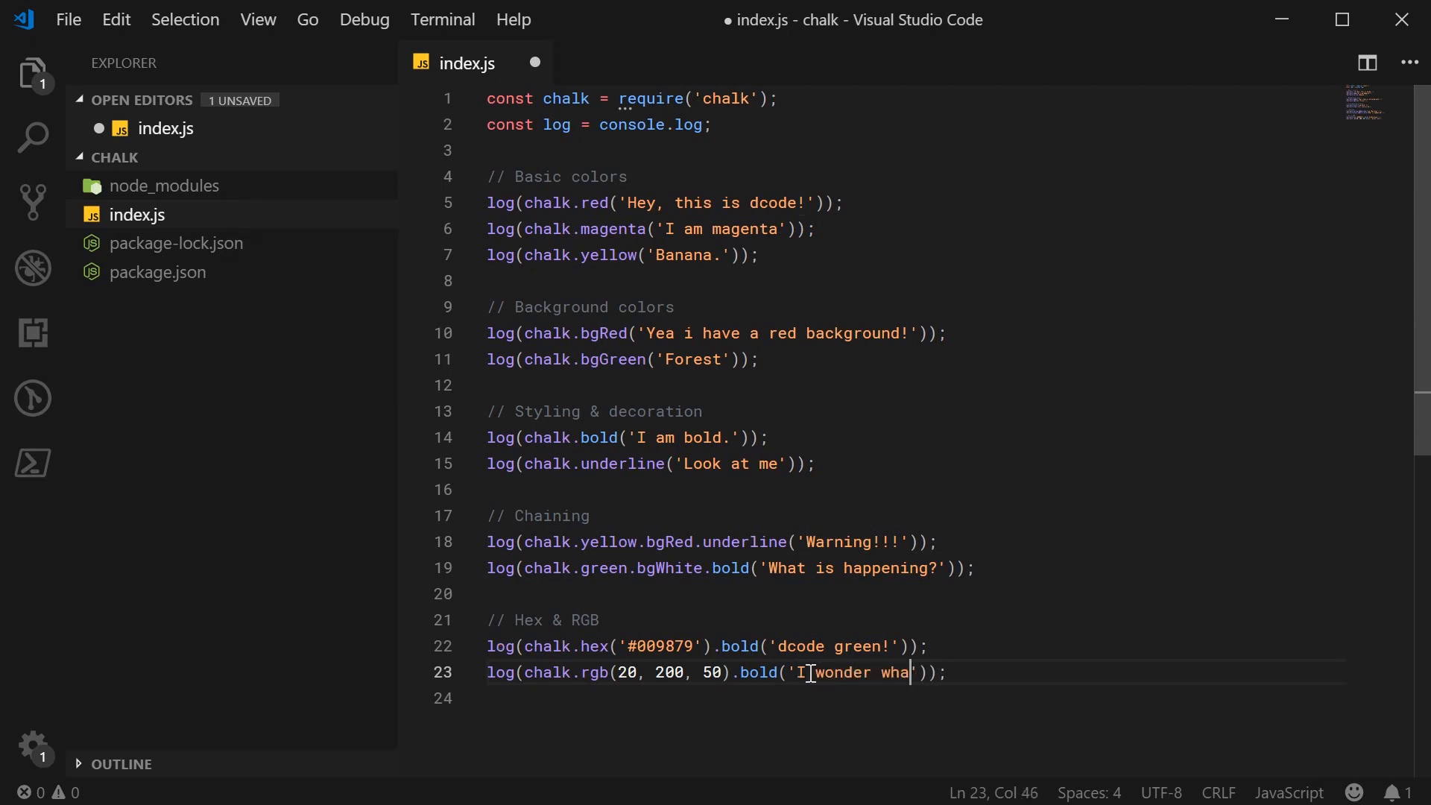
pyautogui.write('t this will be?')
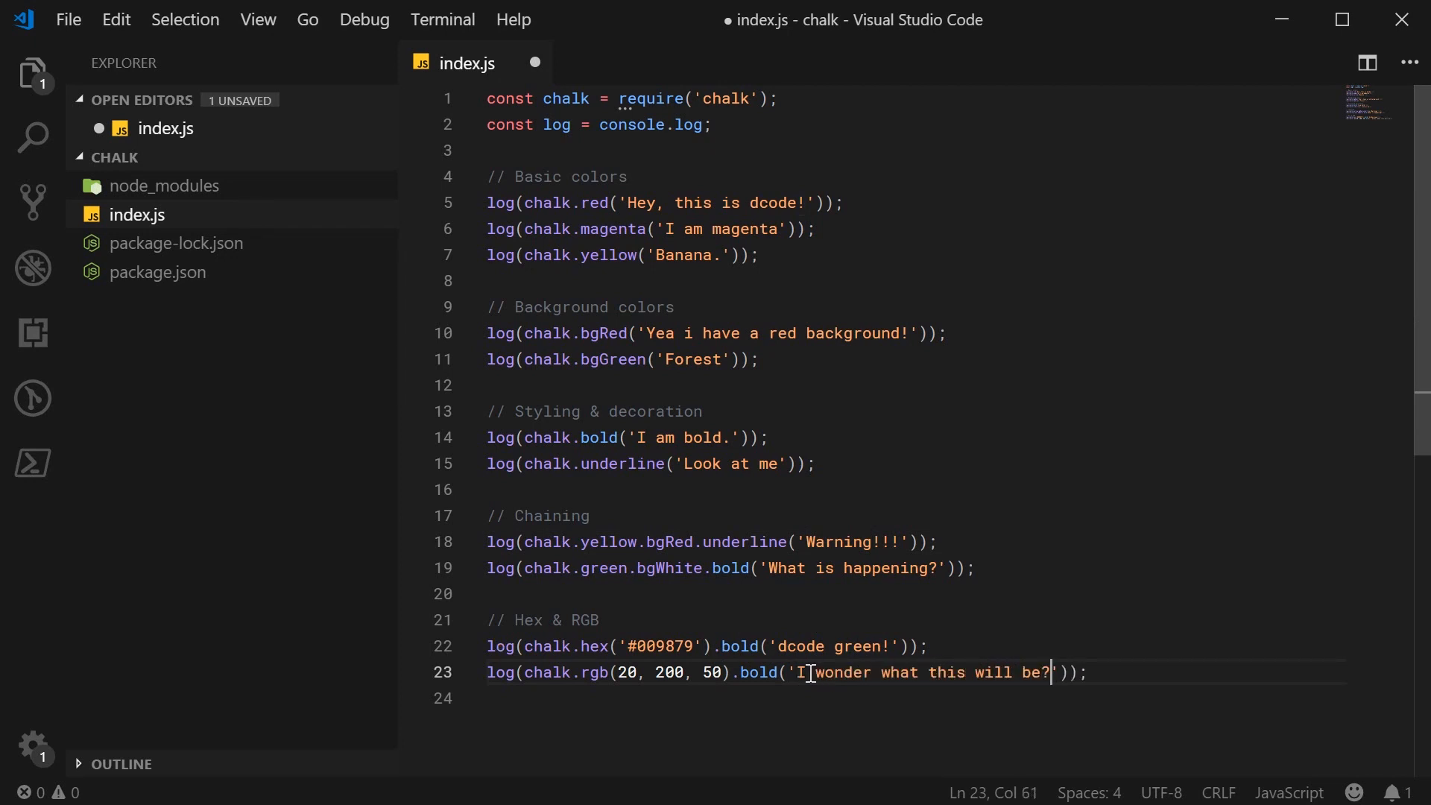
pyautogui.press('Ctrl+S')
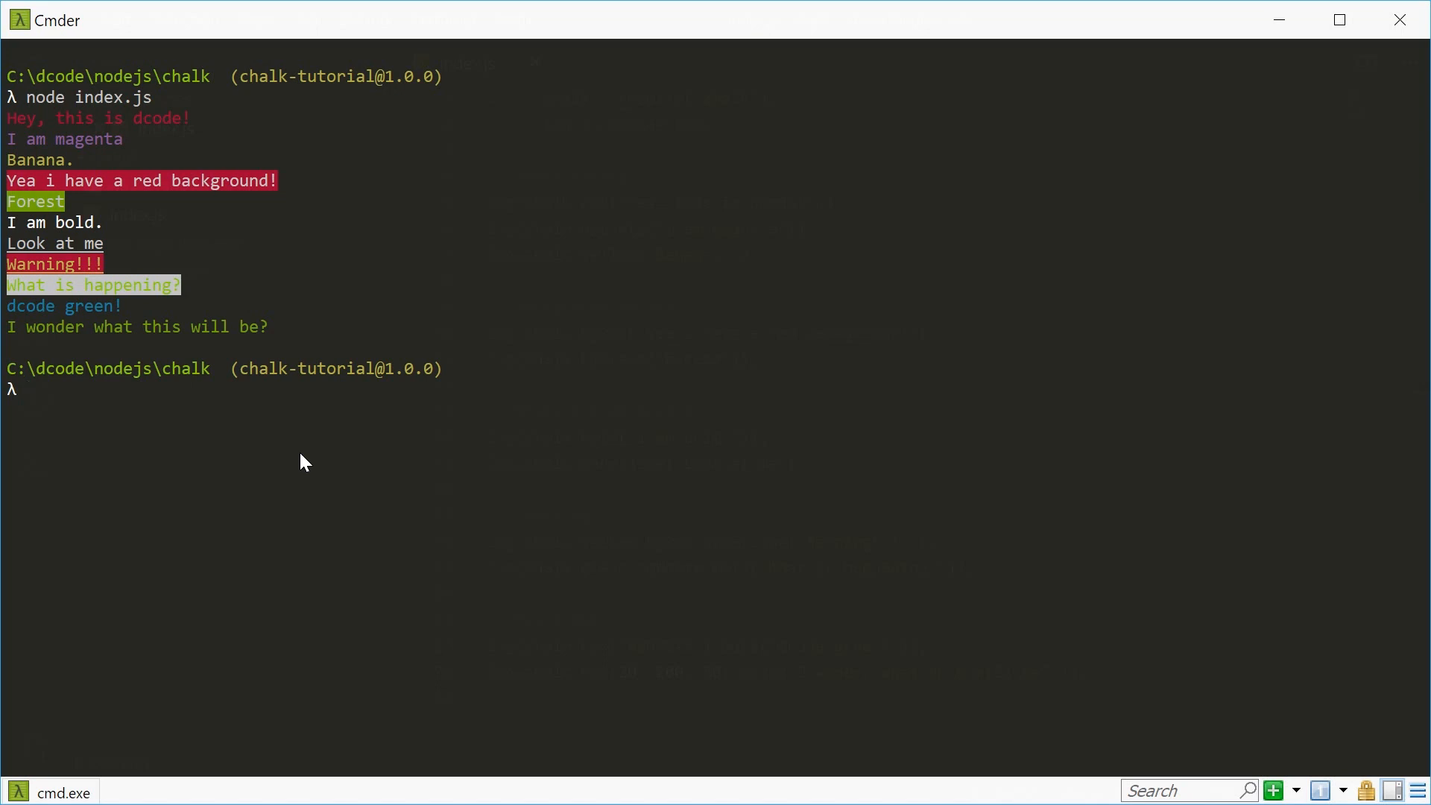
# Run node index.js in Cmder to print the hex and RGB coloured lines, then clear the console
pyautogui.write('clea')
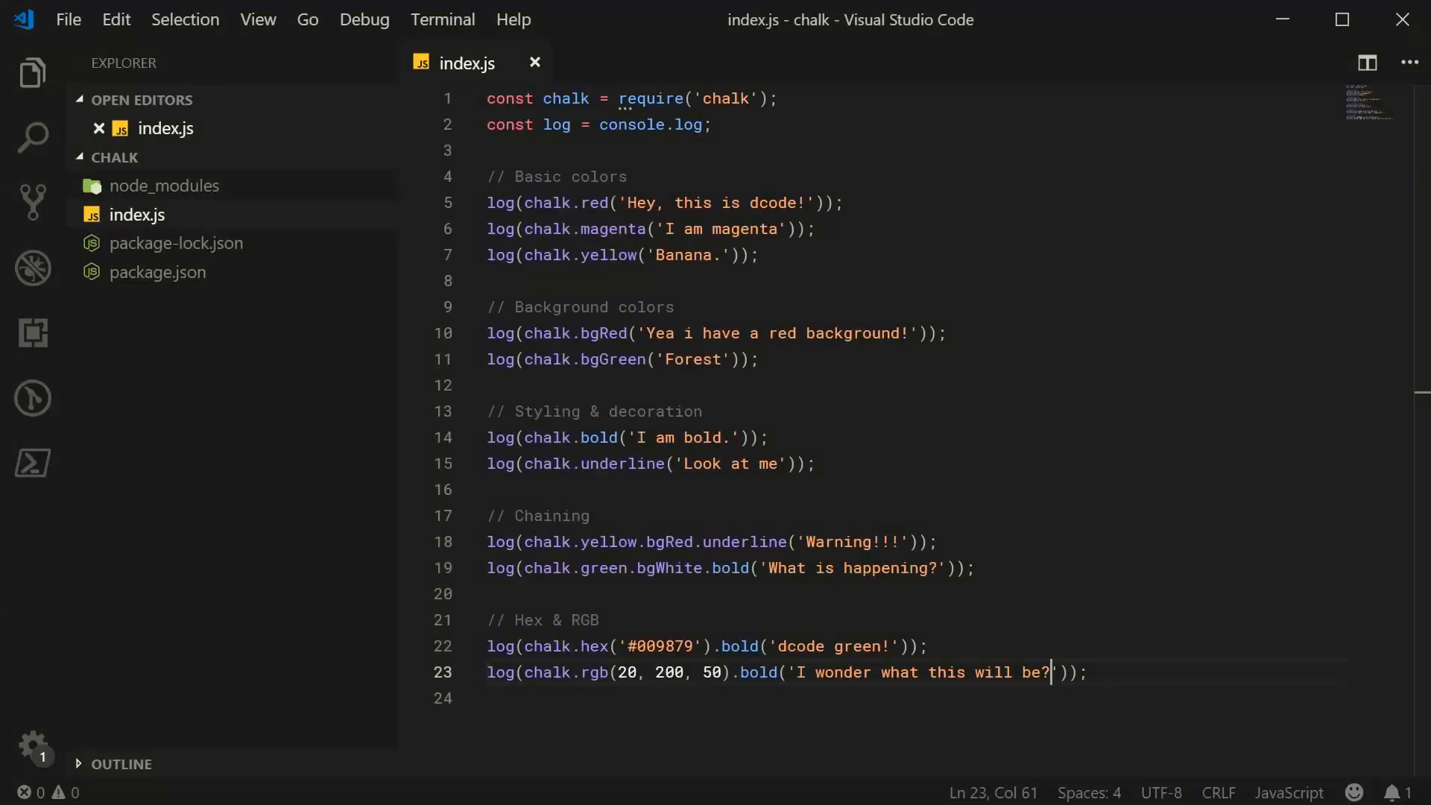
pyautogui.moveTo(1134, 707)
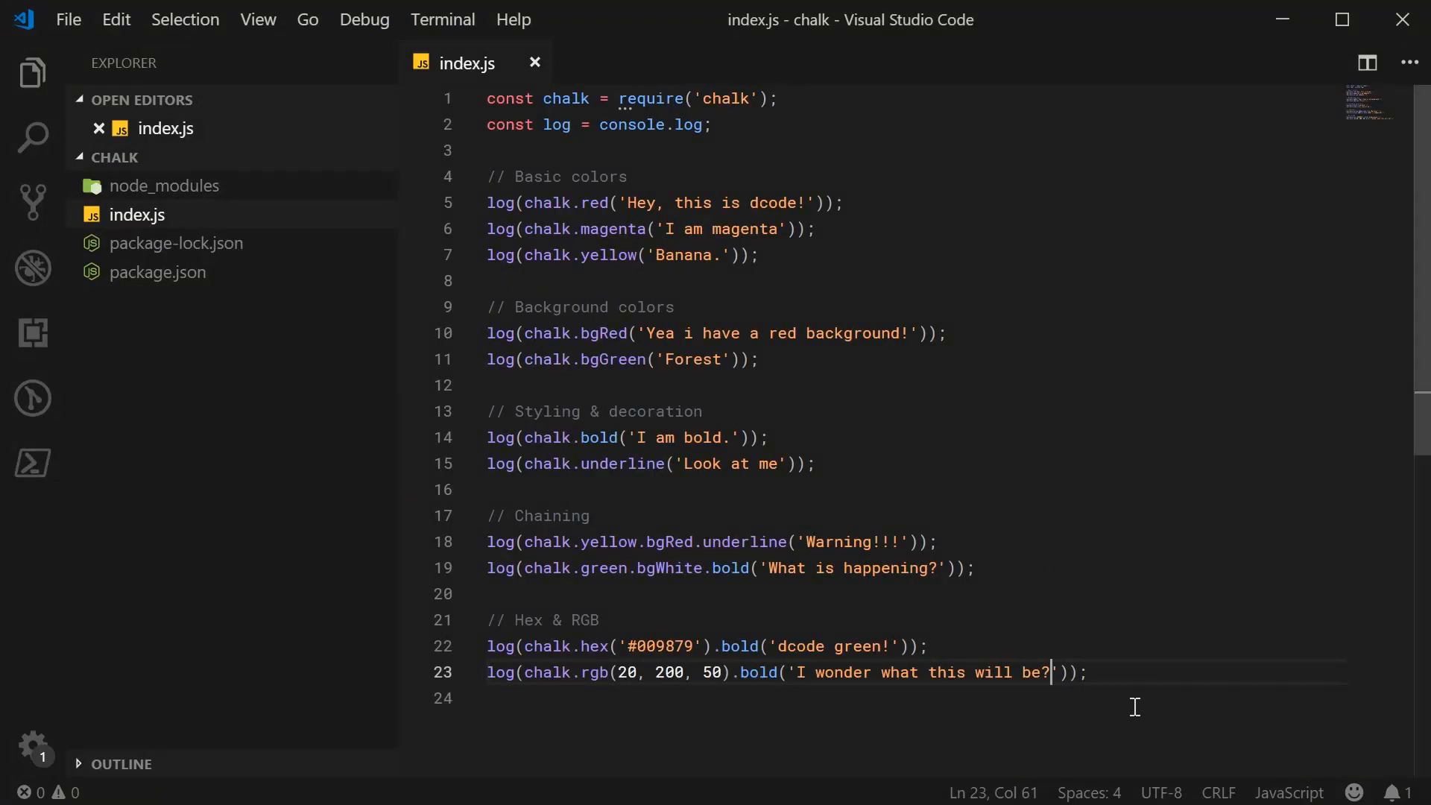